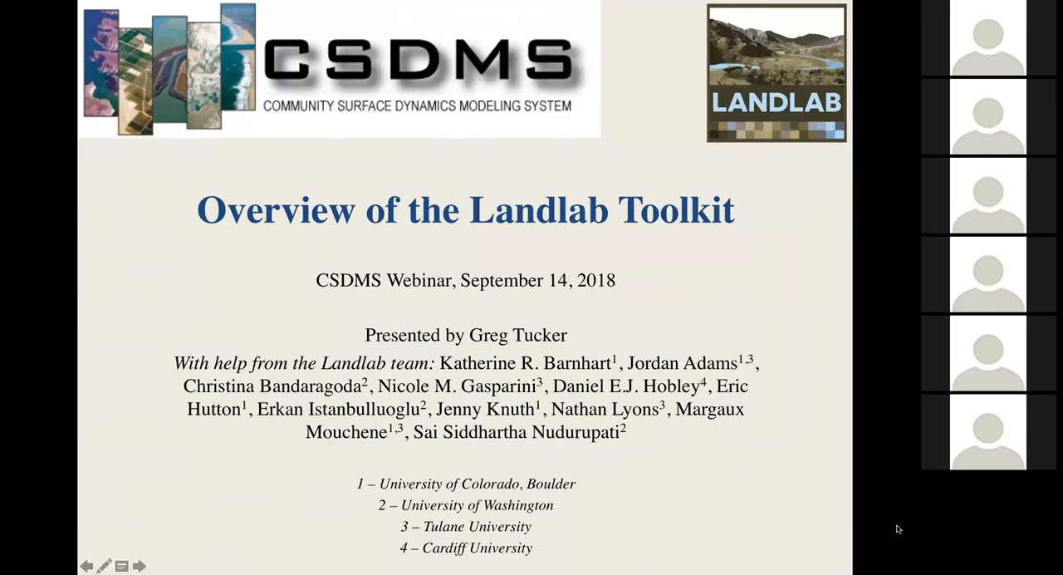
mouse_move(908, 234)
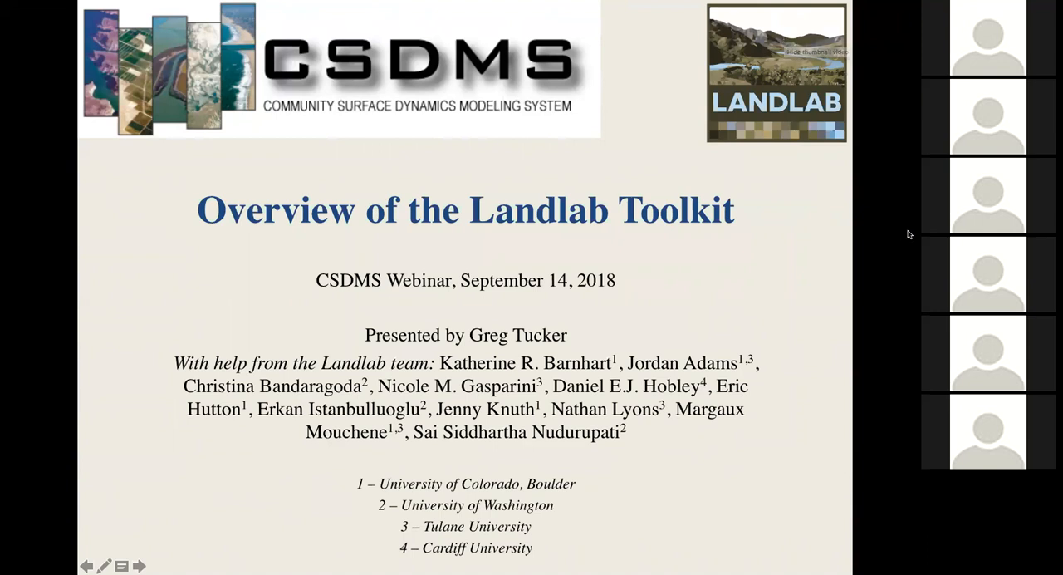
mouse_move(718, 329)
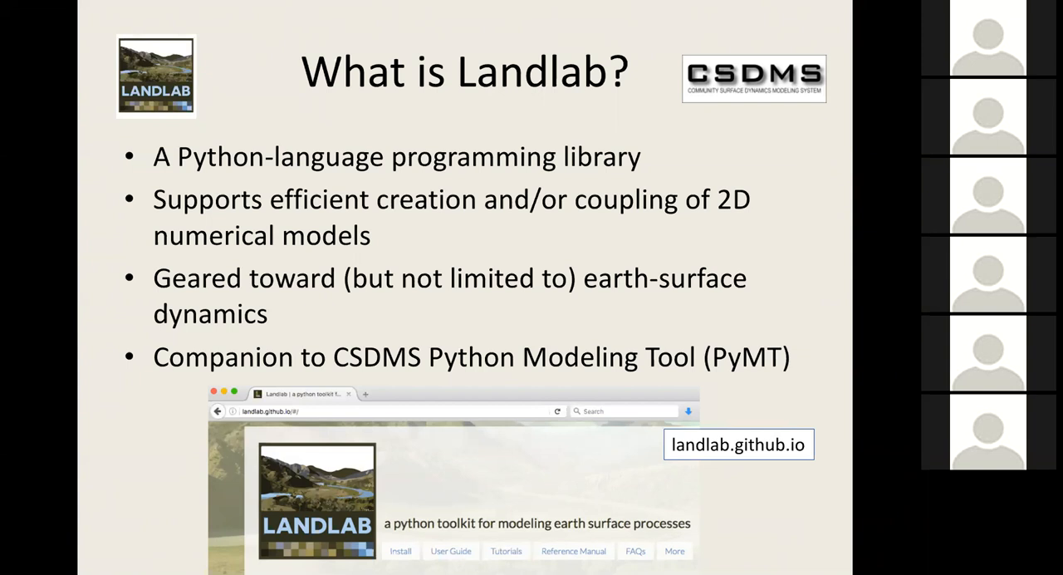
key(right)
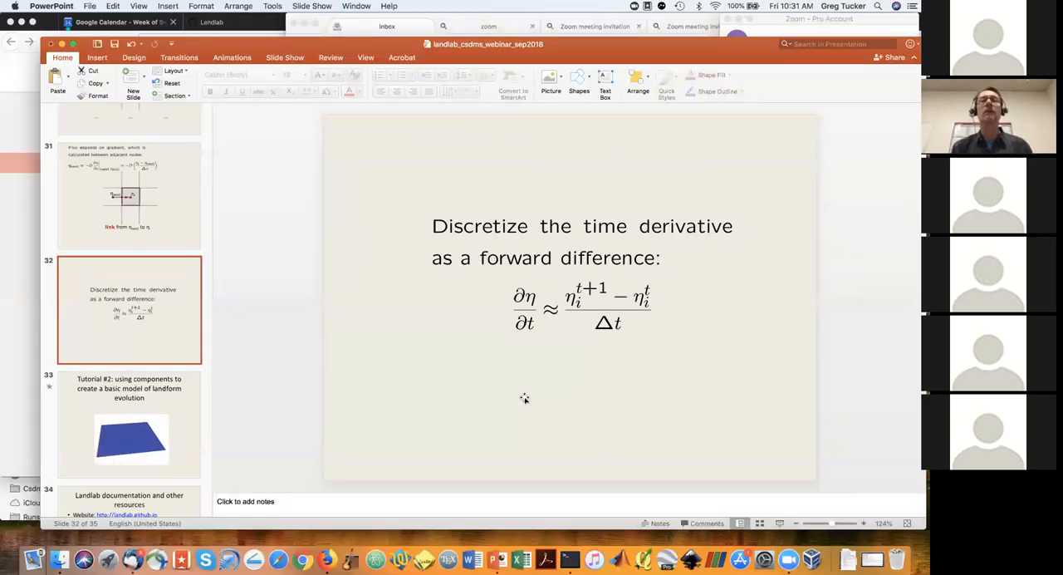
mouse_move(303, 558)
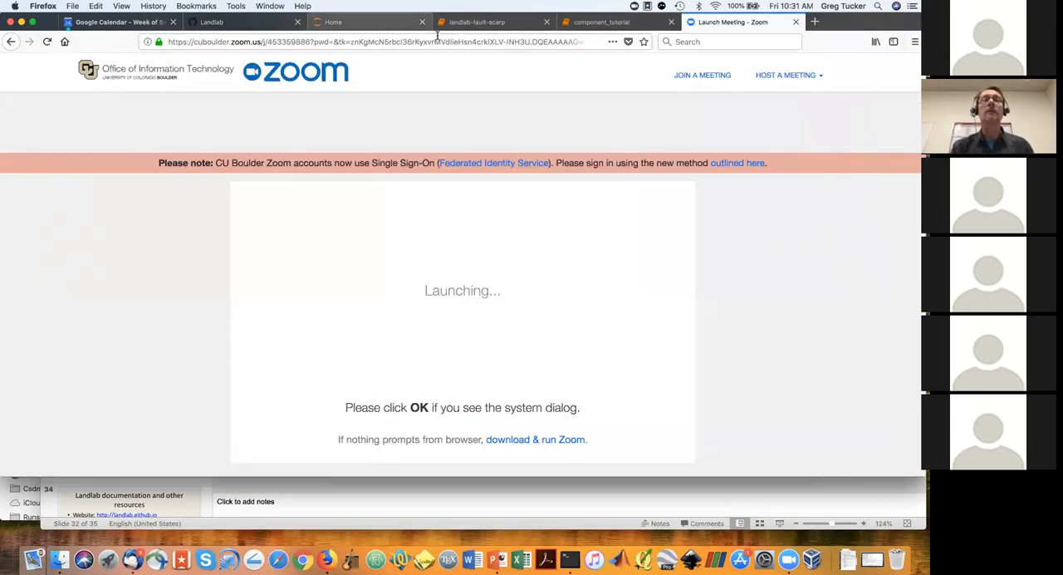
- Switch to the landlab-fault-scarp notebook showing the 2D scarp diffusion tutorial introduction
click(474, 21)
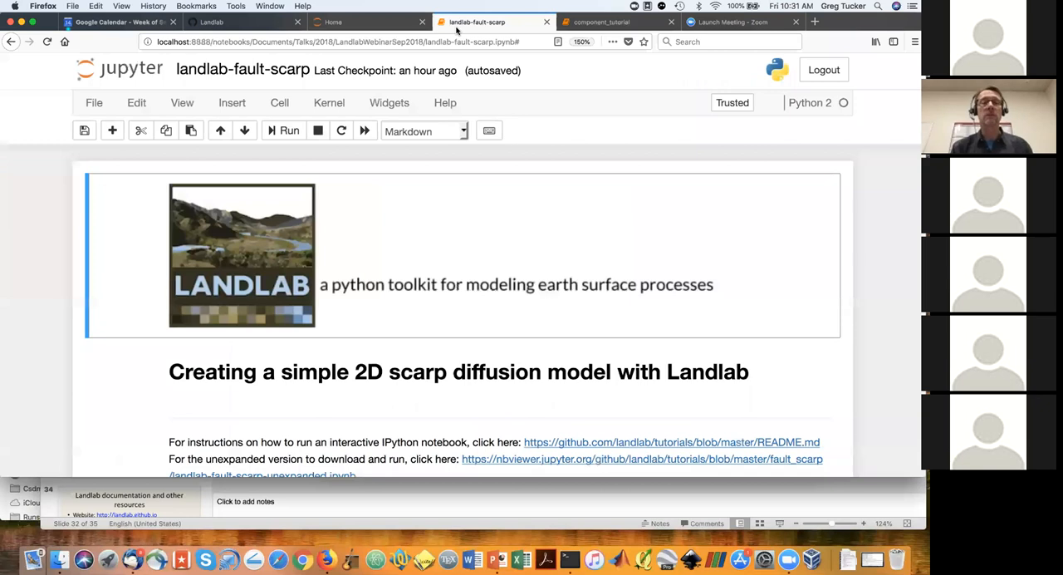
mouse_move(767, 344)
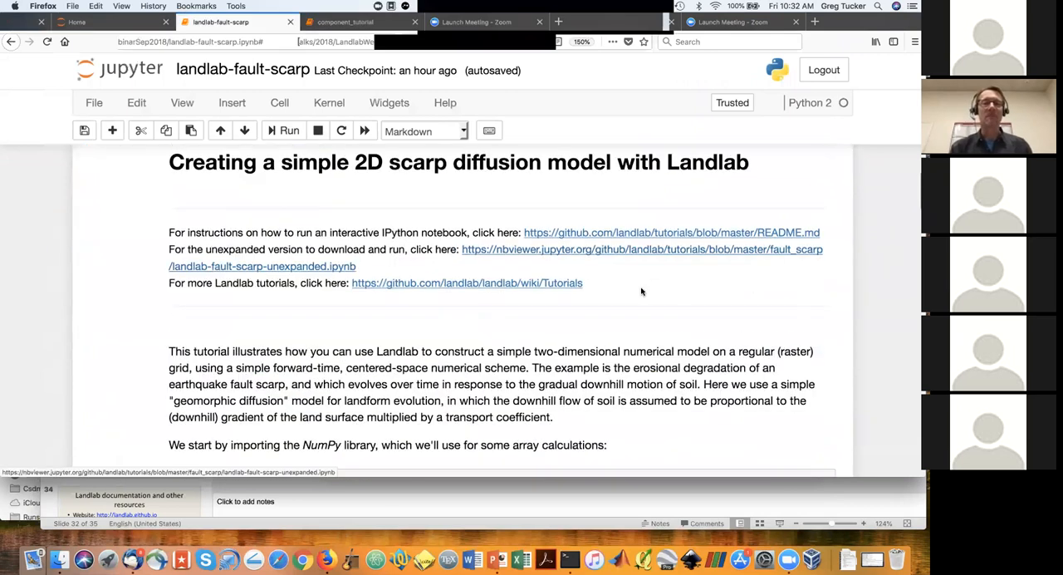
- Run the numpy import and RasterModelGrid import cells
scroll(down, 3)
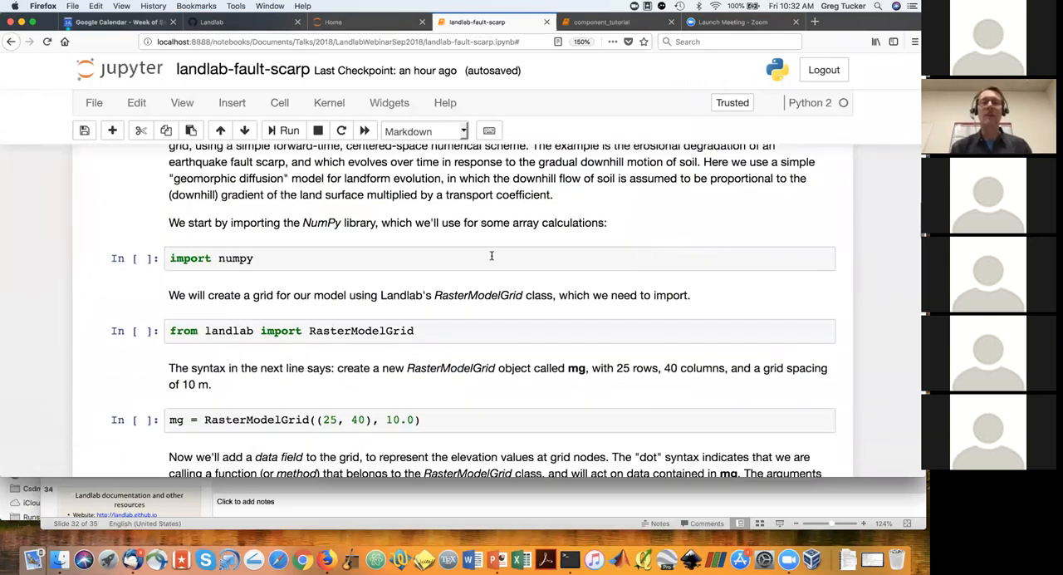
click(490, 258)
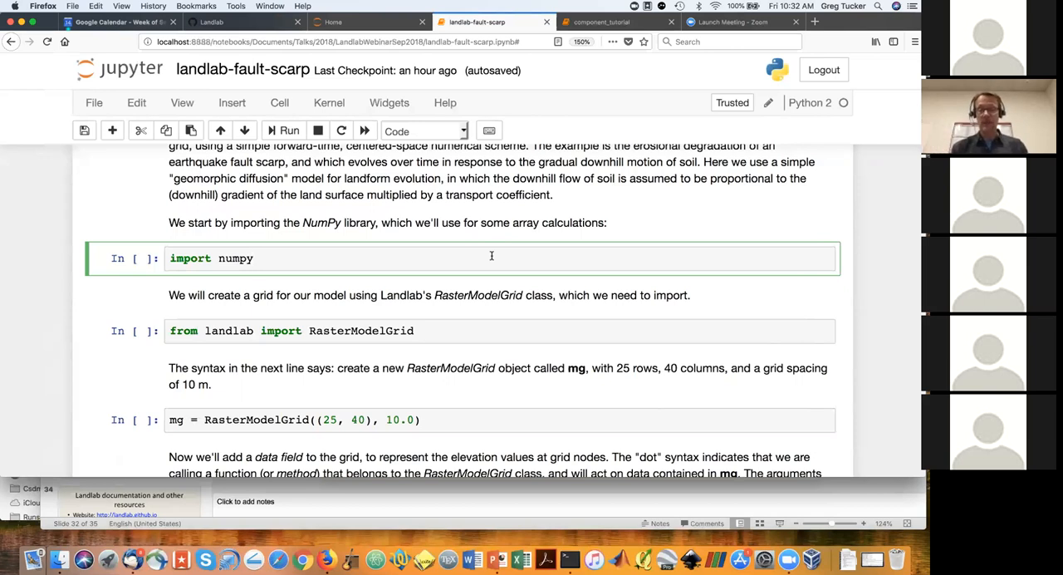
click(255, 258)
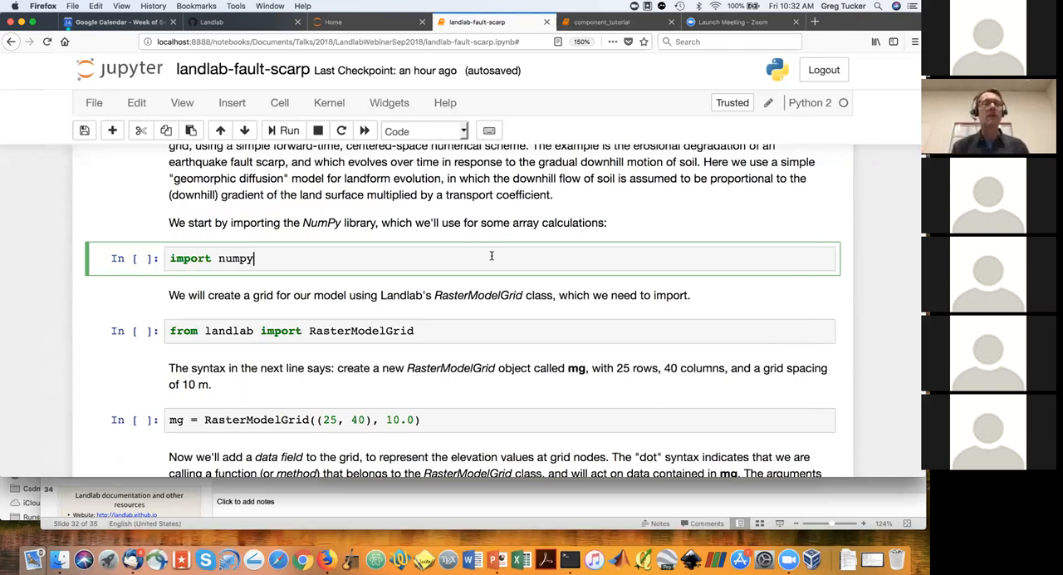
click(289, 131)
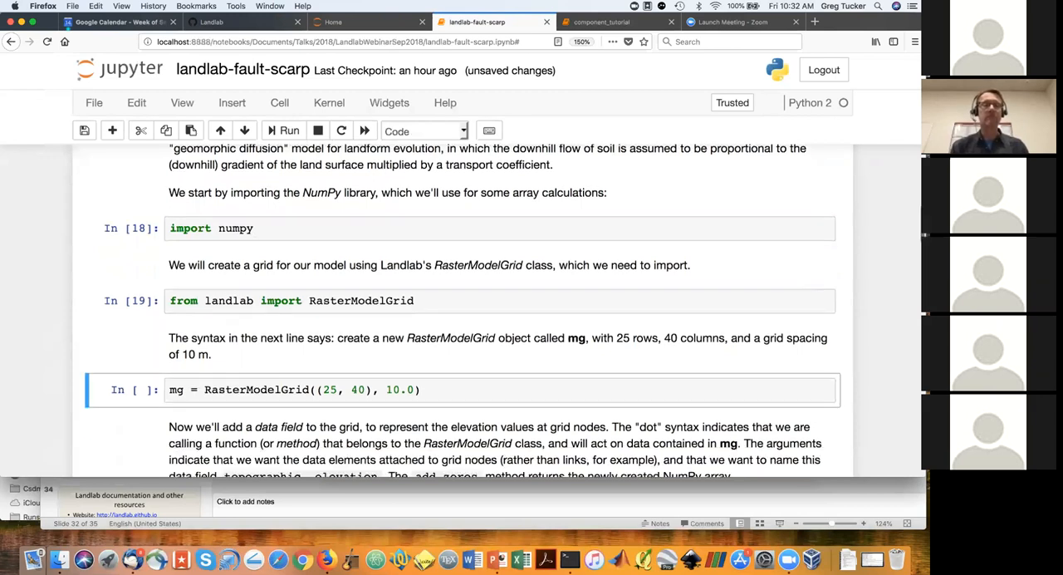
- Run the 25-by-40 RasterModelGrid cell and move to the add_zeros elevation cell
scroll(down, 3)
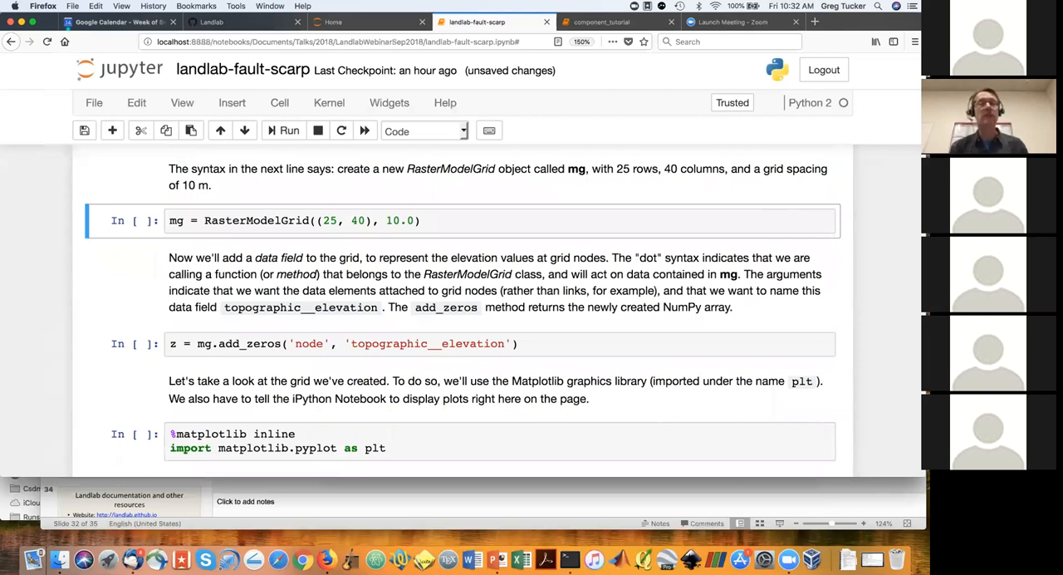
mouse_move(332, 231)
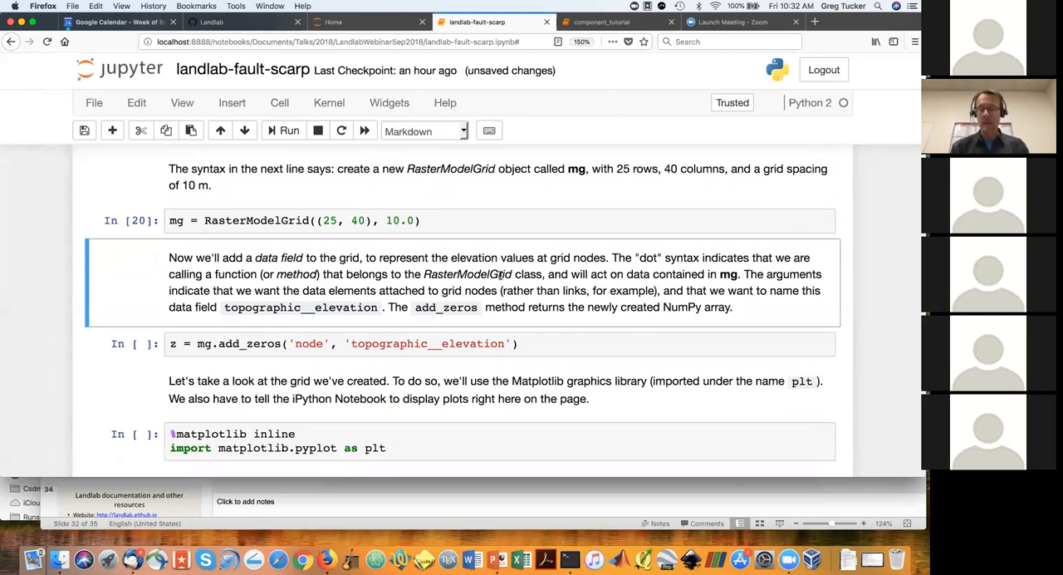
click(544, 344)
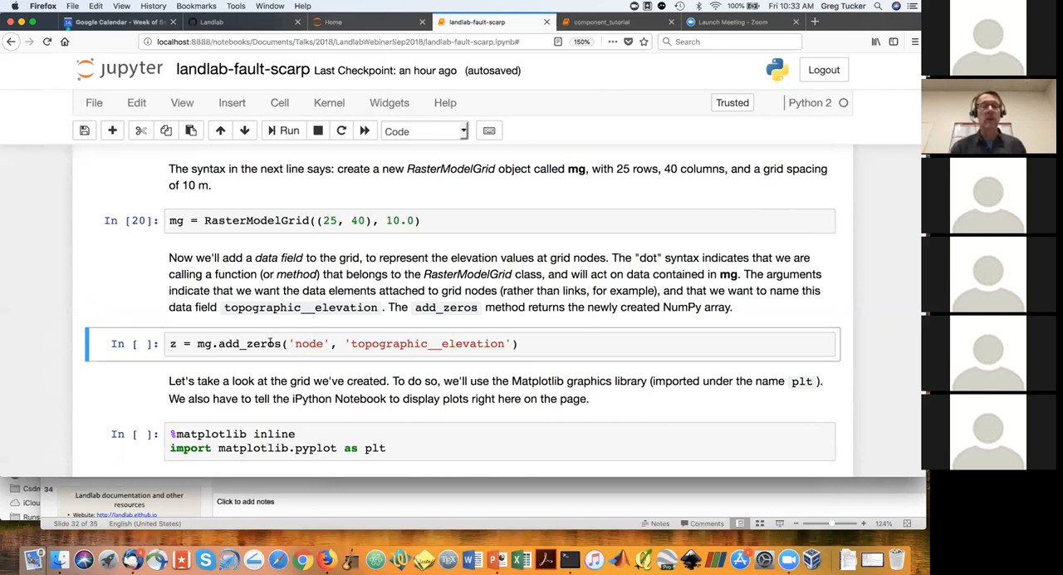
mouse_move(324, 237)
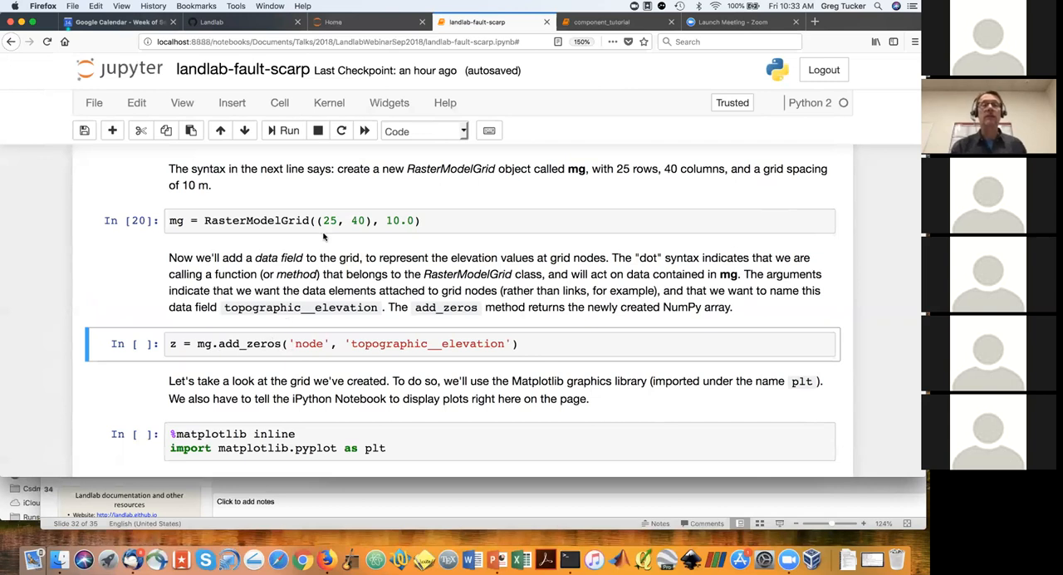
mouse_move(357, 230)
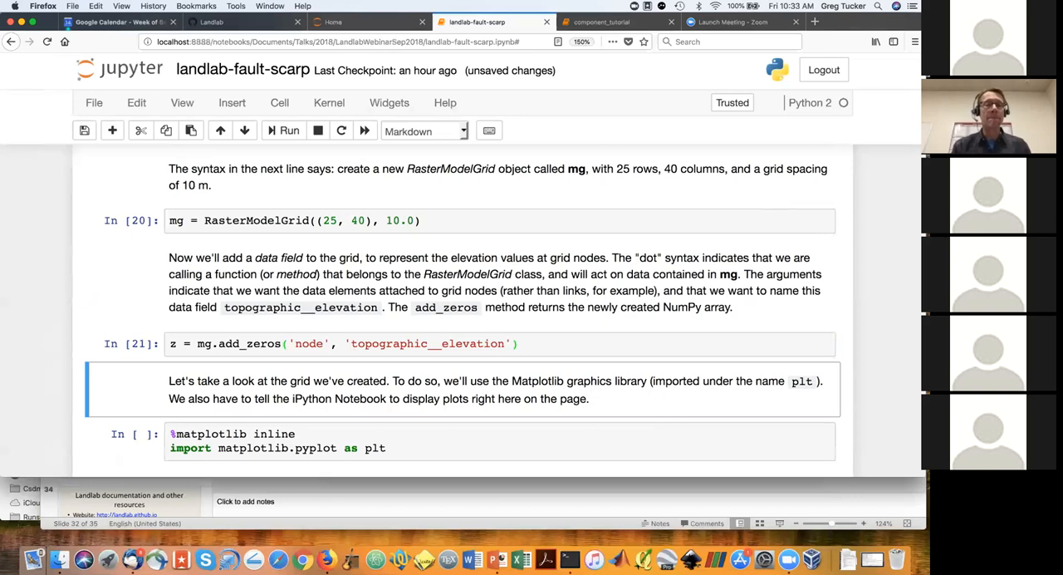
- Run the %matplotlib inline, node-position plot and len(z) cells, confirming 1000 nodes
scroll(down, 3)
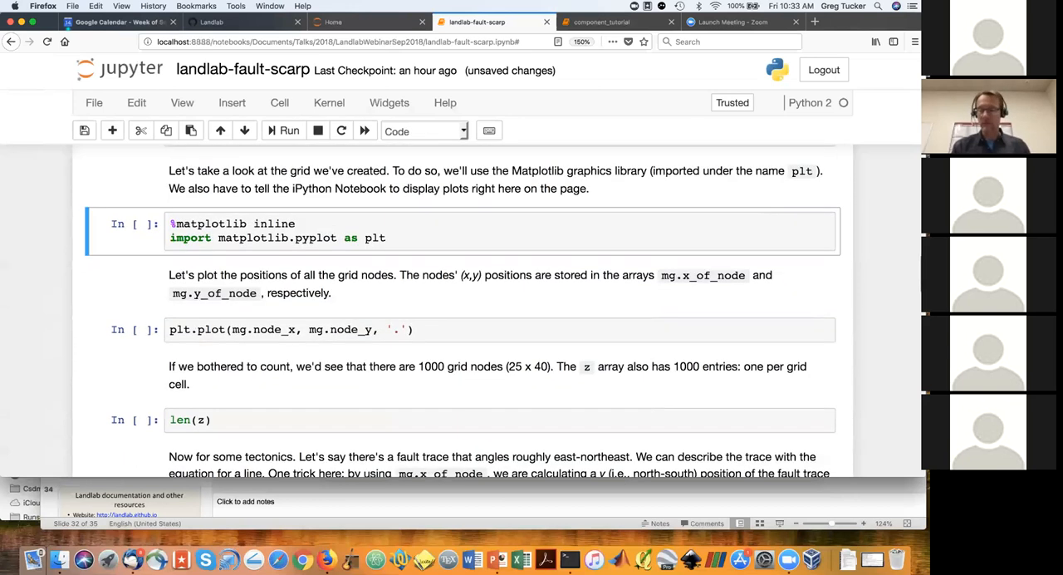
click(288, 130)
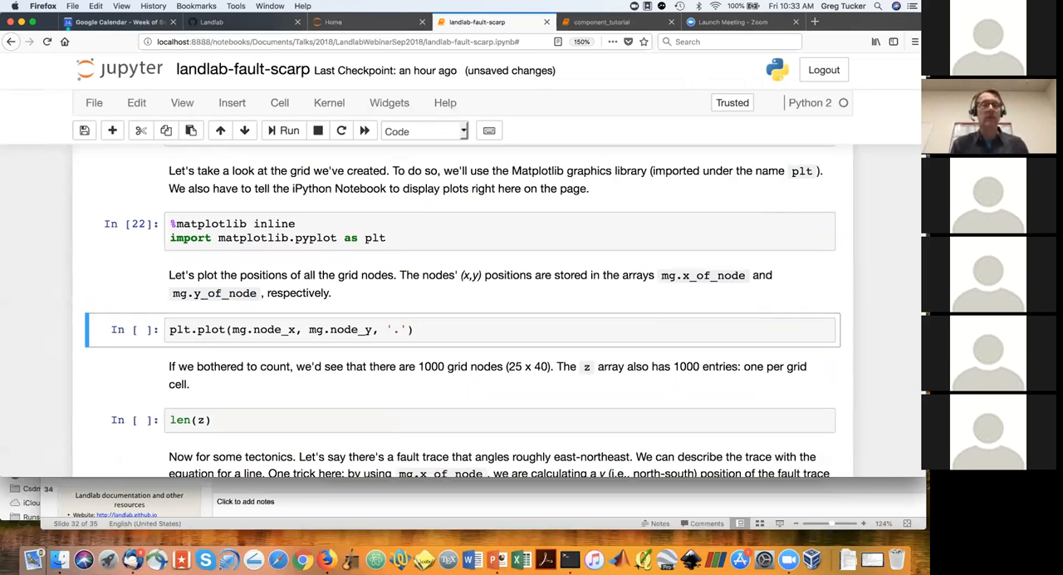
click(284, 131)
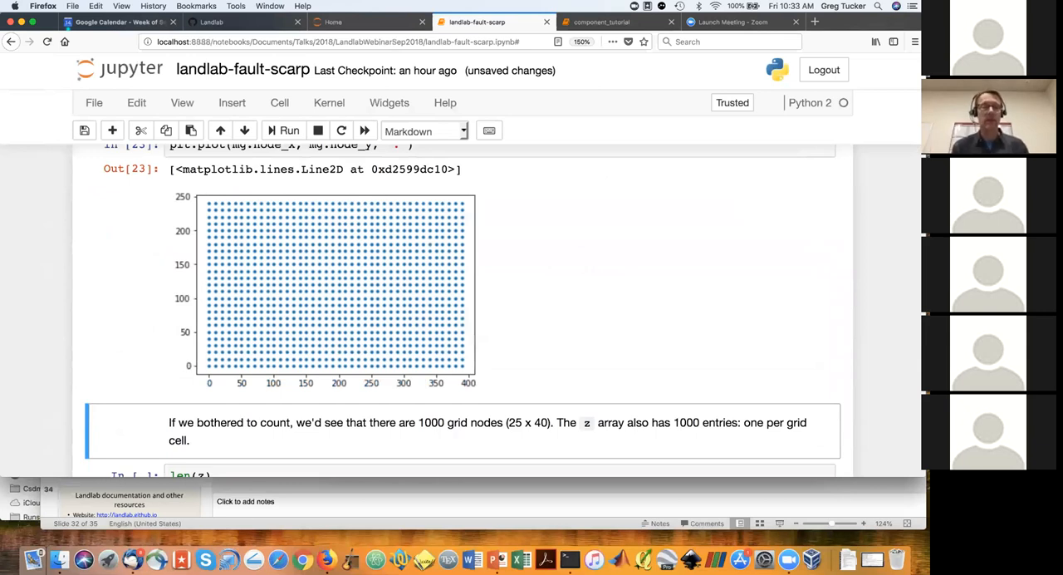
scroll(down, 3)
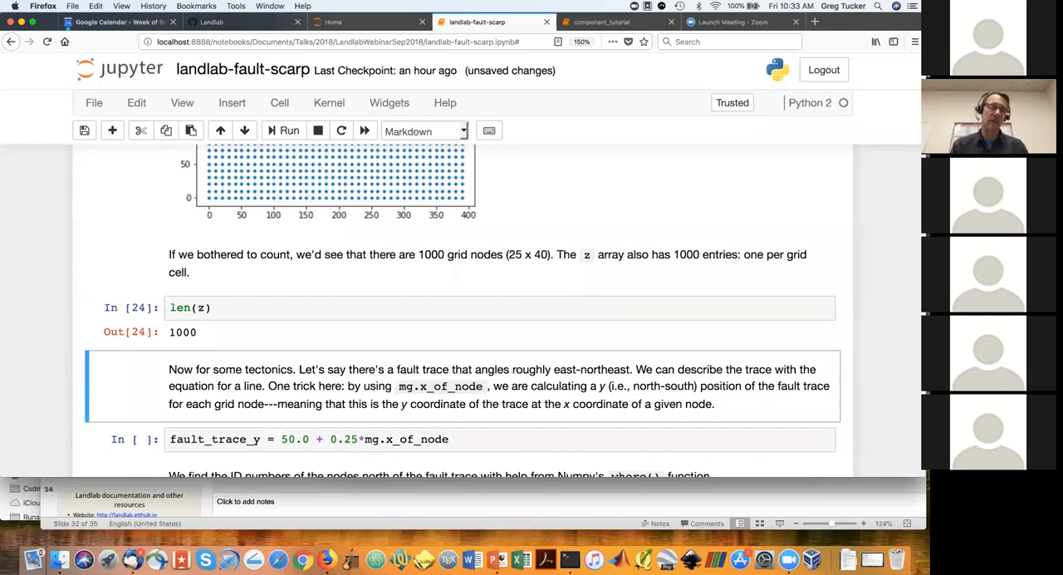
- Run the fault_trace_y, upthrown_nodes, uplift and imshow_grid cells to show the faulted topography
scroll(down, 3)
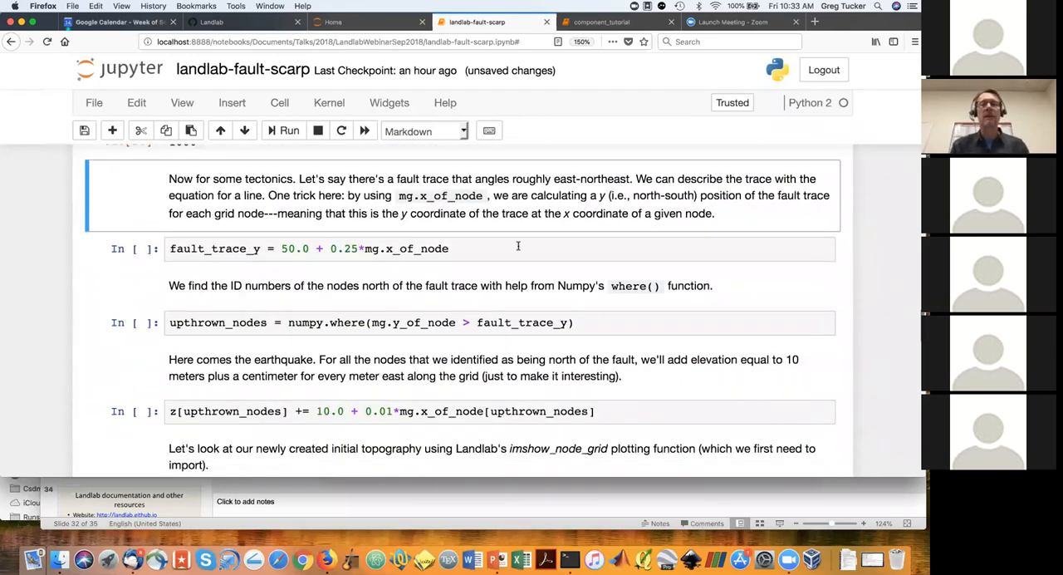
click(515, 248)
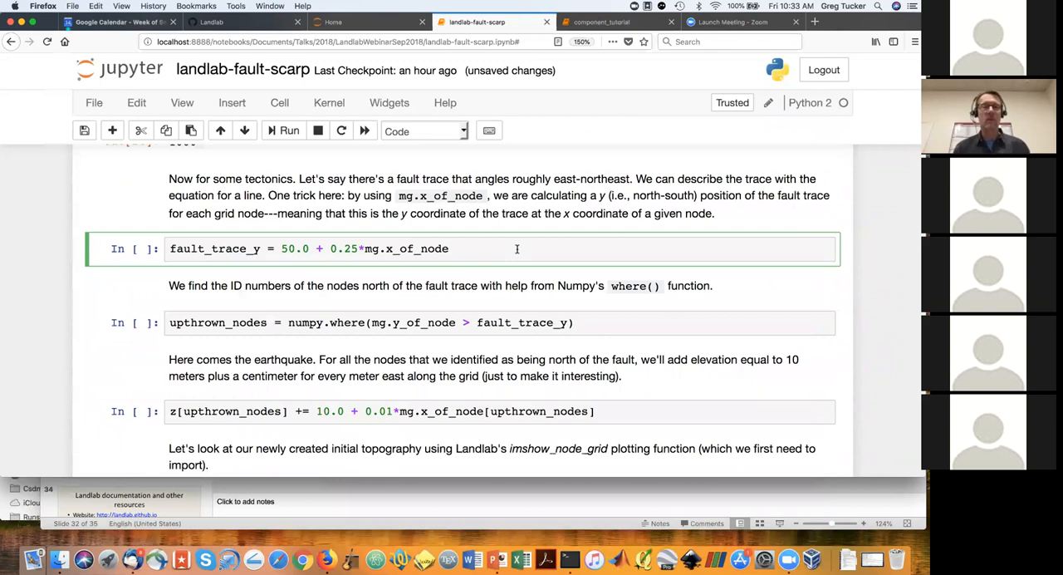
click(448, 248)
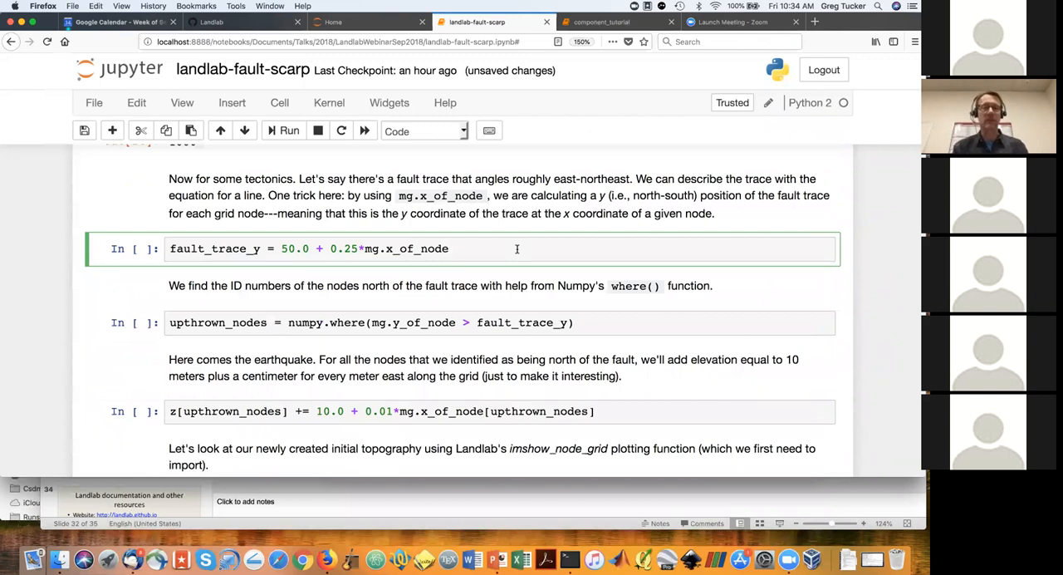
click(289, 130)
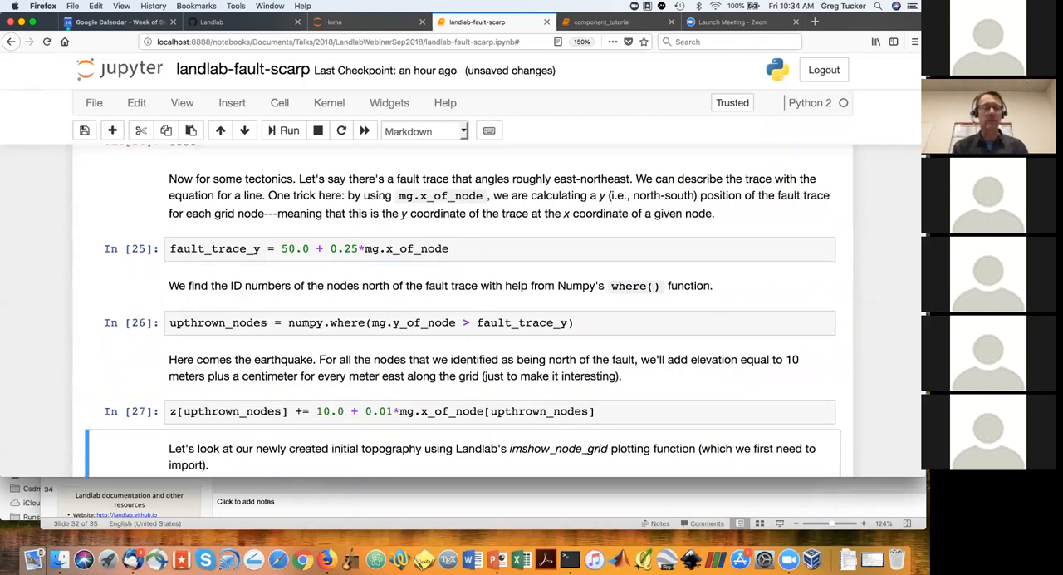
scroll(down, 3)
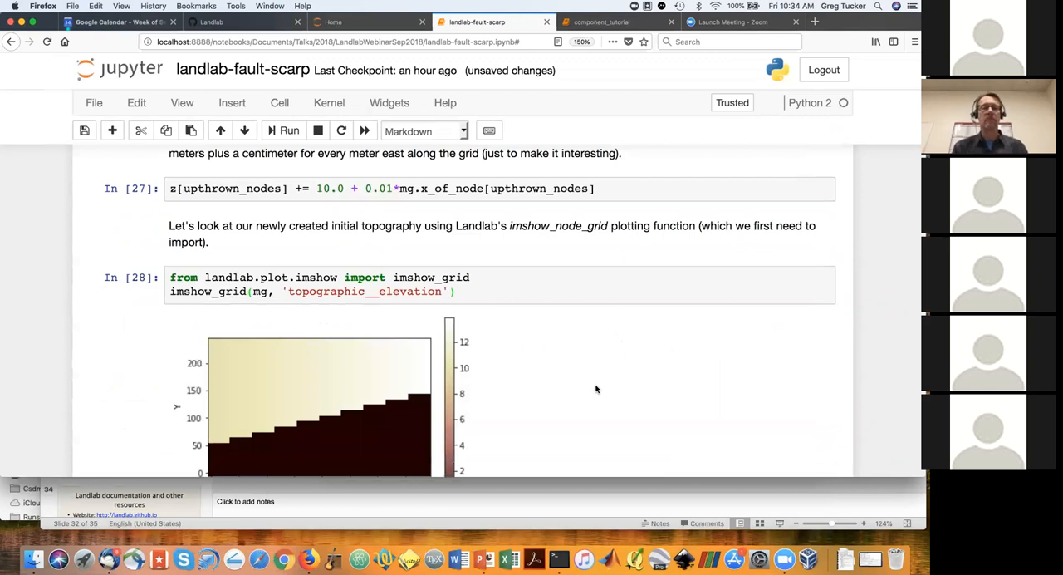
scroll(down, 3)
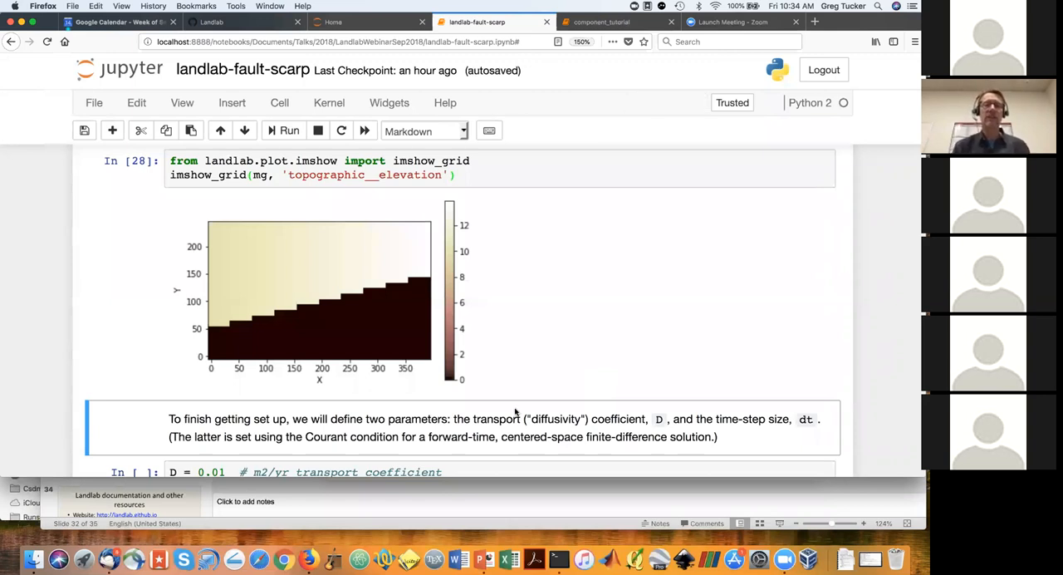
mouse_move(351, 332)
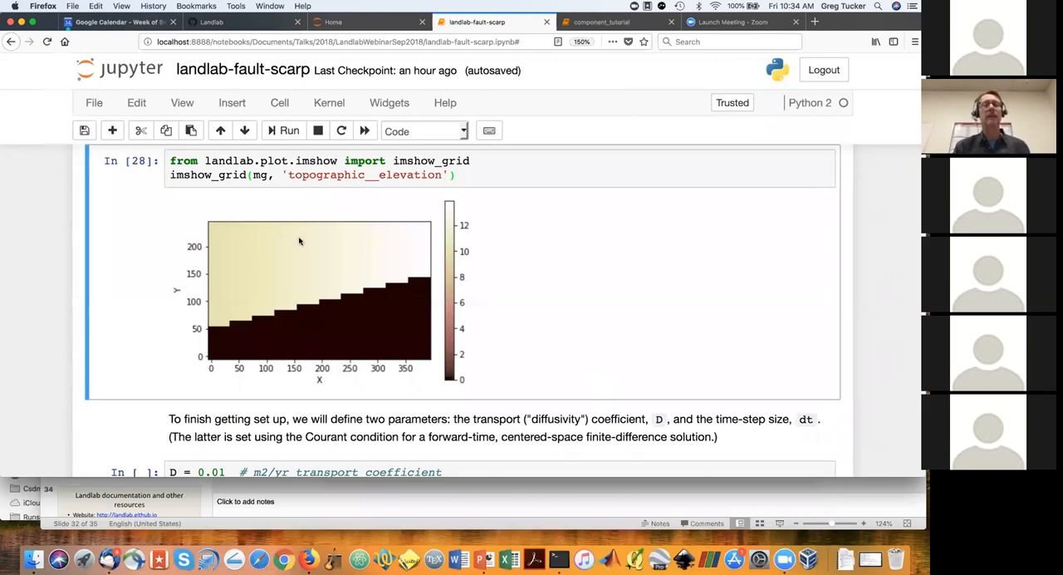
mouse_move(277, 274)
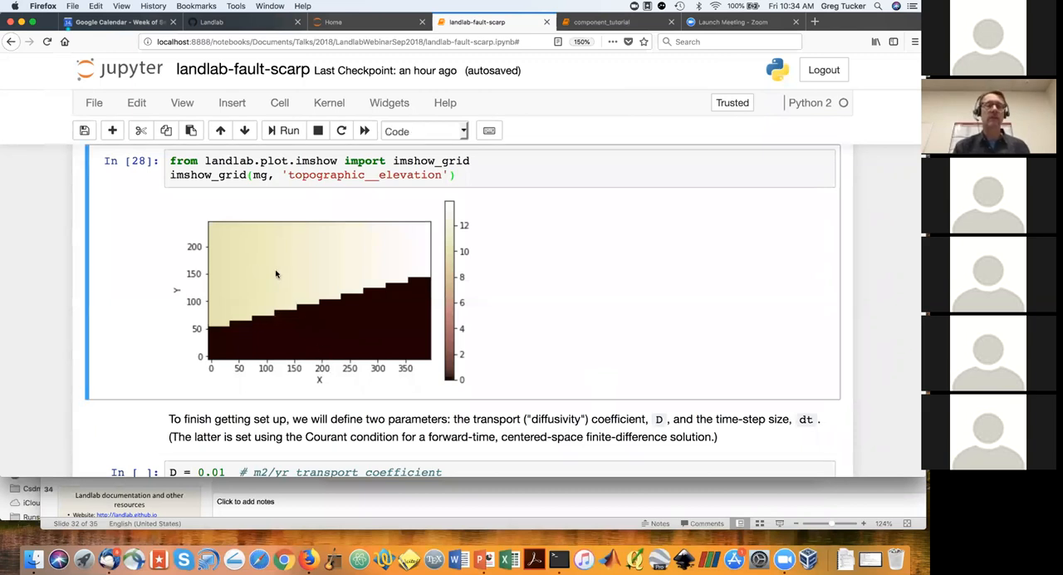
mouse_move(212, 286)
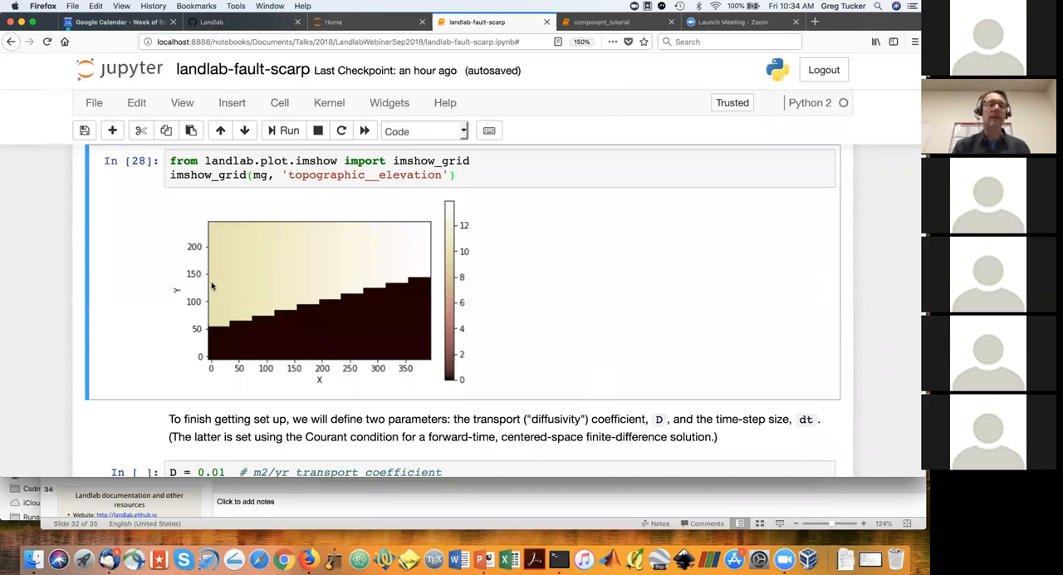
mouse_move(367, 259)
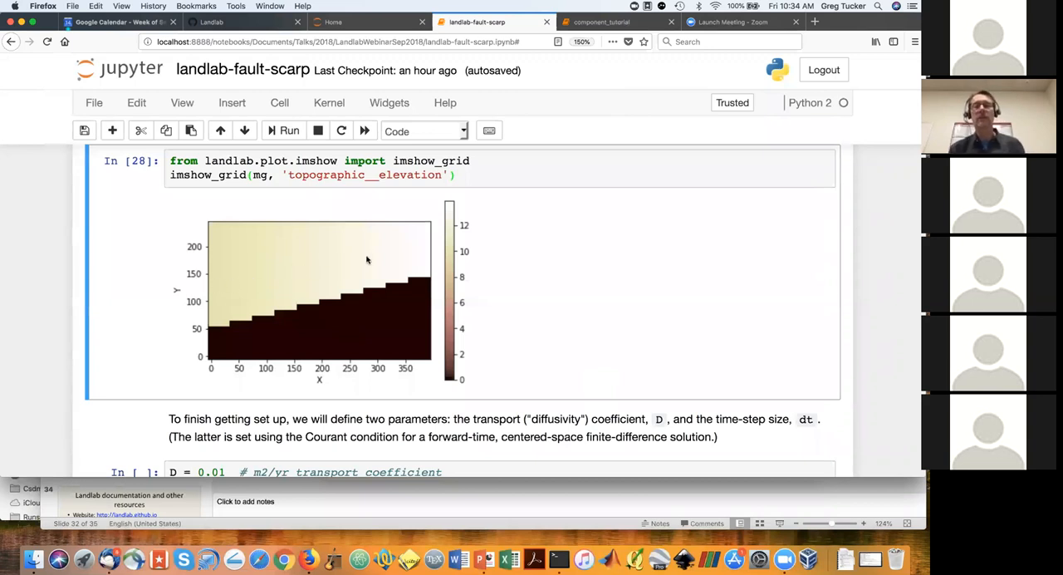
mouse_move(421, 249)
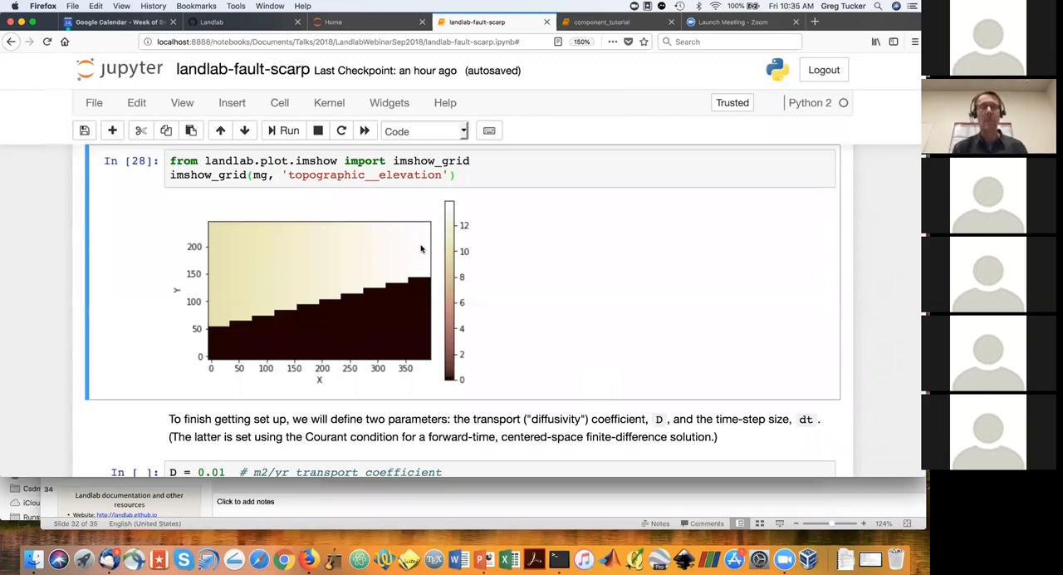
mouse_move(561, 322)
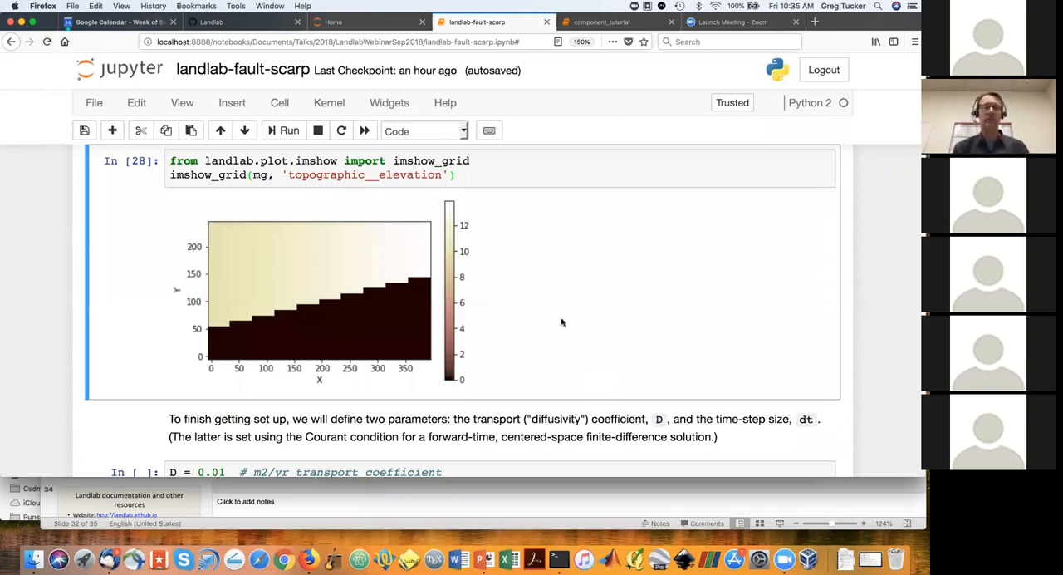
scroll(down, 3)
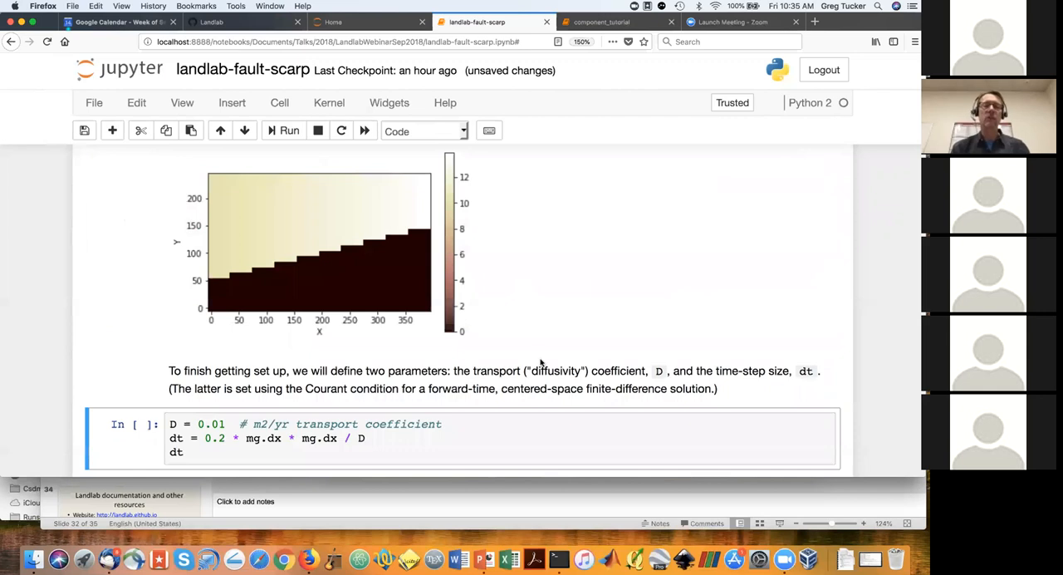
- Run the D and dt cell, giving a 2000.0 time step
scroll(down, 3)
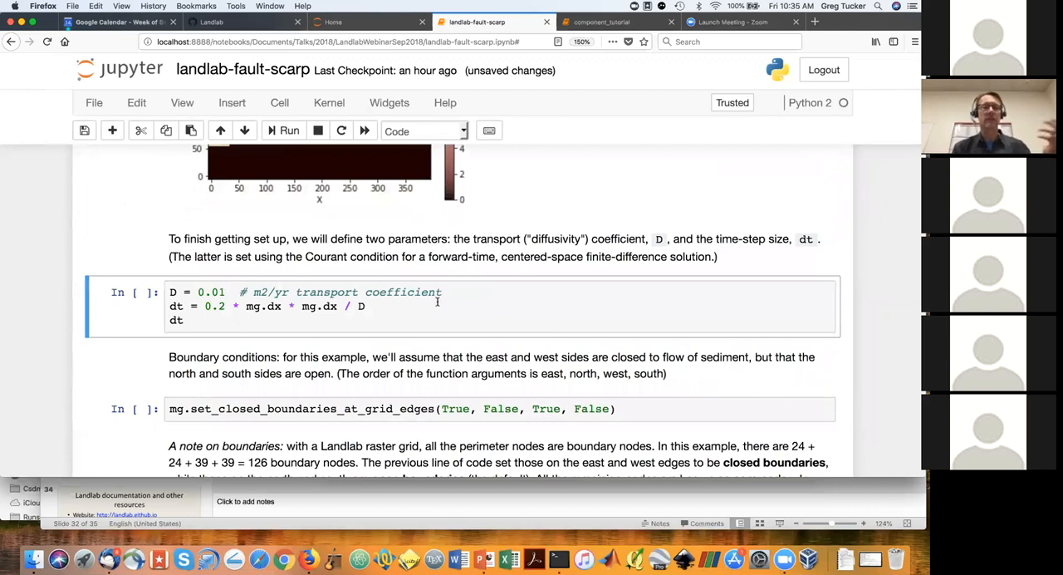
click(457, 292)
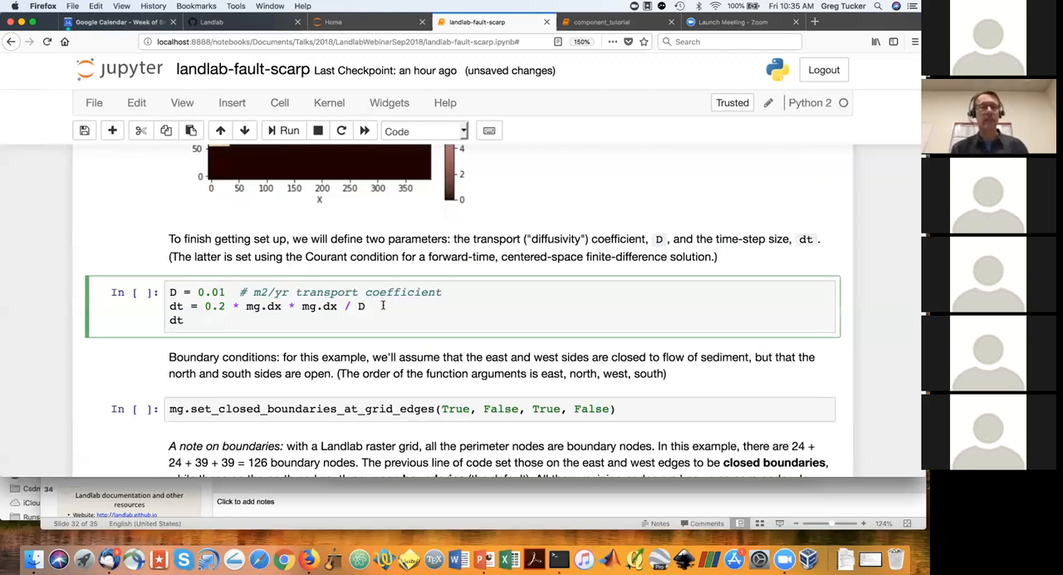
click(289, 131)
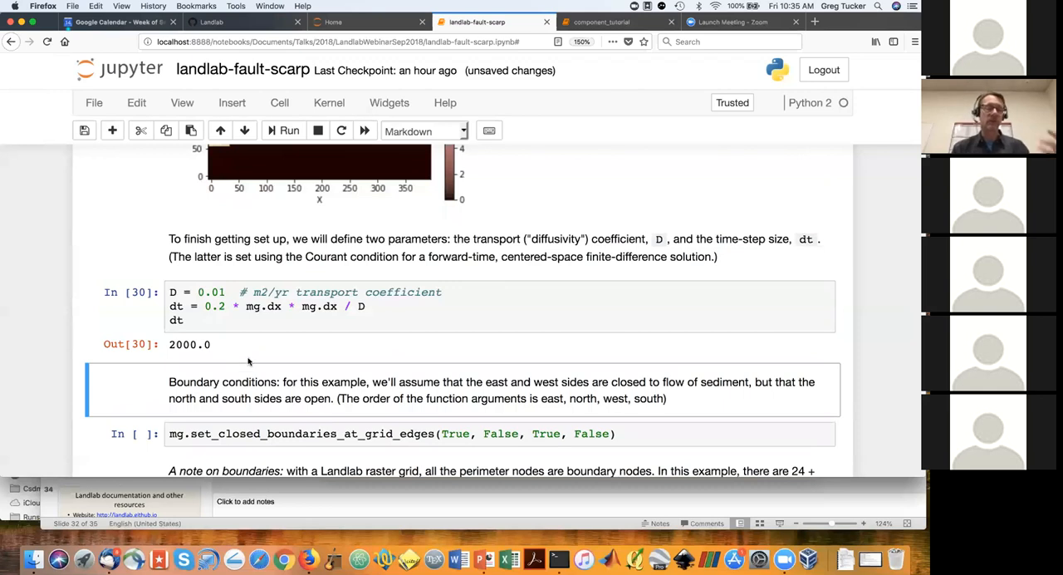
- Run the set_closed_boundaries_at_grid_edges cell closing the east and west edges
scroll(down, 3)
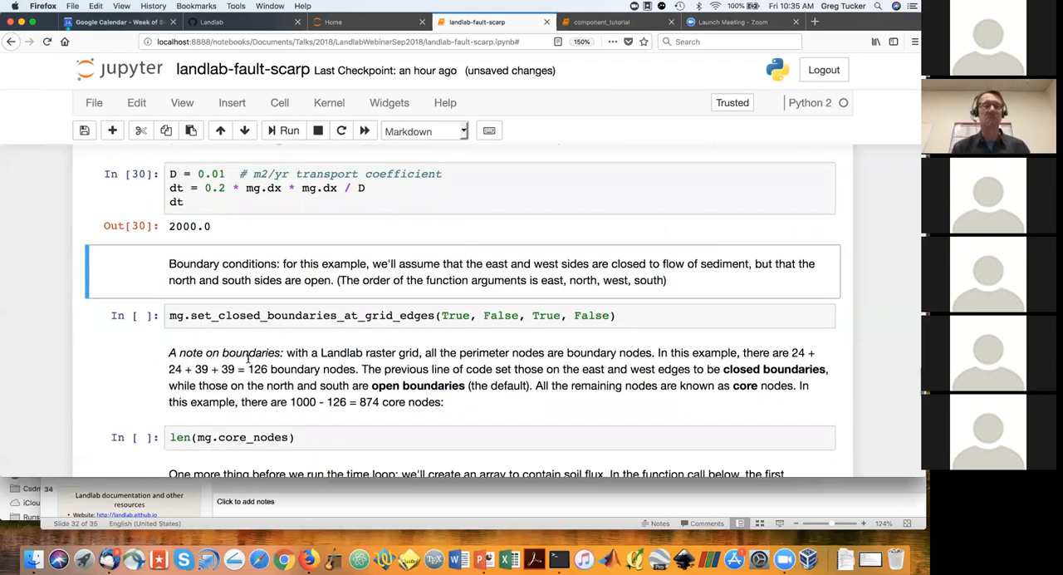
scroll(down, 3)
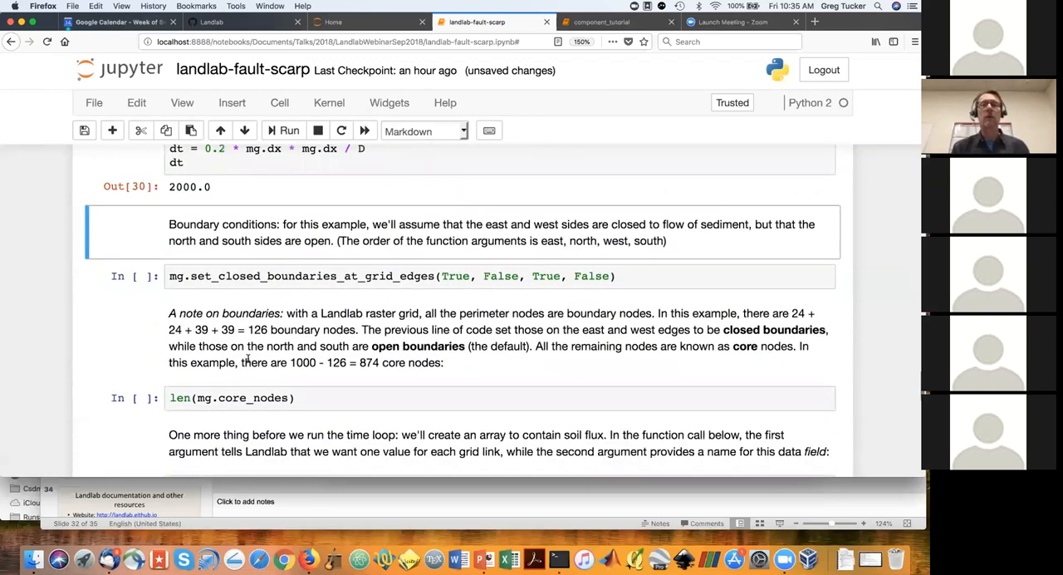
click(627, 276)
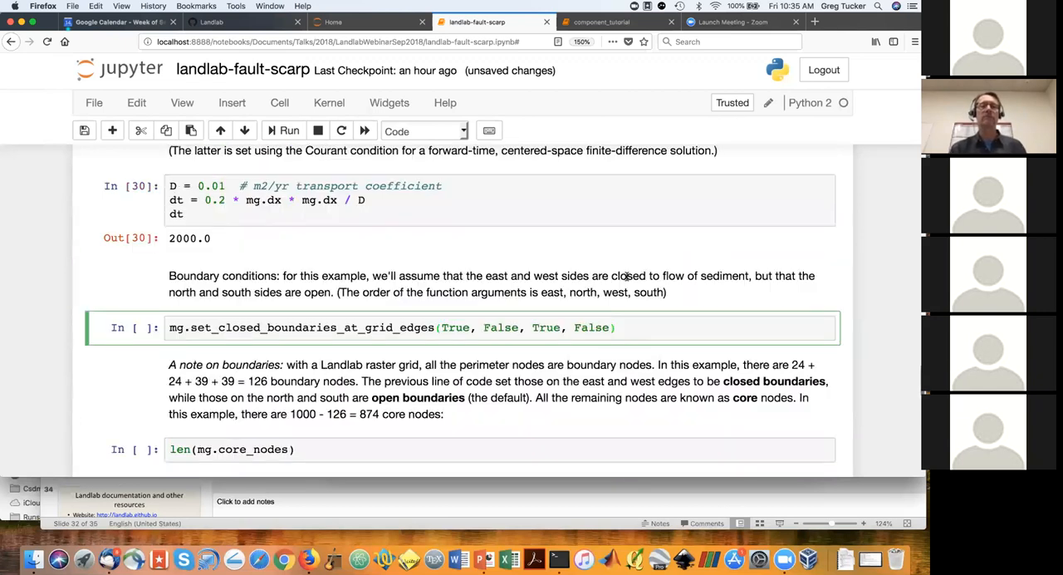
scroll(up, 3)
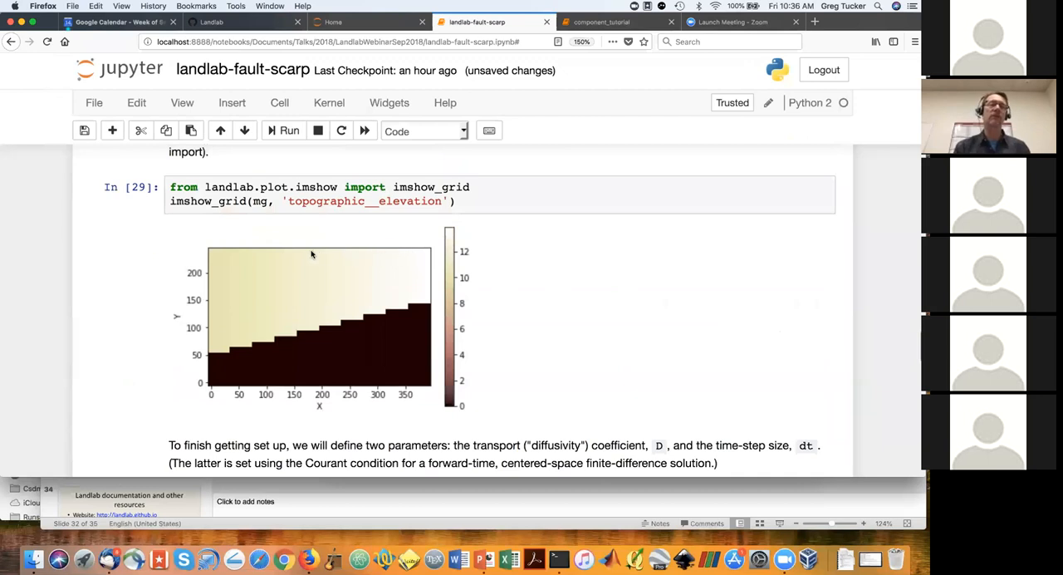
mouse_move(367, 253)
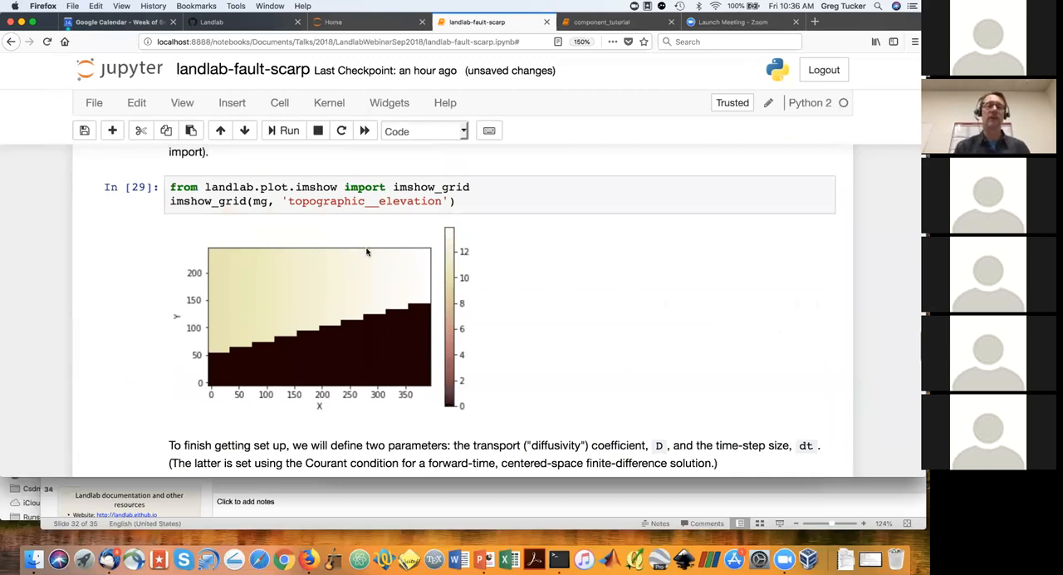
mouse_move(297, 390)
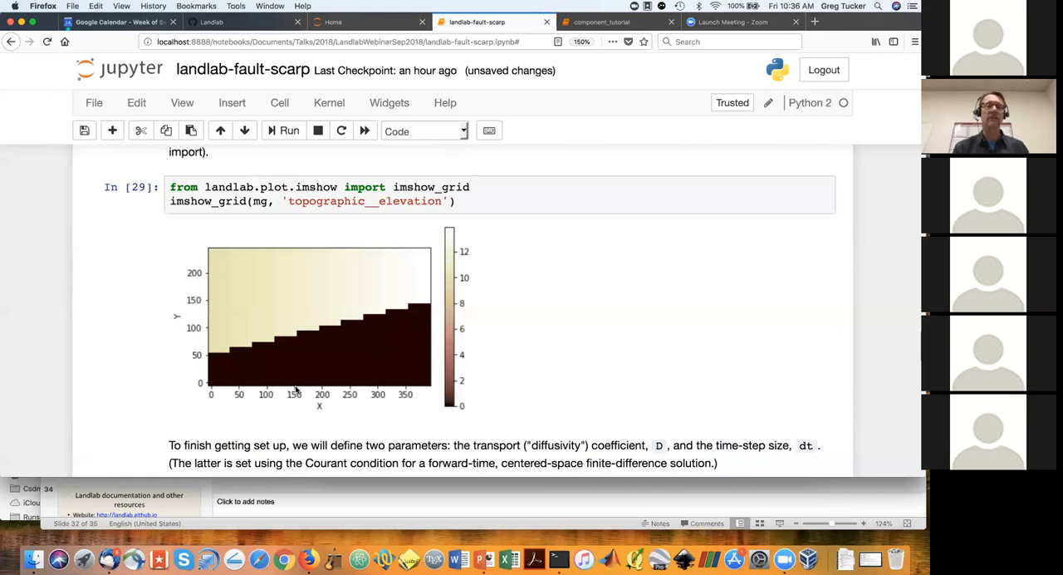
mouse_move(429, 260)
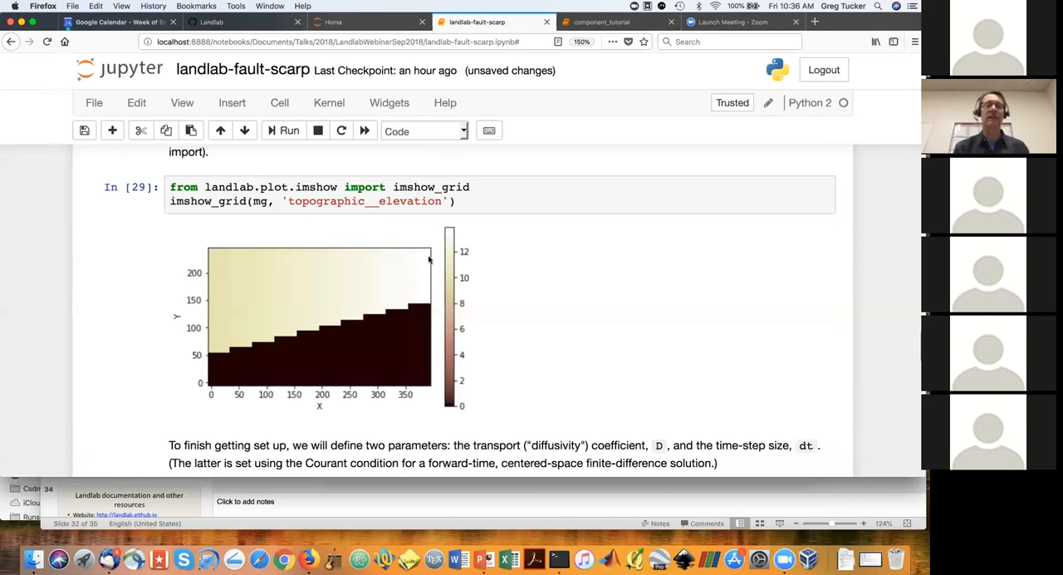
mouse_move(203, 384)
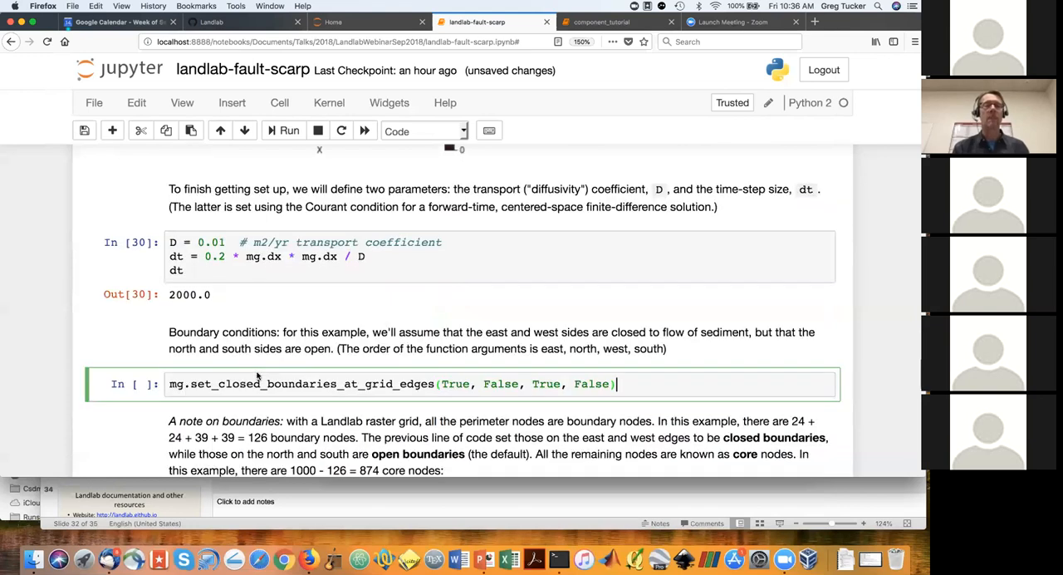
scroll(up, 3)
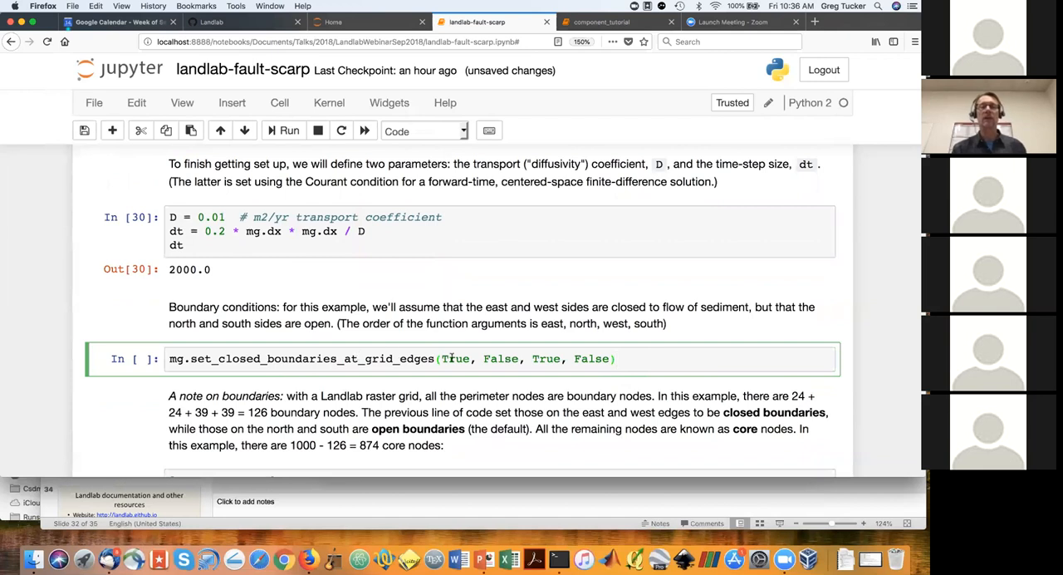
click(615, 358)
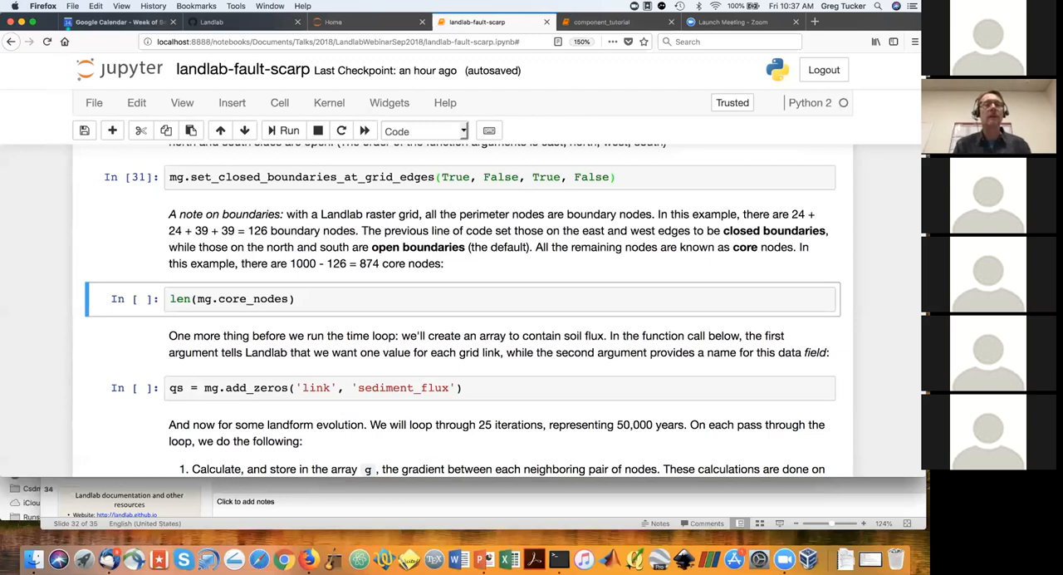
- Count the core nodes (874) and create the zero-filled sediment_flux field on links
click(289, 131)
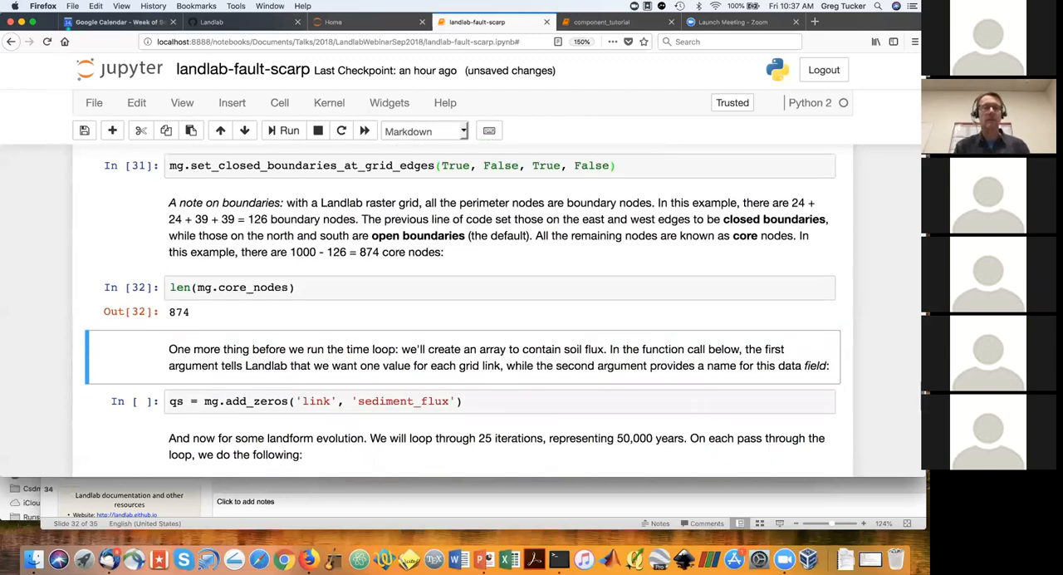
scroll(down, 3)
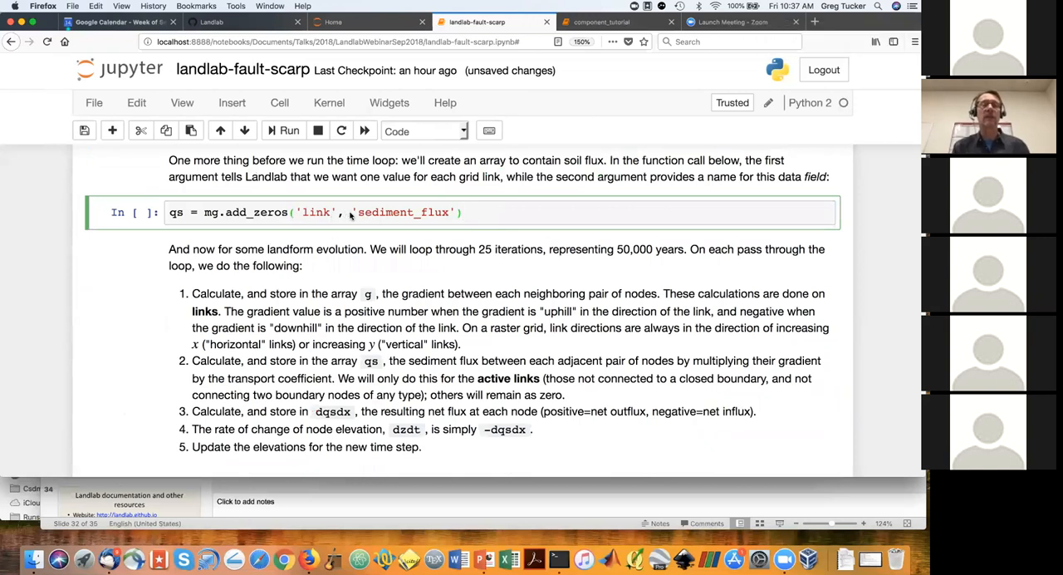
mouse_move(476, 220)
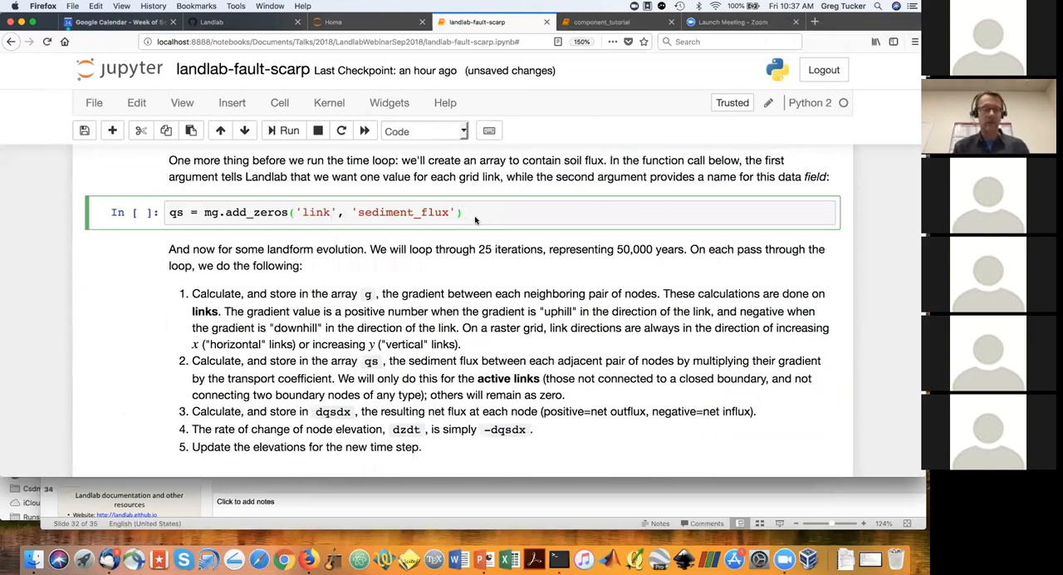
click(462, 212)
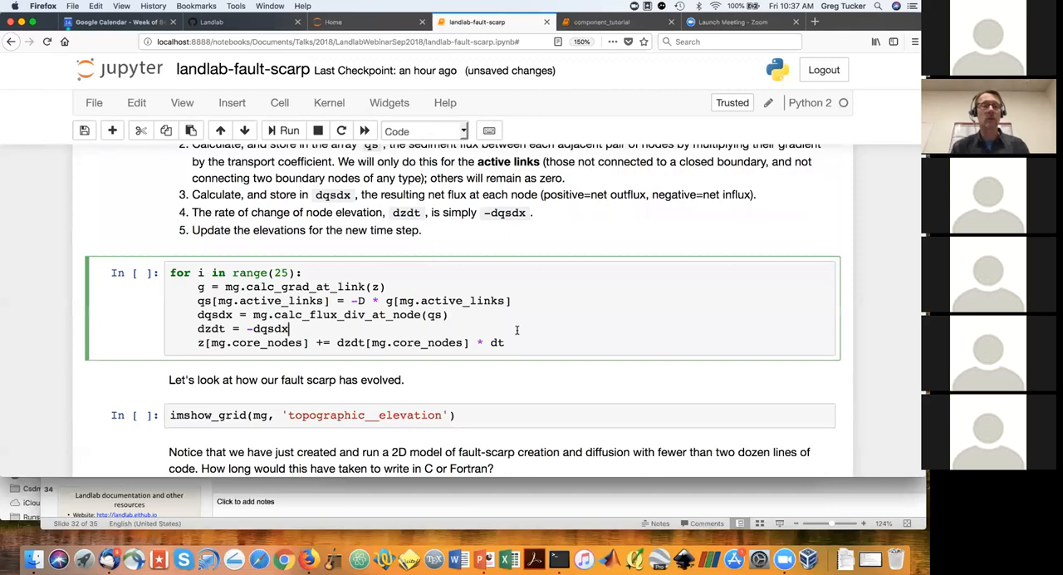
mouse_move(415, 260)
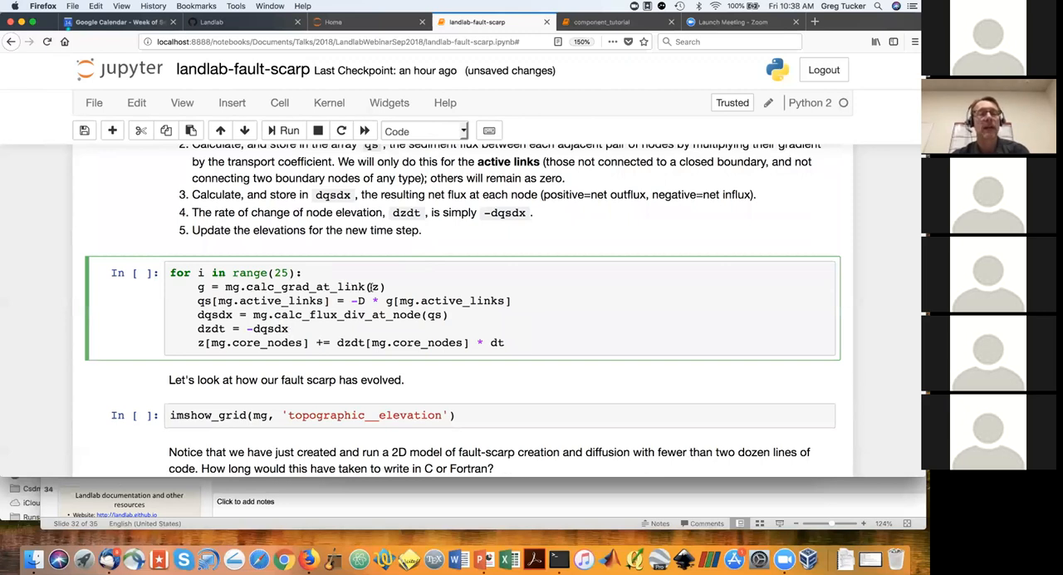
click(288, 329)
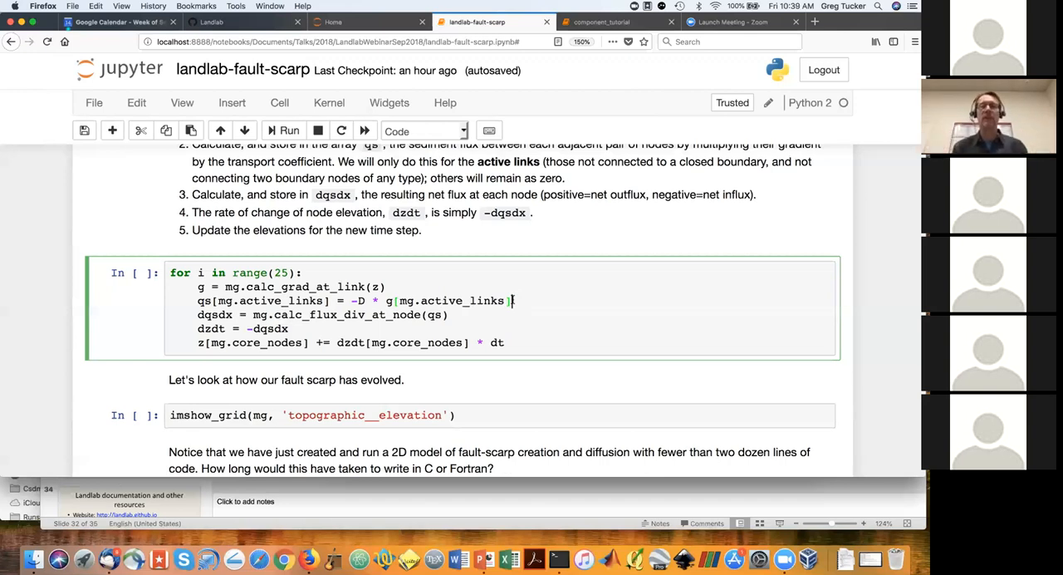
mouse_move(478, 316)
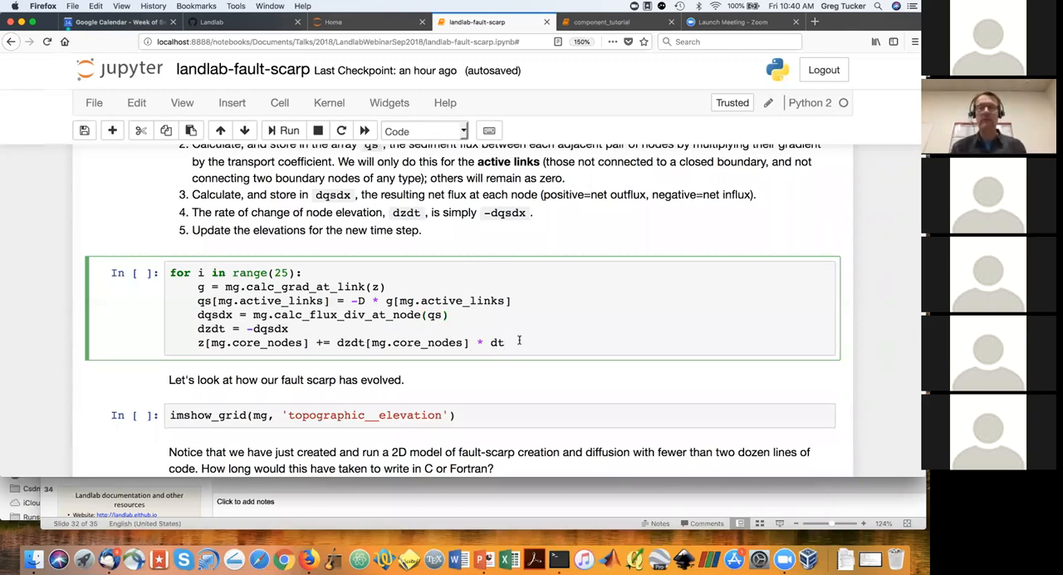
- Run the 25-iteration time loop and plot the diffused fault scarp elevation
click(289, 130)
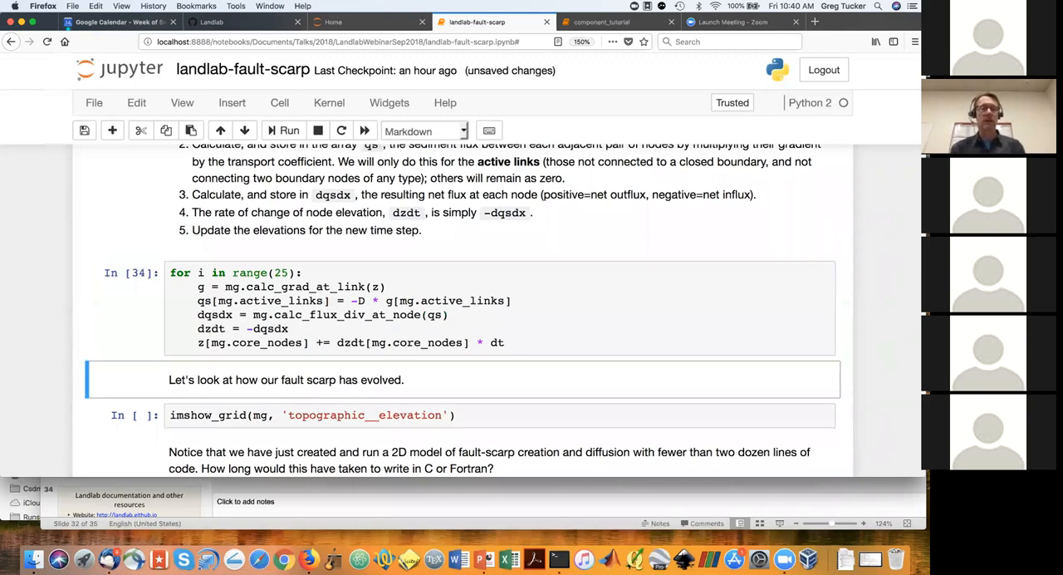
scroll(down, 3)
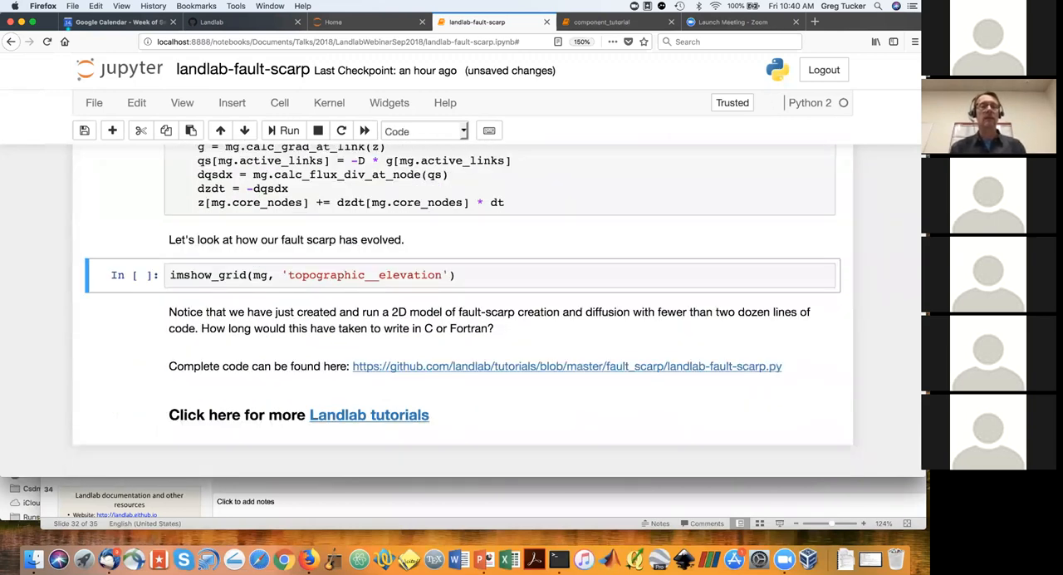
click(289, 130)
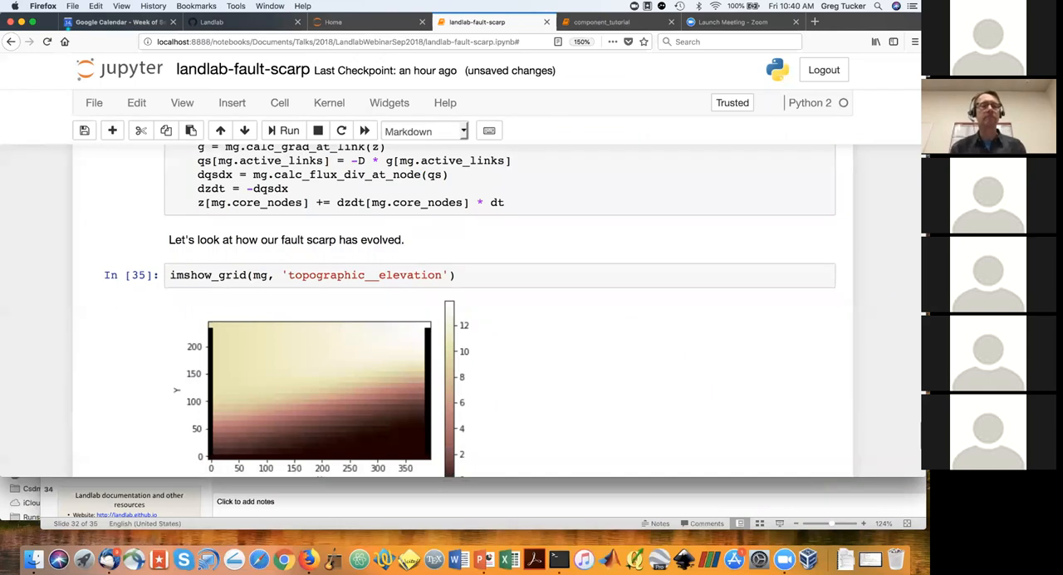
scroll(down, 3)
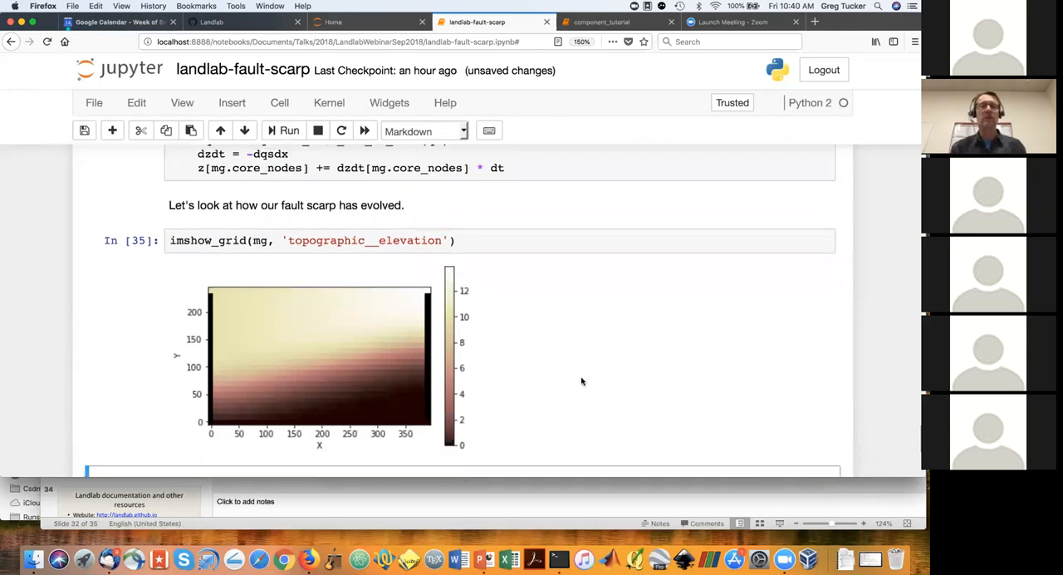
scroll(down, 3)
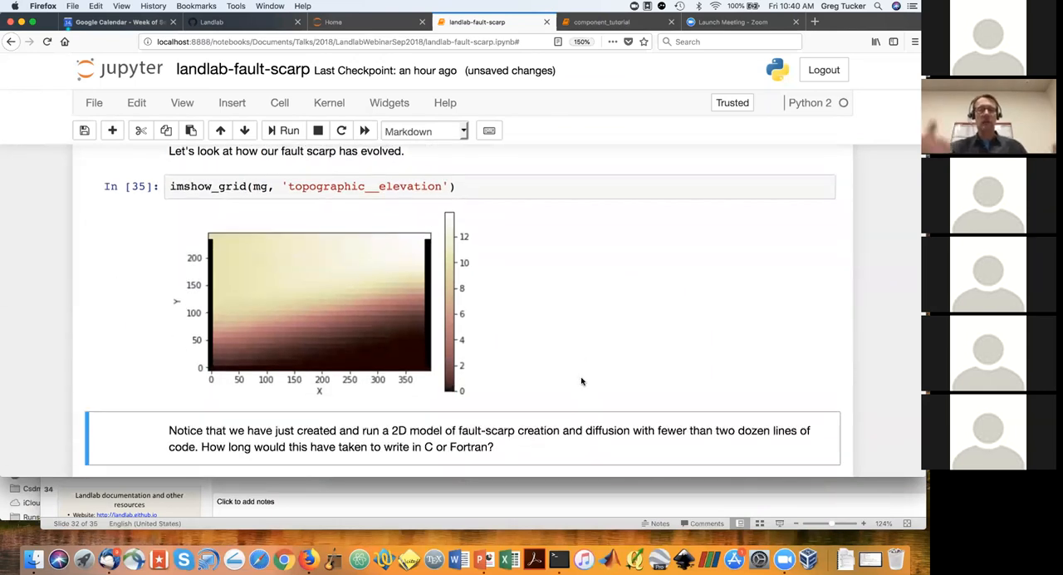
mouse_move(338, 295)
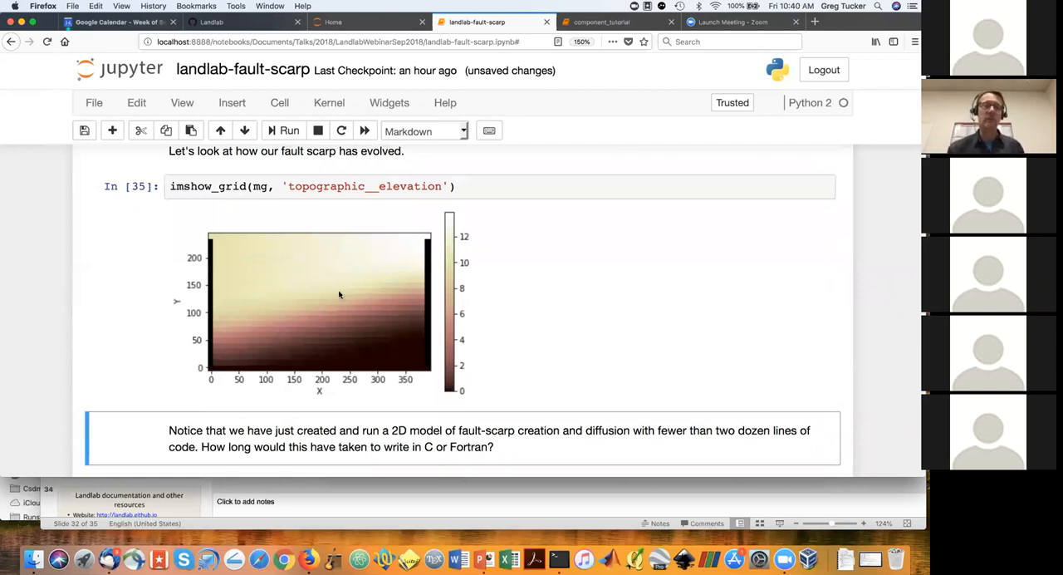
mouse_move(319, 294)
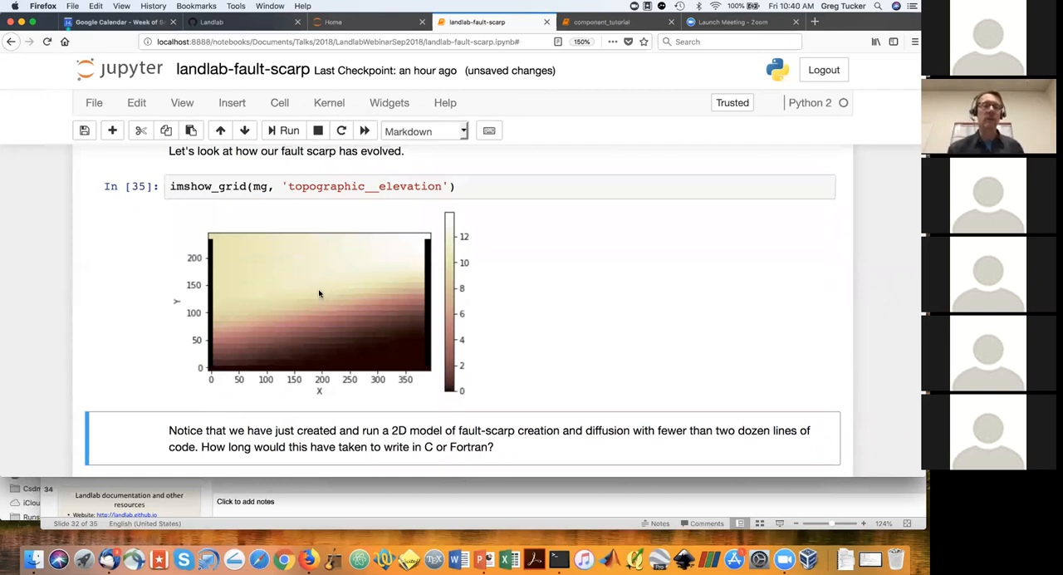
mouse_move(302, 299)
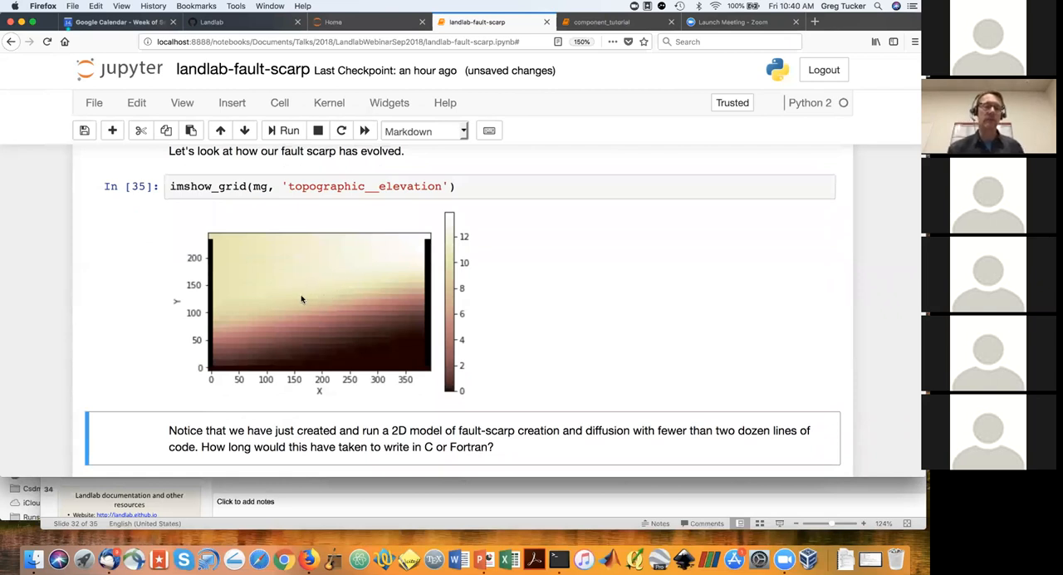
mouse_move(334, 319)
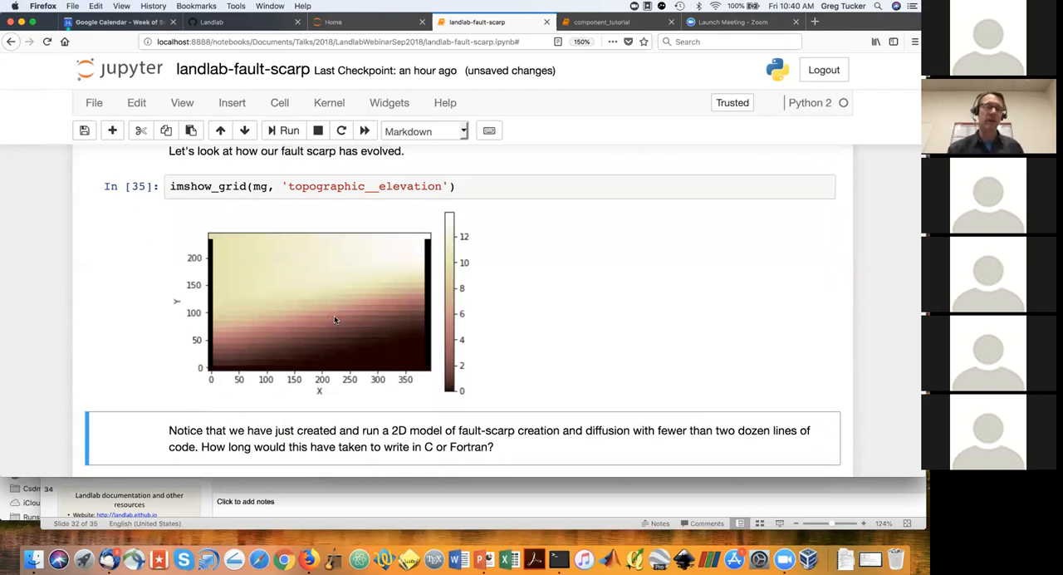
mouse_move(595, 332)
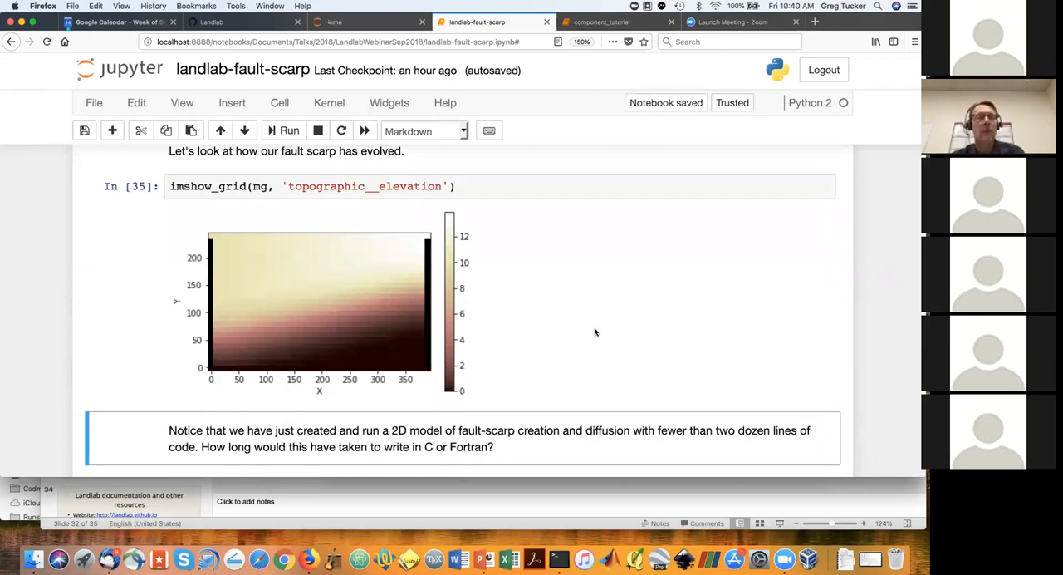
scroll(up, 3)
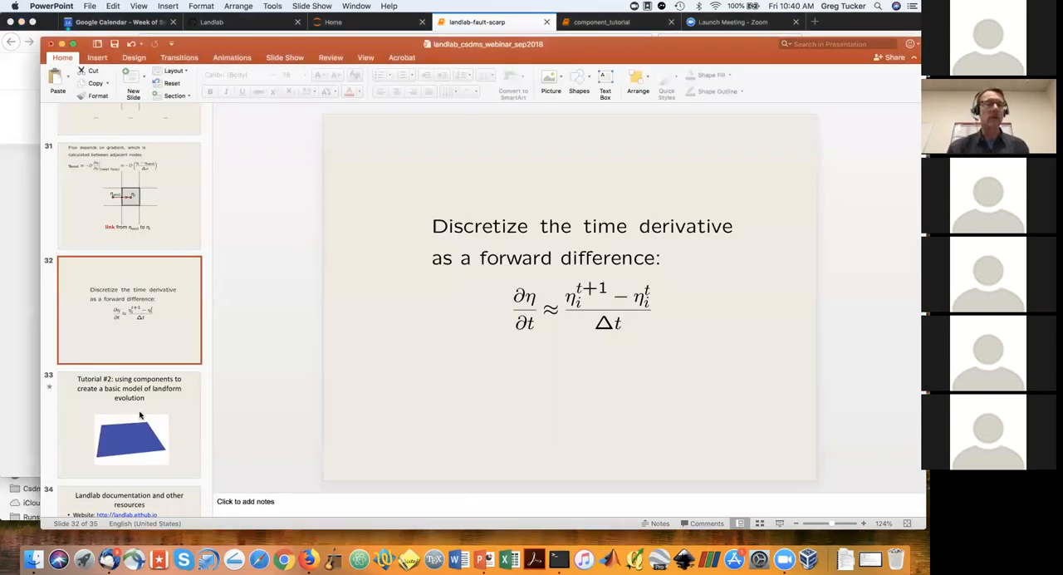
- Advance to slide 33 on Tutorial #2 components, then return to the browser notebooks
click(129, 424)
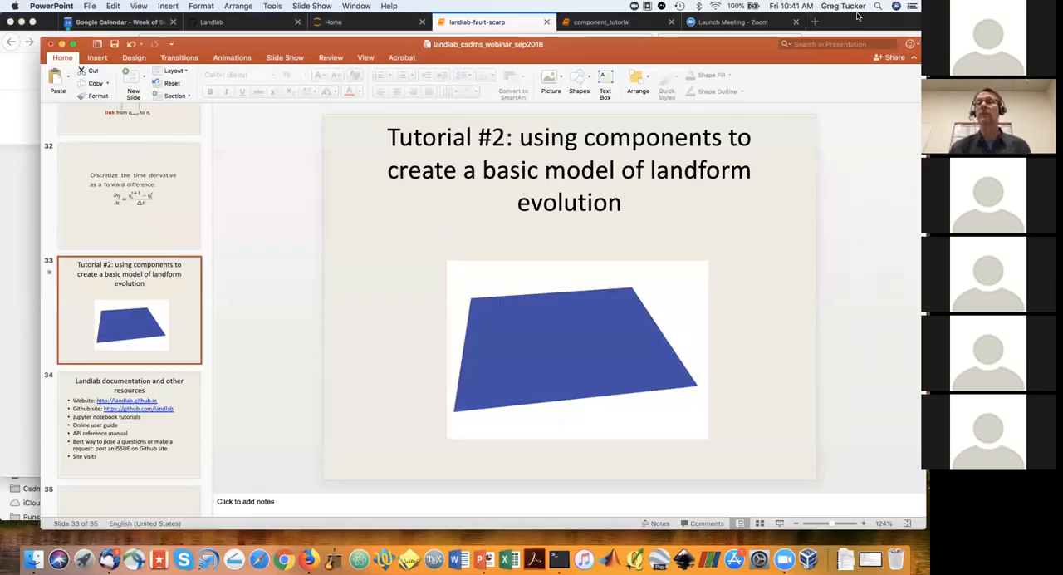
click(478, 21)
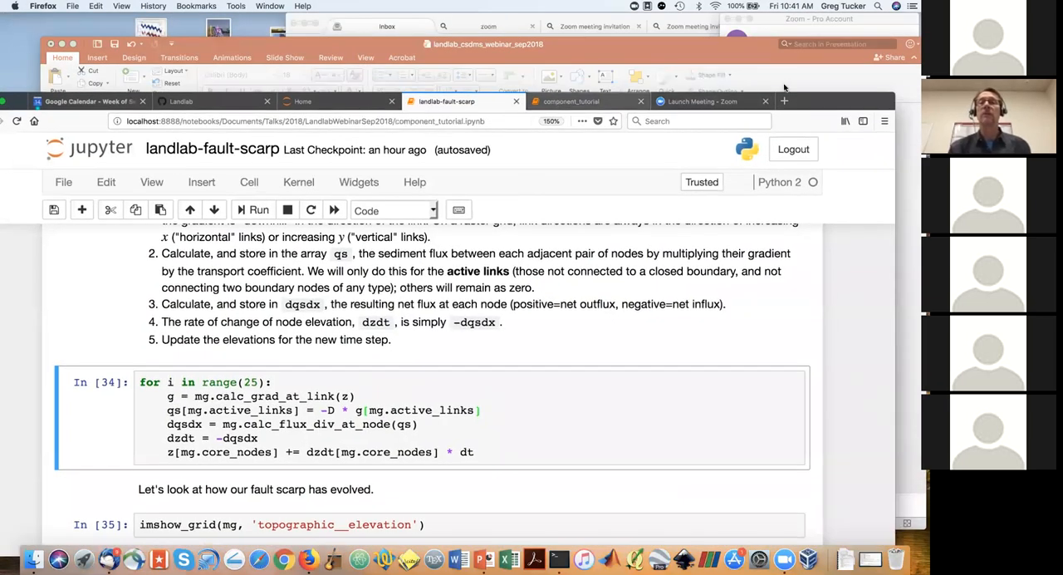
- Open the component_tutorial notebook and select the one-component LinearDiffuser import cell
click(582, 101)
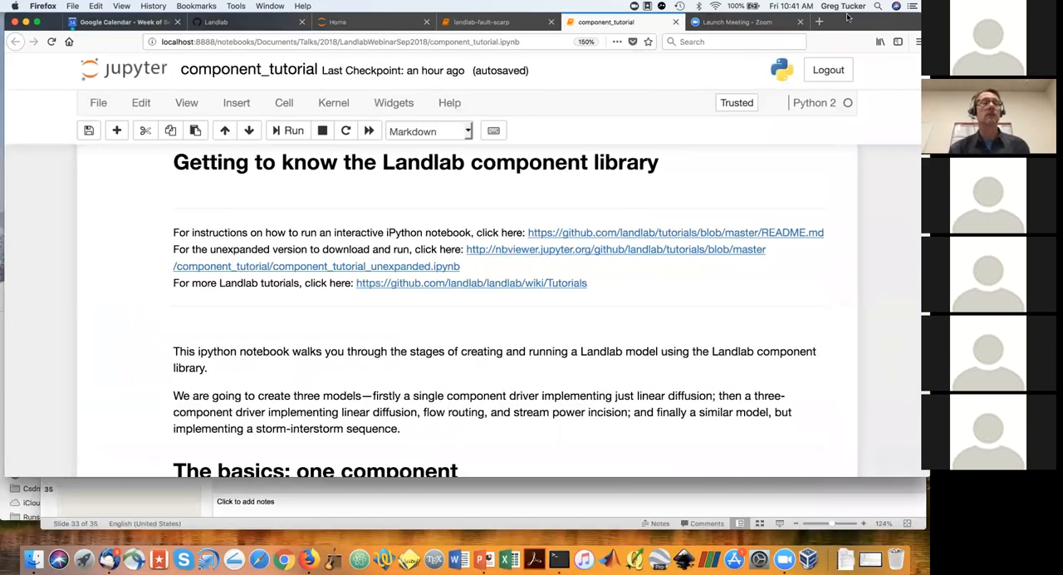
scroll(down, 3)
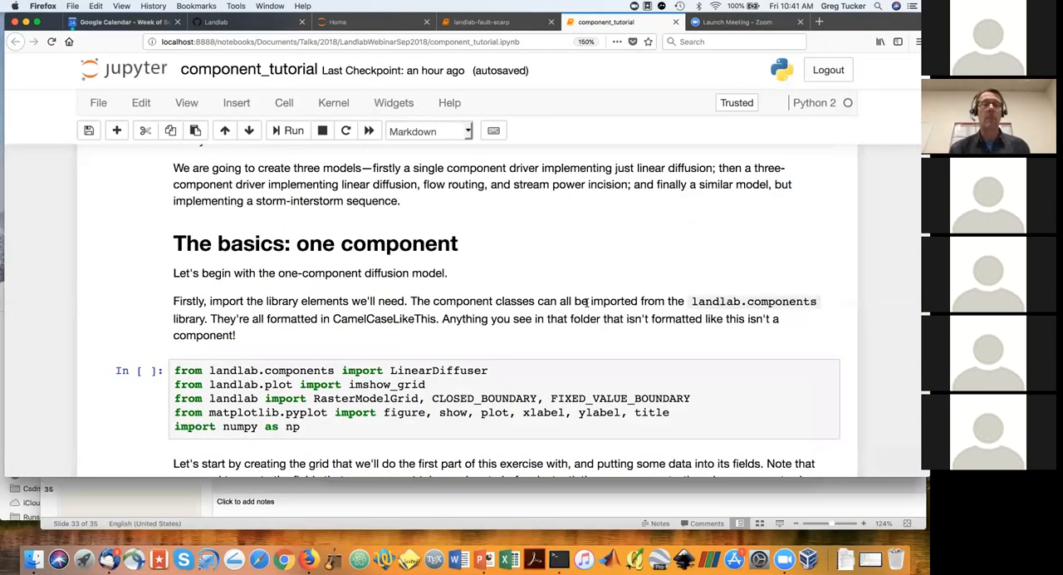
scroll(down, 3)
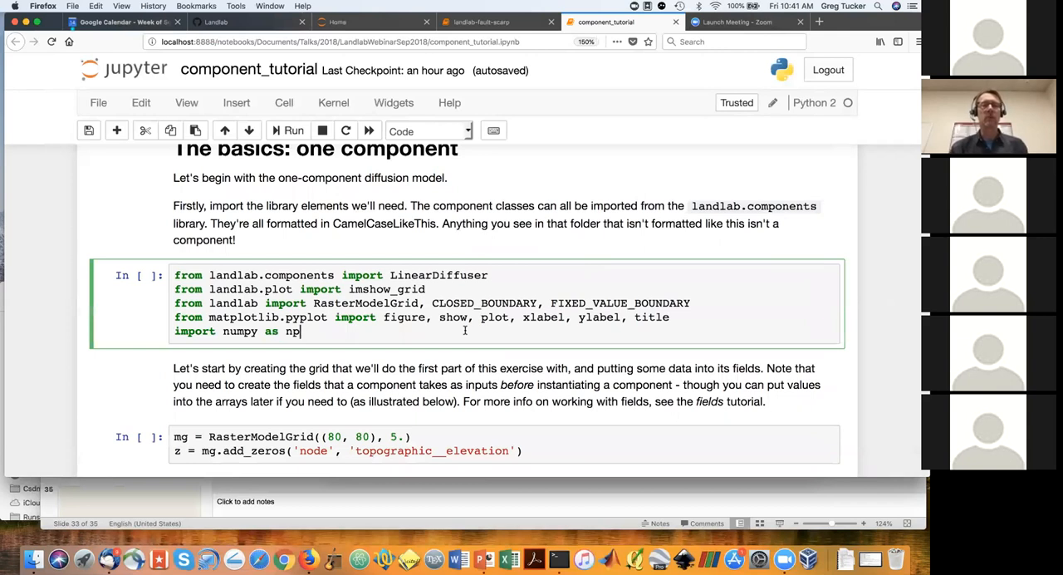
scroll(up, 3)
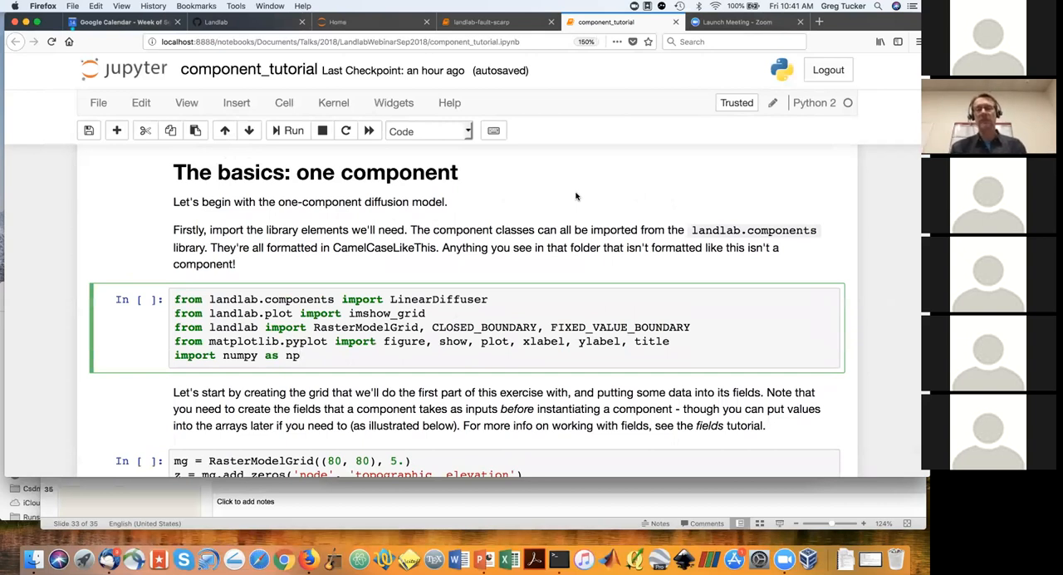
click(301, 355)
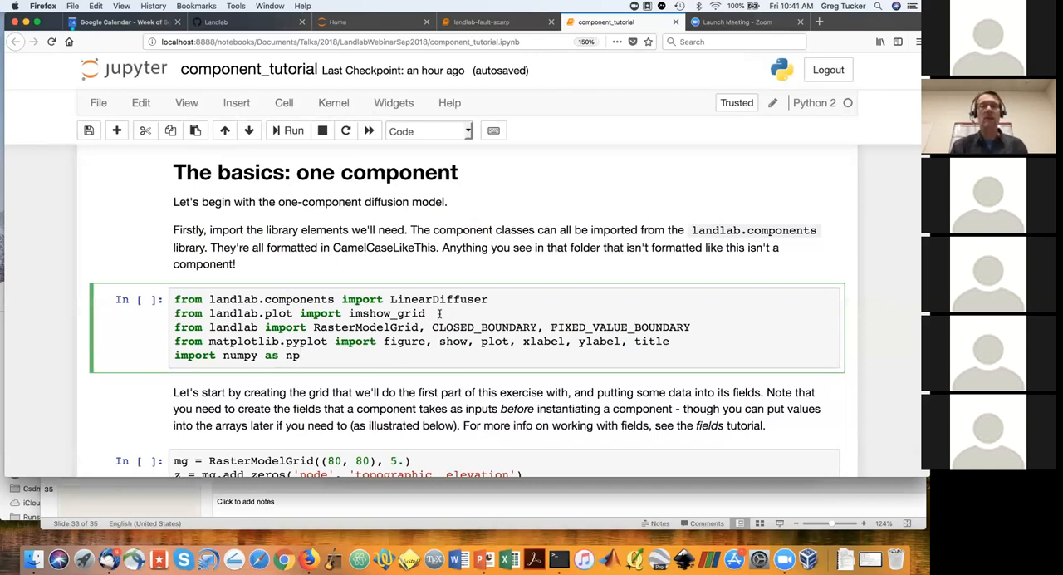
- Run the import cell loading LinearDiffuser, imshow_grid, RasterModelGrid and other libraries
click(426, 313)
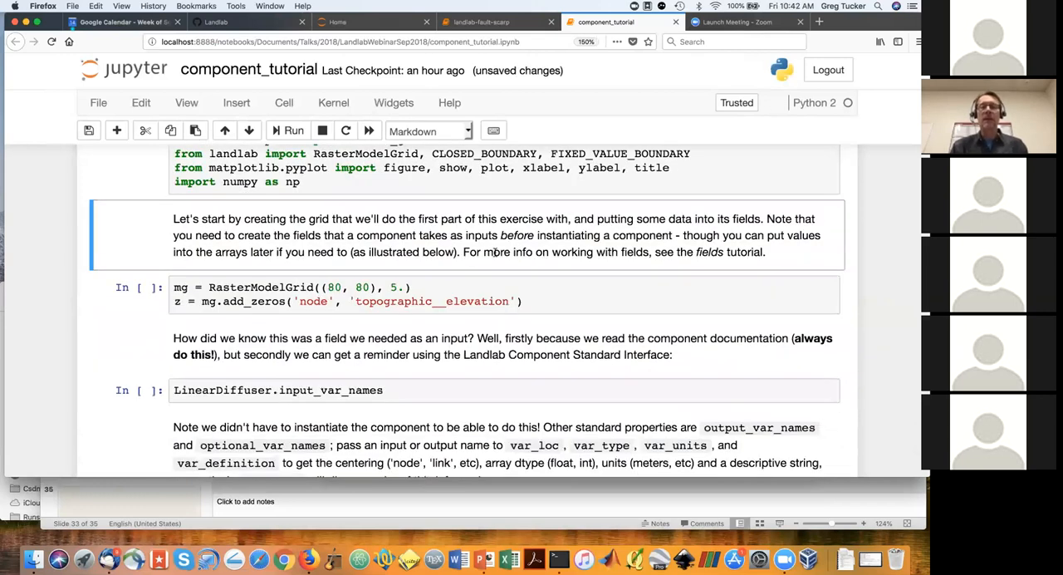
- Create an 80-by-80 RasterModelGrid with a topographic__elevation field of zeros
click(333, 294)
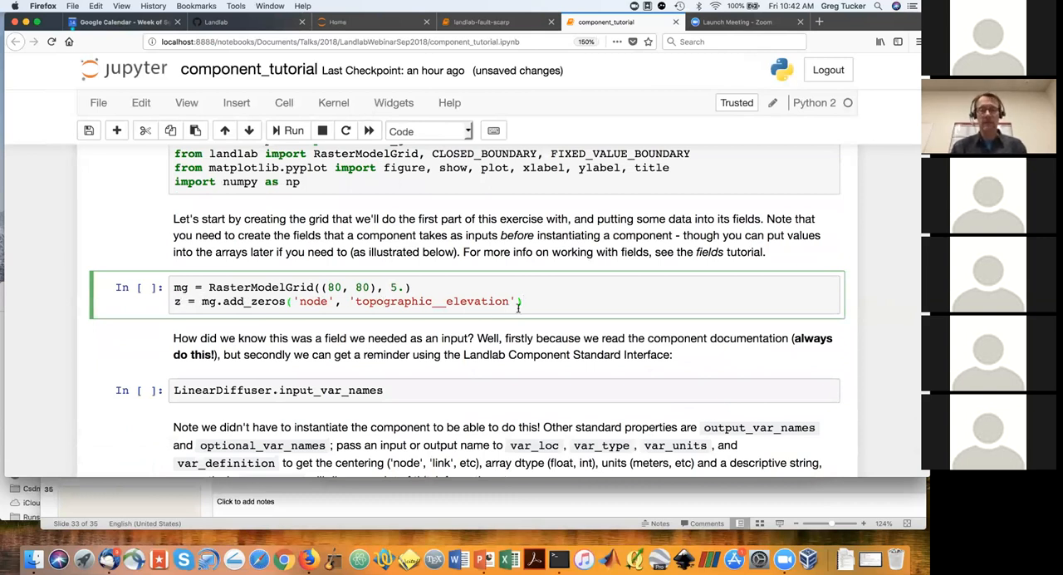
click(288, 131)
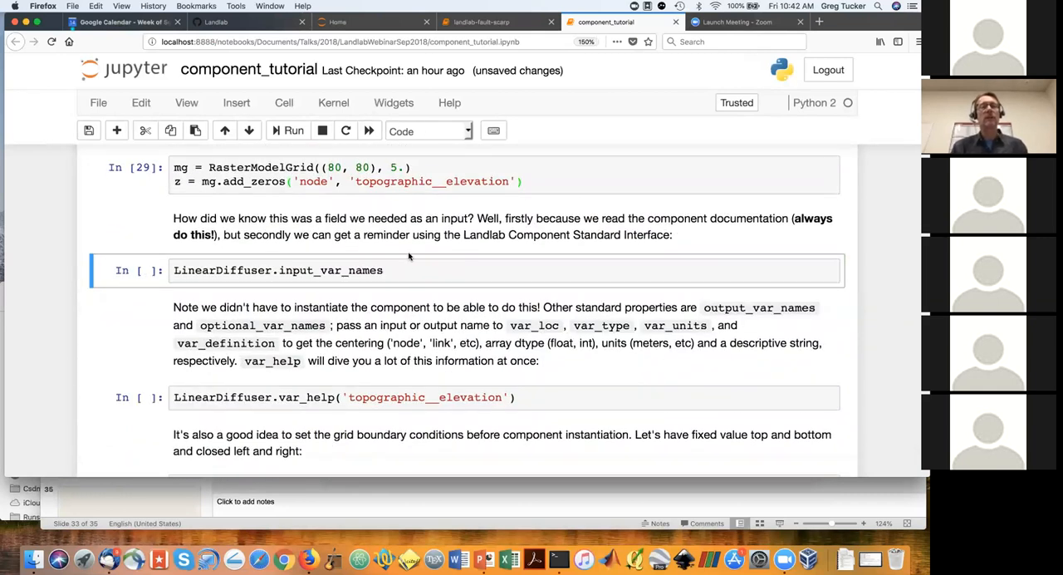
click(419, 270)
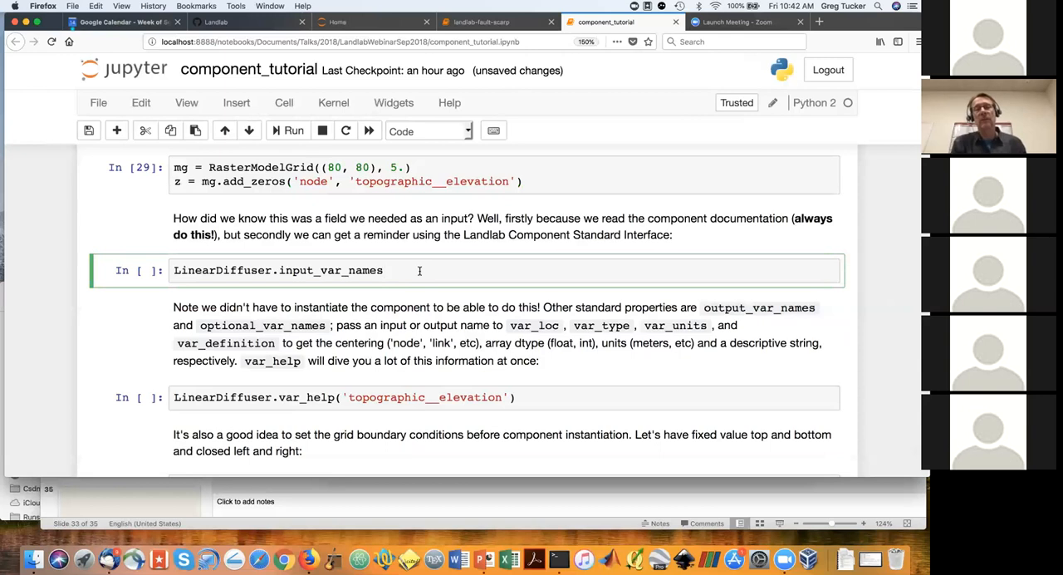
- Show LinearDiffuser.input_var_names (topographic__elevation) and the var_help text for topographic__elevation
click(382, 270)
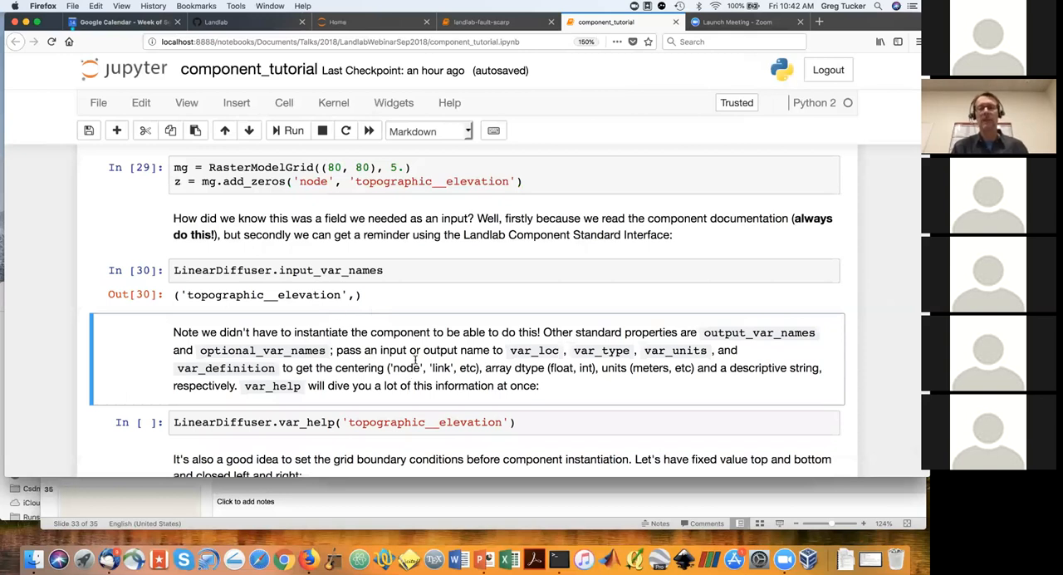
scroll(down, 3)
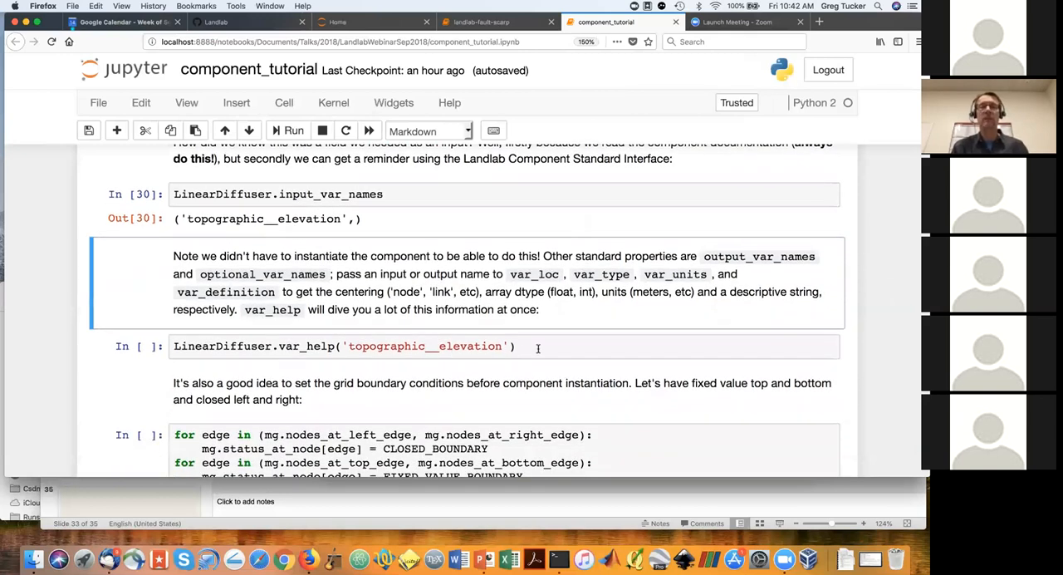
click(332, 346)
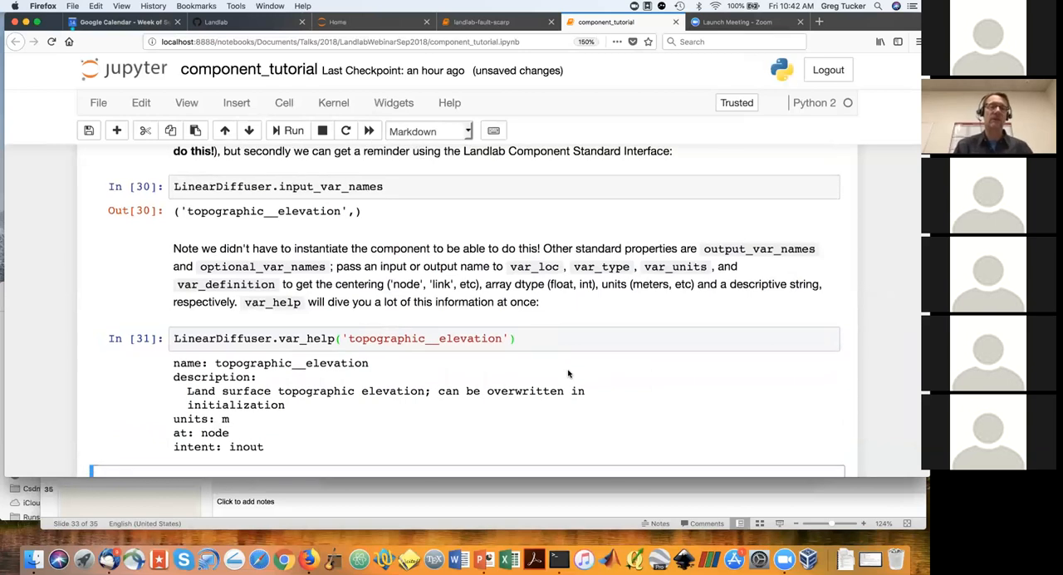
scroll(down, 3)
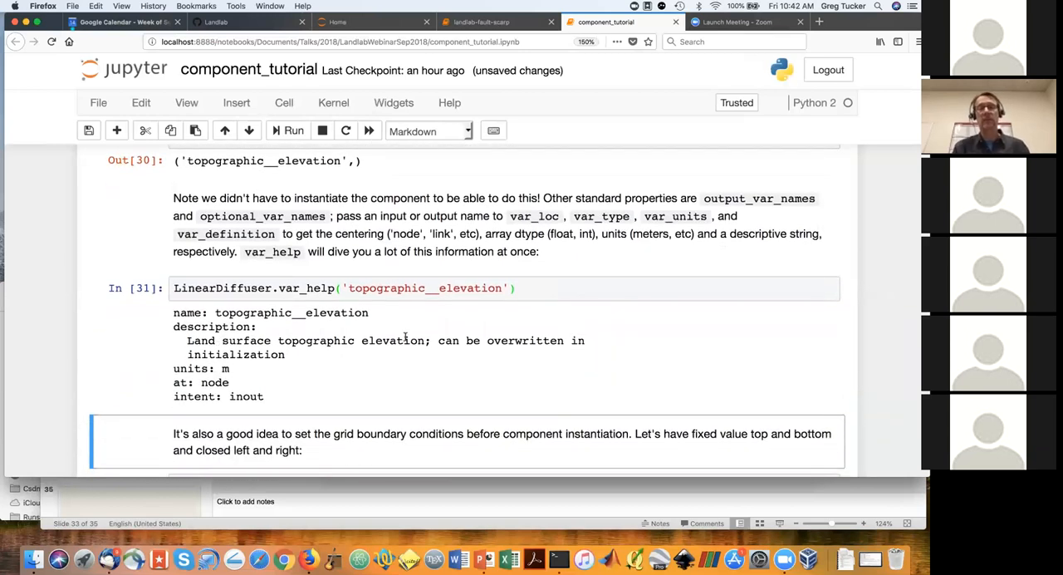
mouse_move(260, 386)
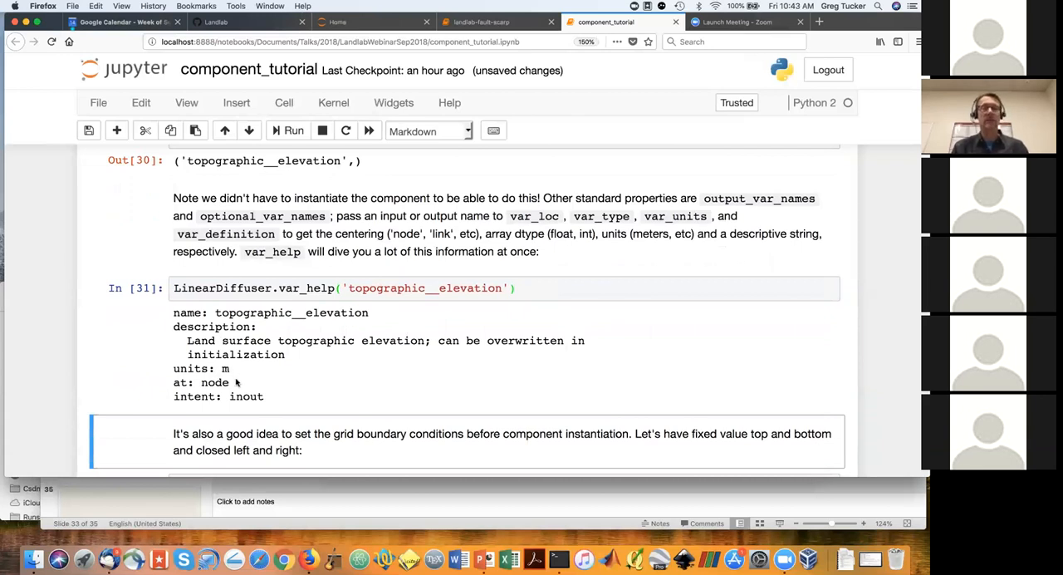
scroll(down, 3)
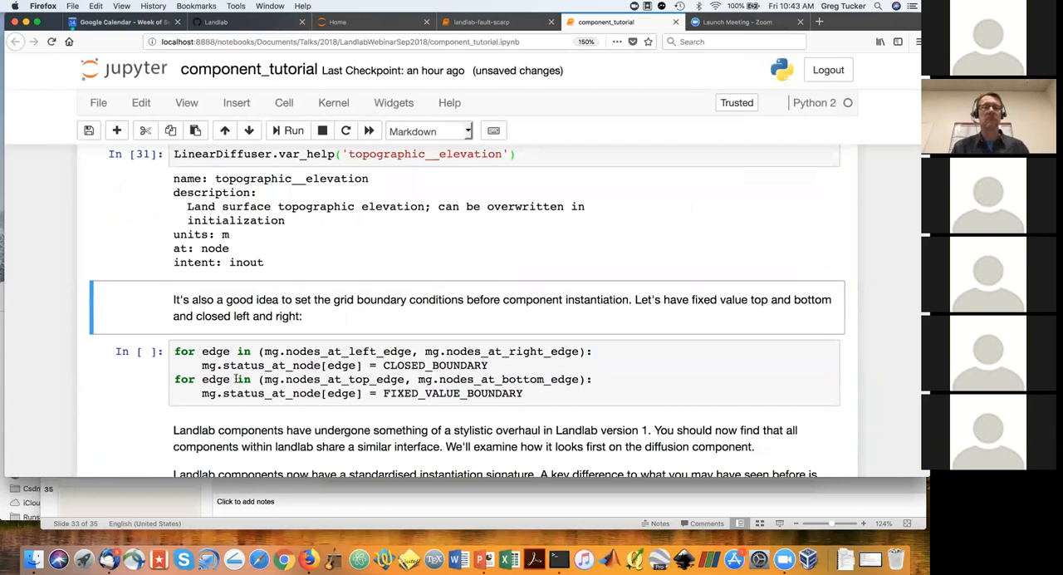
- Apply the boundary conditions to the grid edges
scroll(down, 3)
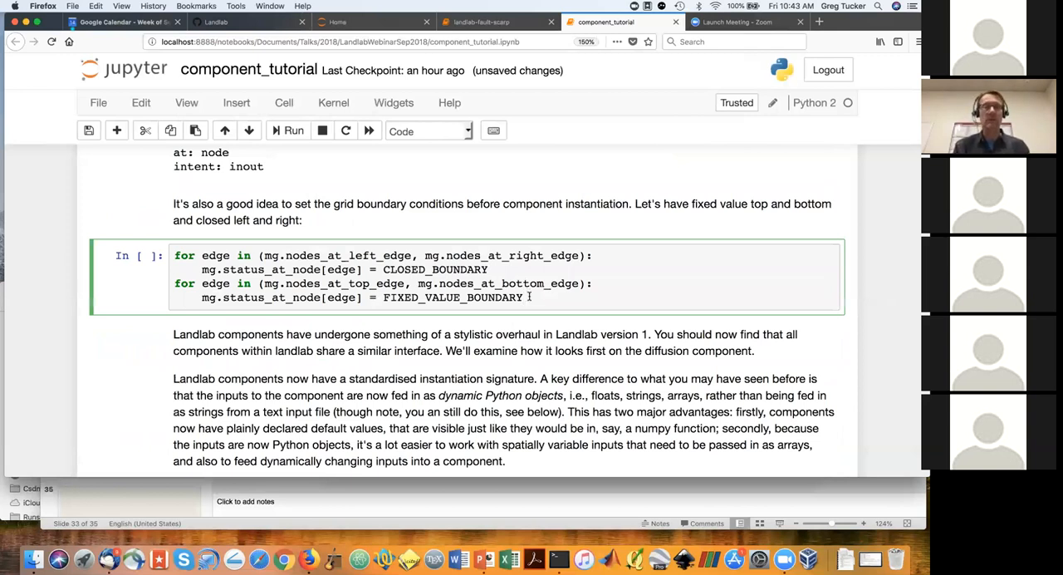
click(293, 130)
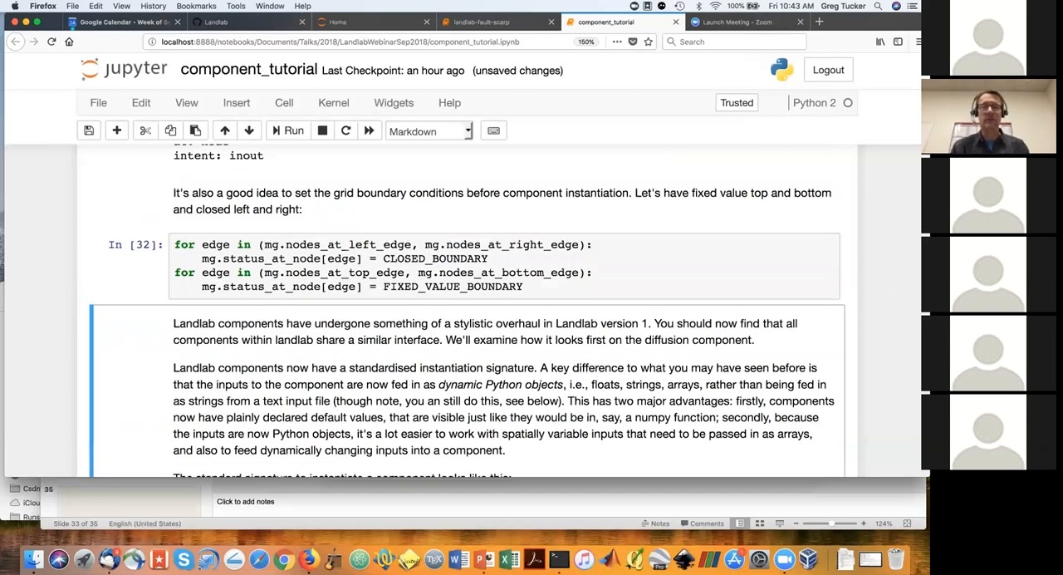
scroll(down, 3)
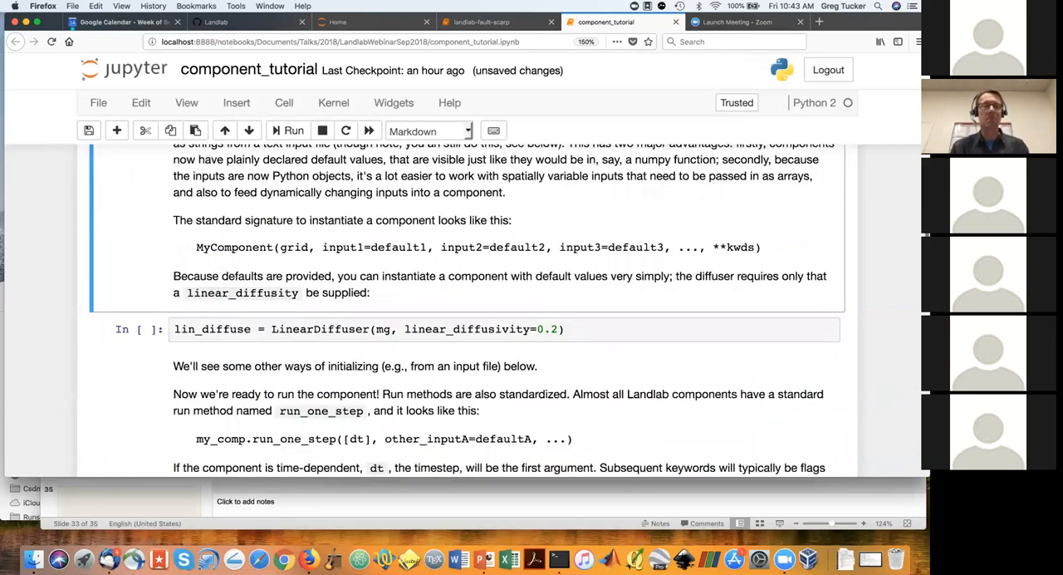
- Instantiate LinearDiffuser on the grid with linear diffusivity 0.2
scroll(down, 3)
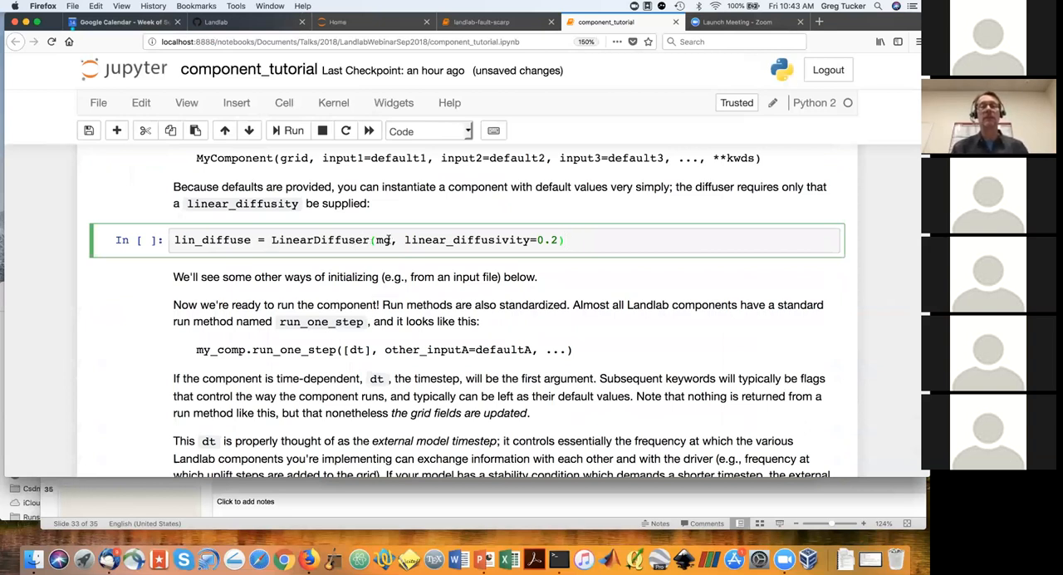
click(567, 240)
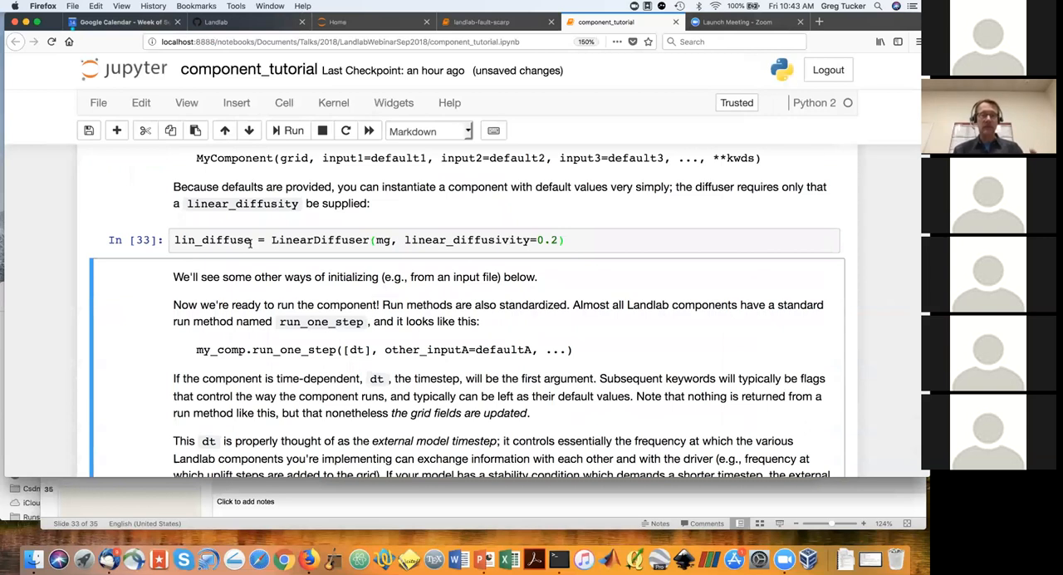
scroll(down, 3)
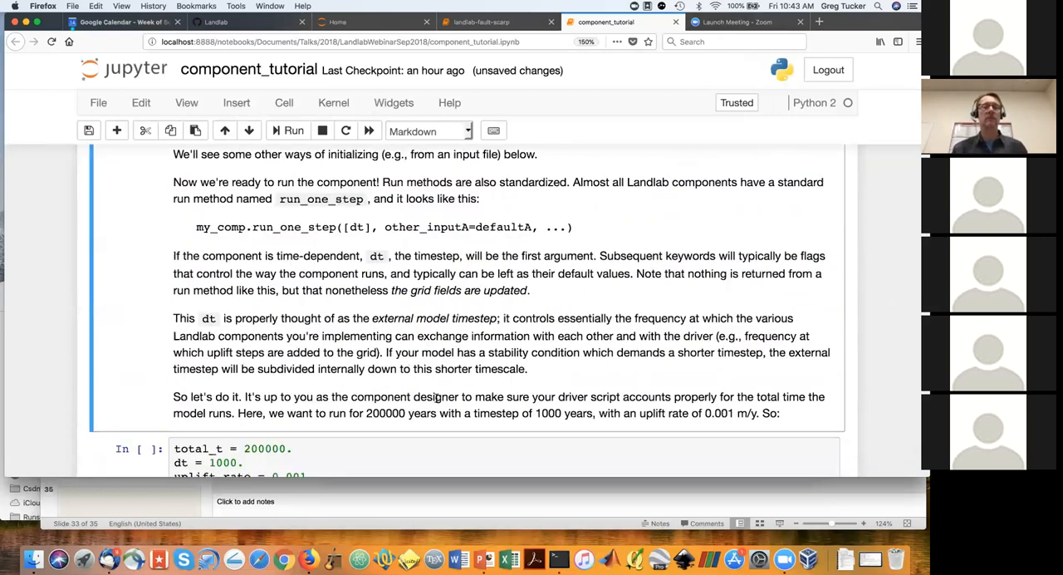
scroll(down, 3)
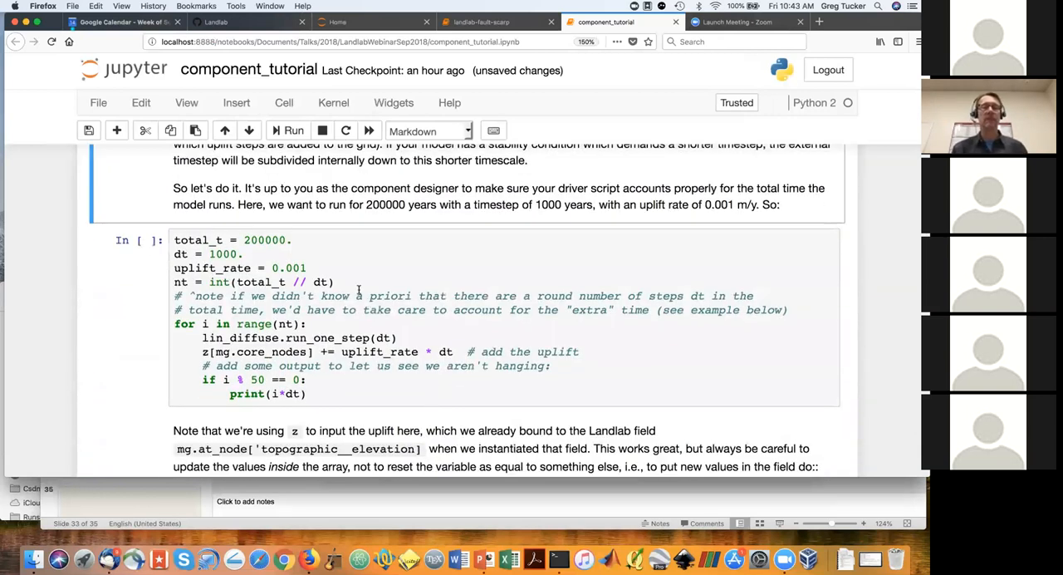
- Run the 200000-year diffusion and uplift loop, printing times up to 150000.0
click(344, 270)
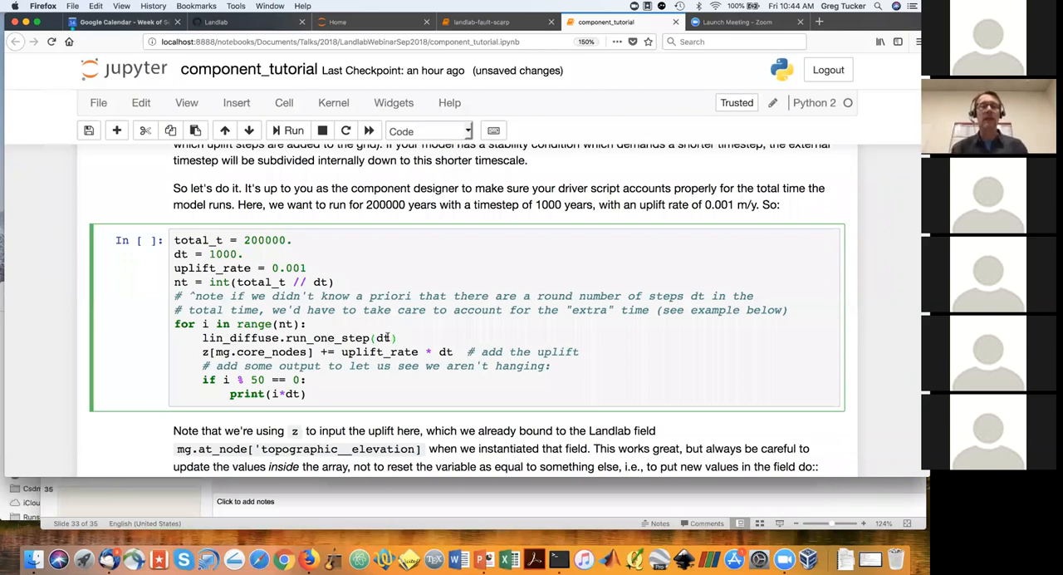
click(399, 338)
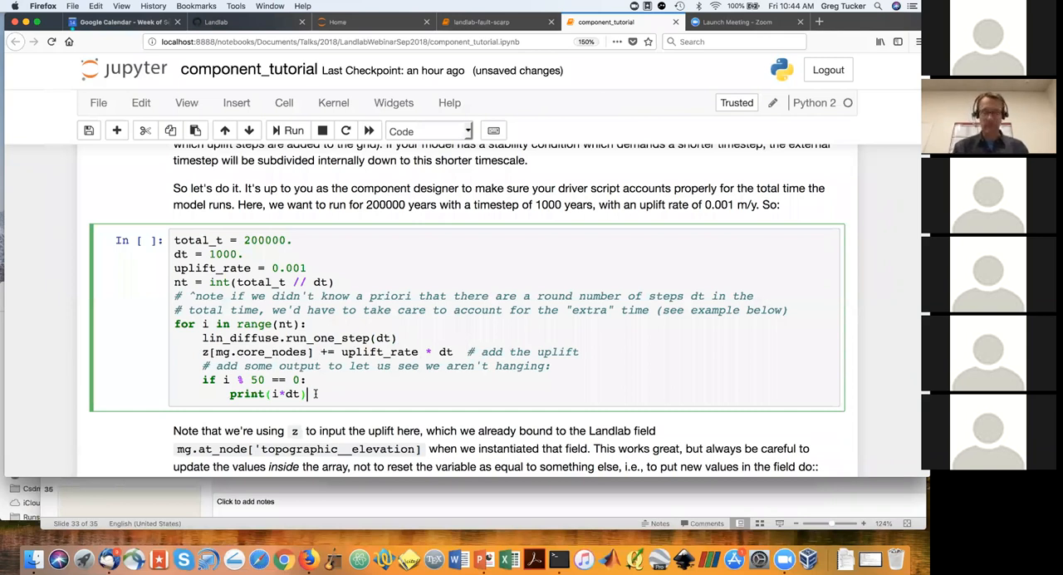
click(287, 130)
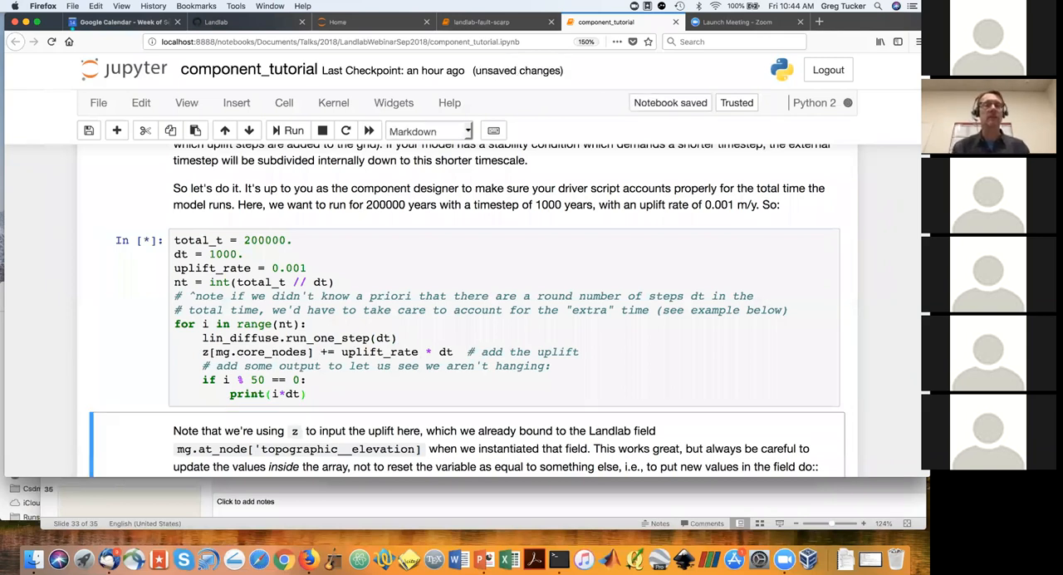
click(294, 131)
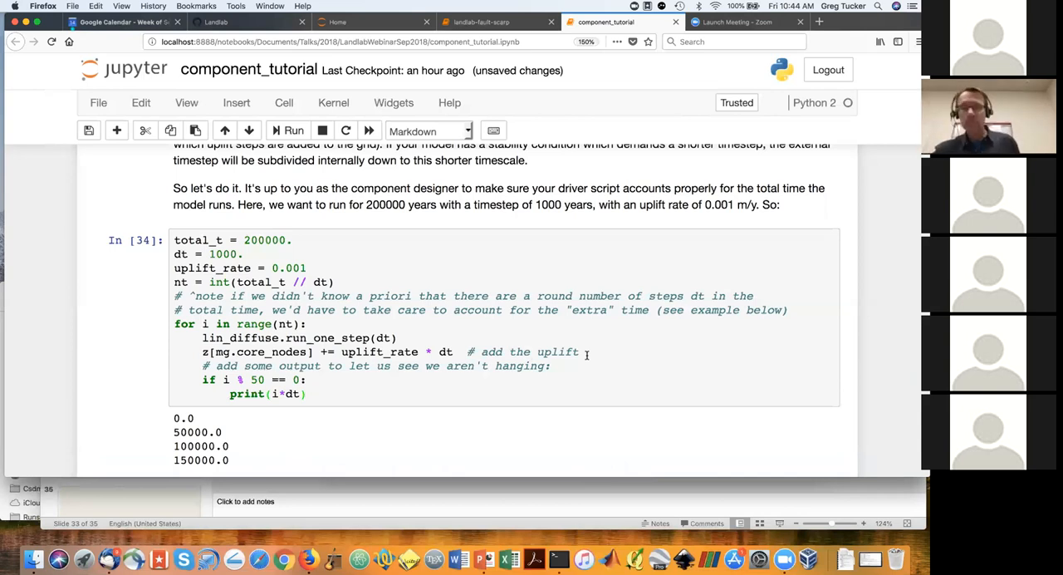
scroll(down, 3)
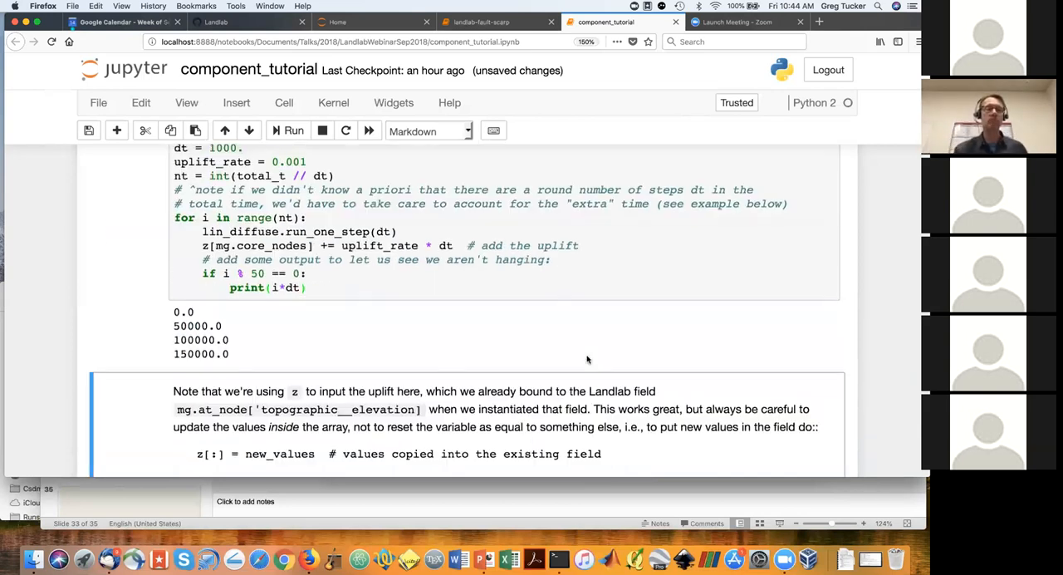
scroll(down, 3)
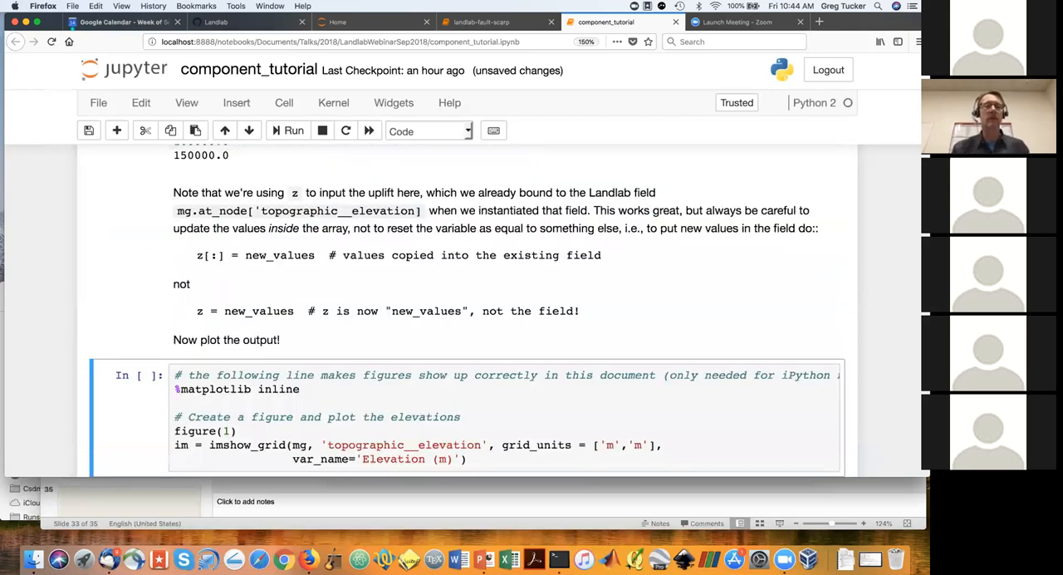
- Map the uplifted, diffused topographic__elevation with imshow_grid and an elevation colour bar
scroll(down, 3)
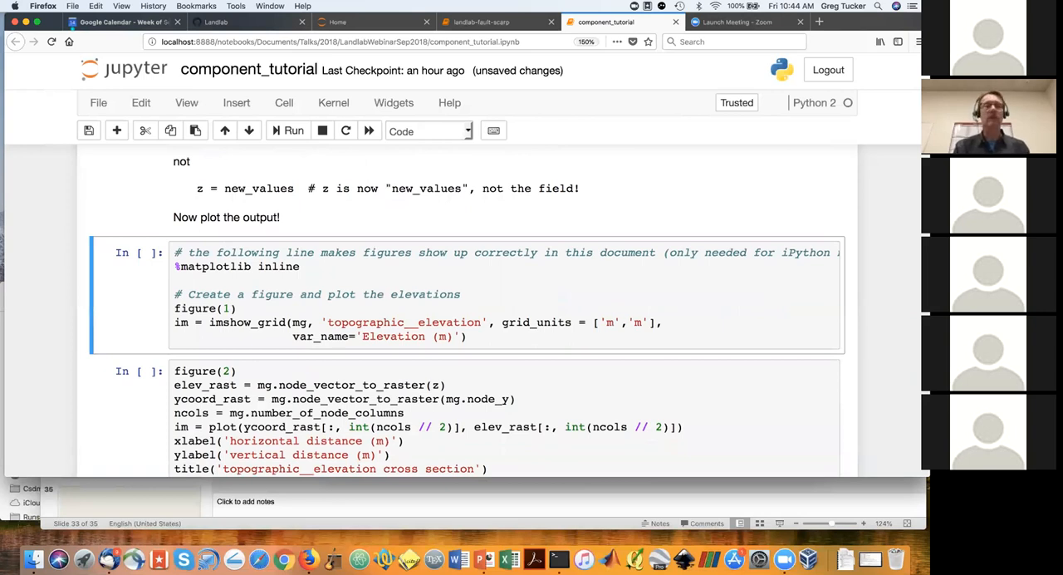
click(289, 130)
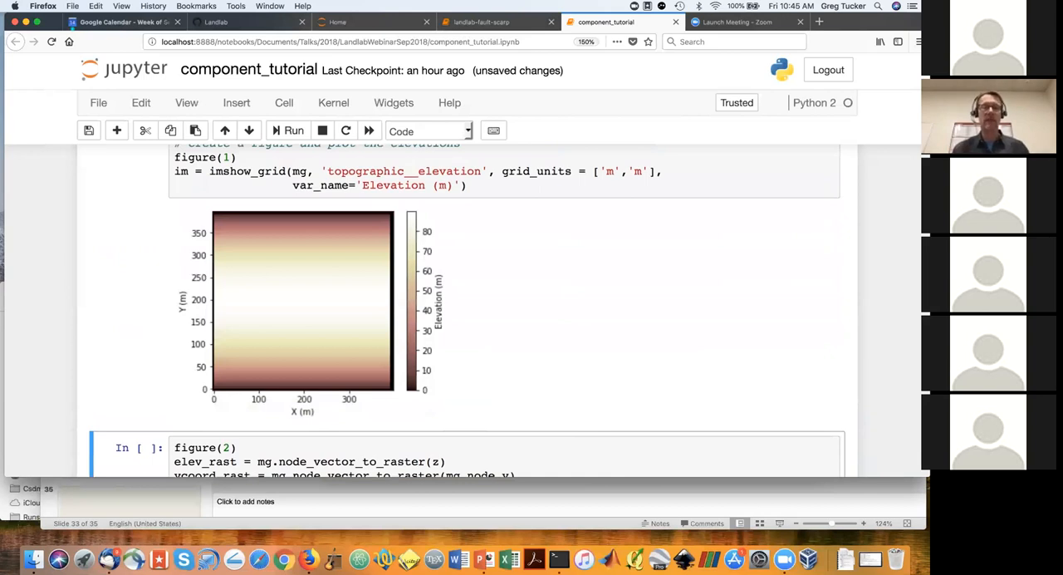
mouse_move(297, 310)
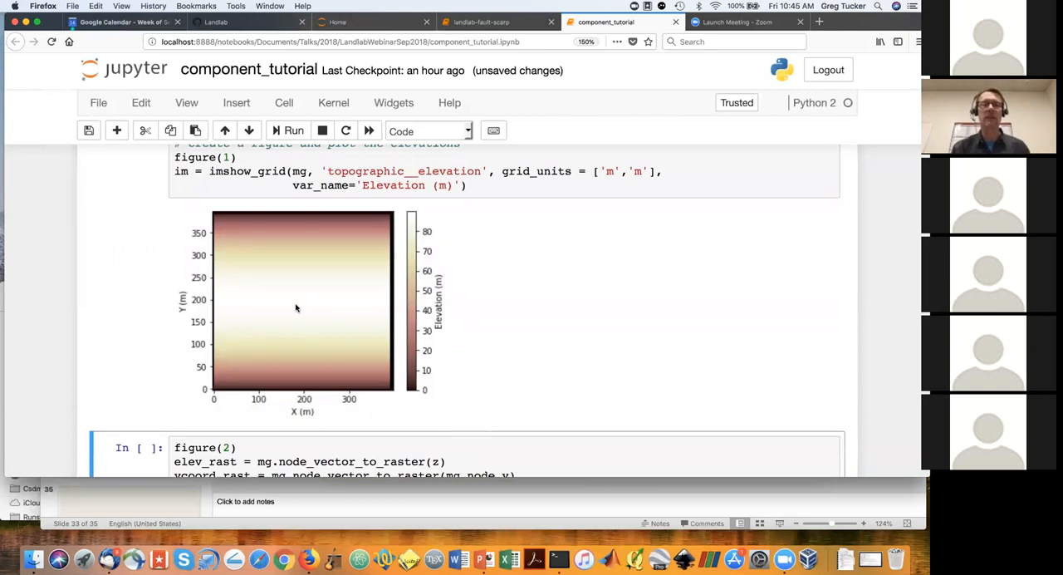
mouse_move(476, 336)
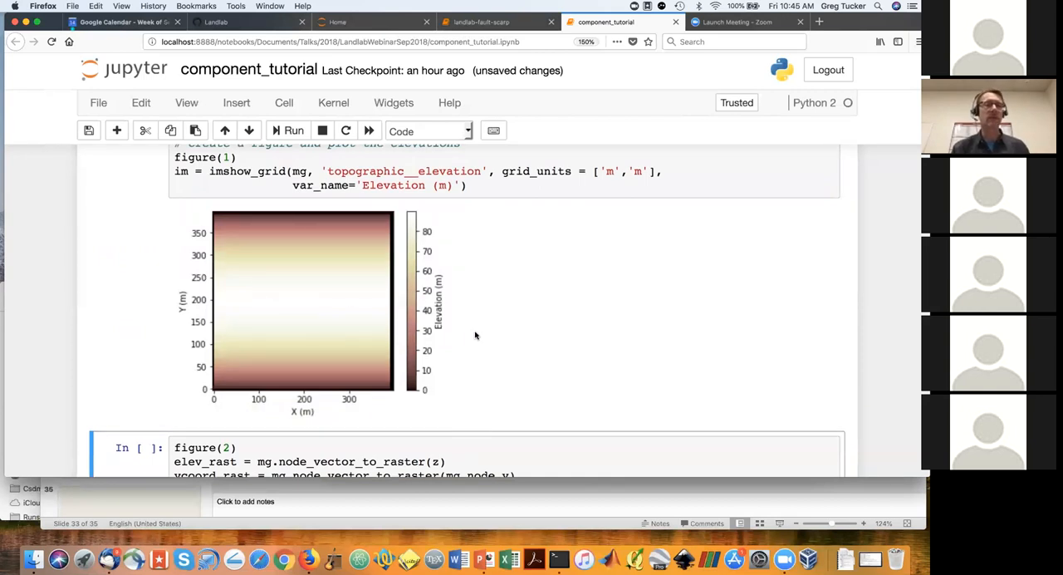
scroll(down, 3)
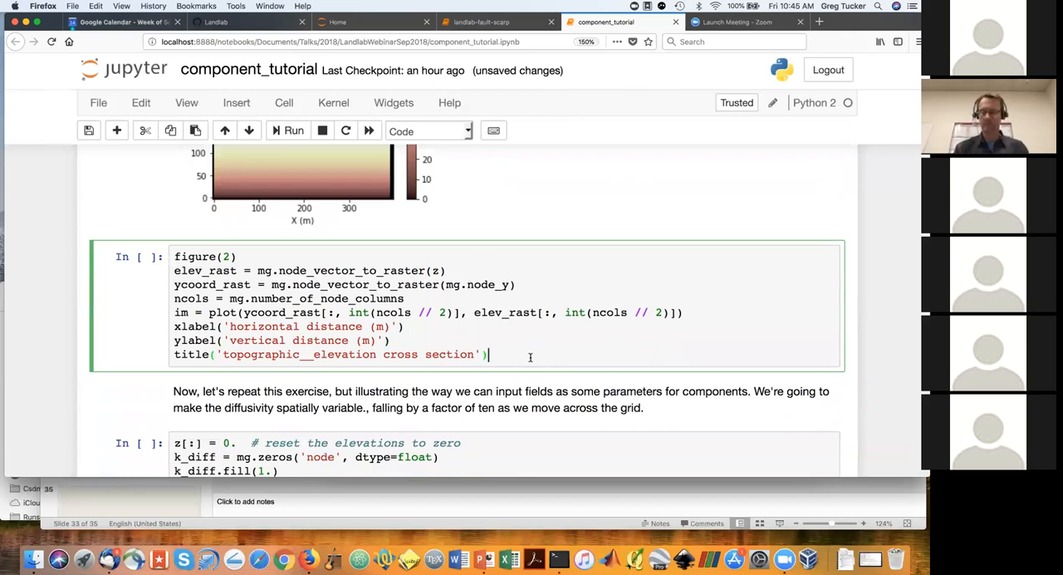
- Plot the figure(2) elevation cross section showing a symmetric ridge near 90 m
click(293, 130)
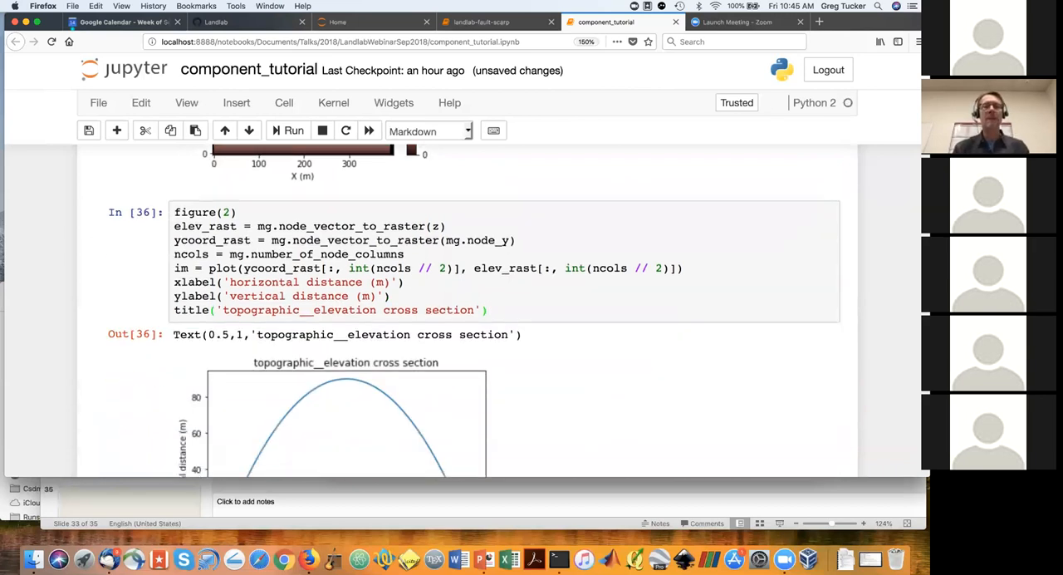
scroll(down, 3)
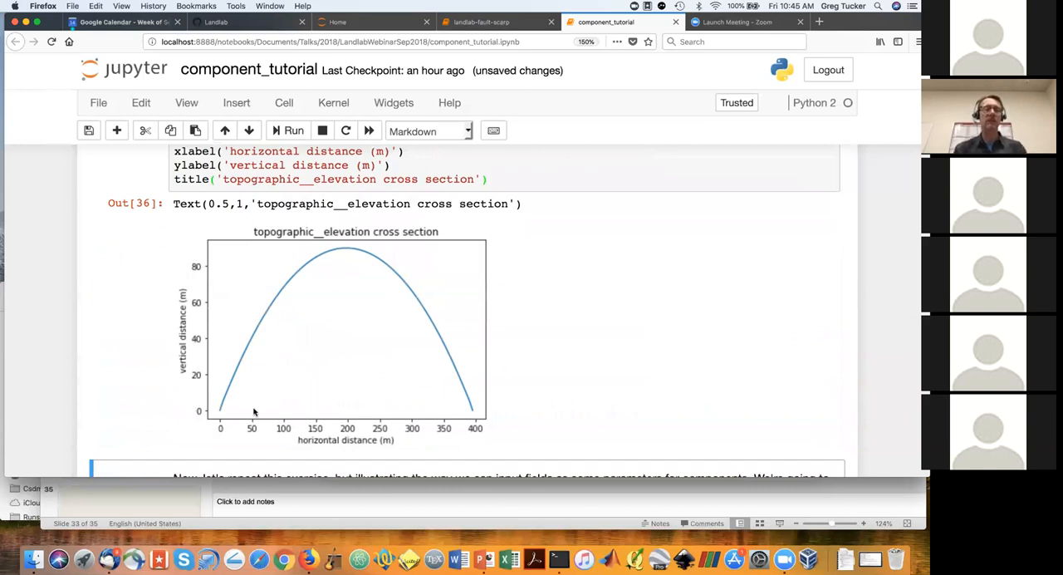
mouse_move(412, 323)
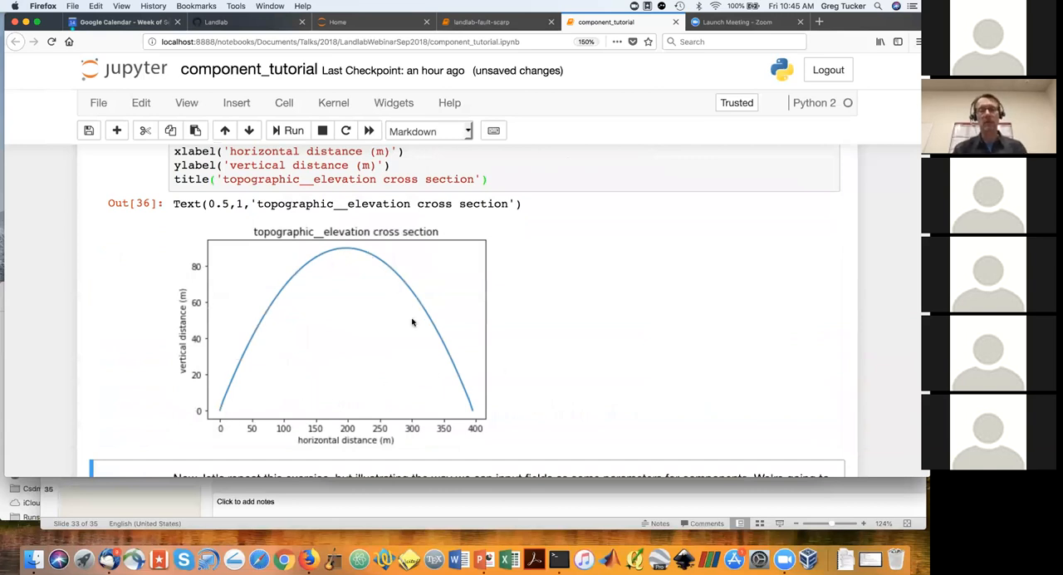
mouse_move(221, 427)
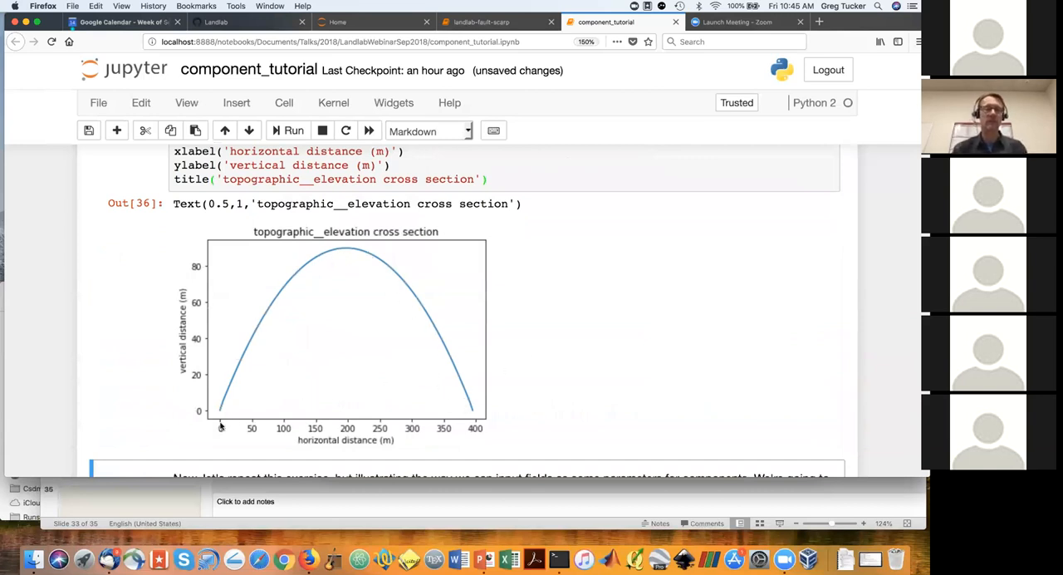
mouse_move(226, 411)
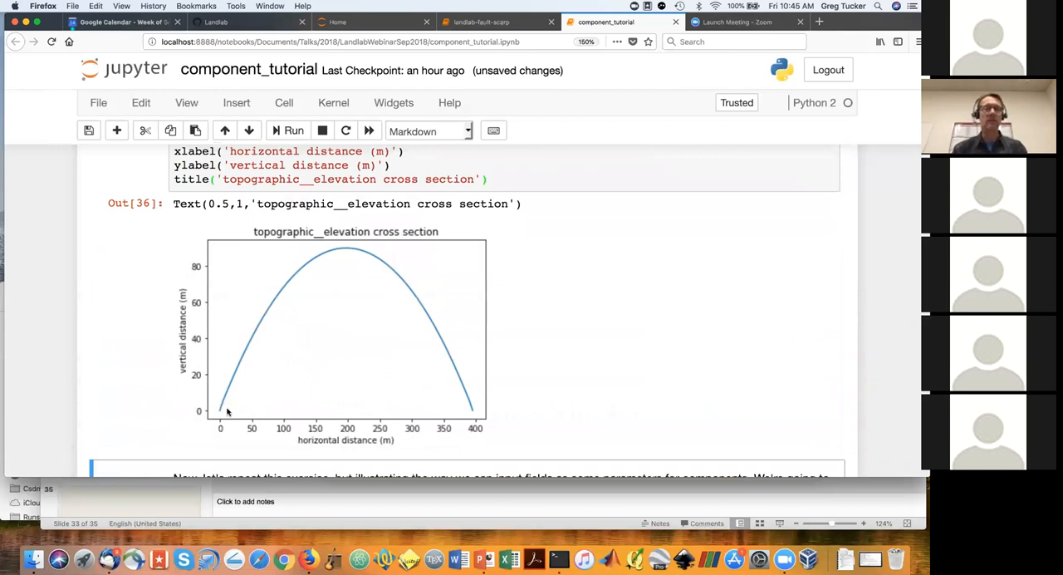
mouse_move(311, 248)
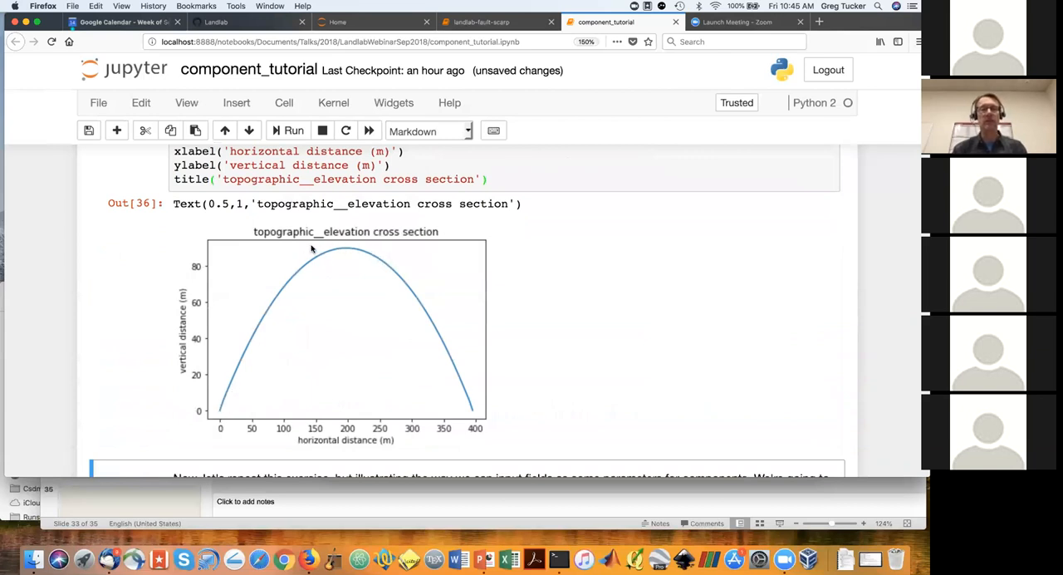
scroll(down, 3)
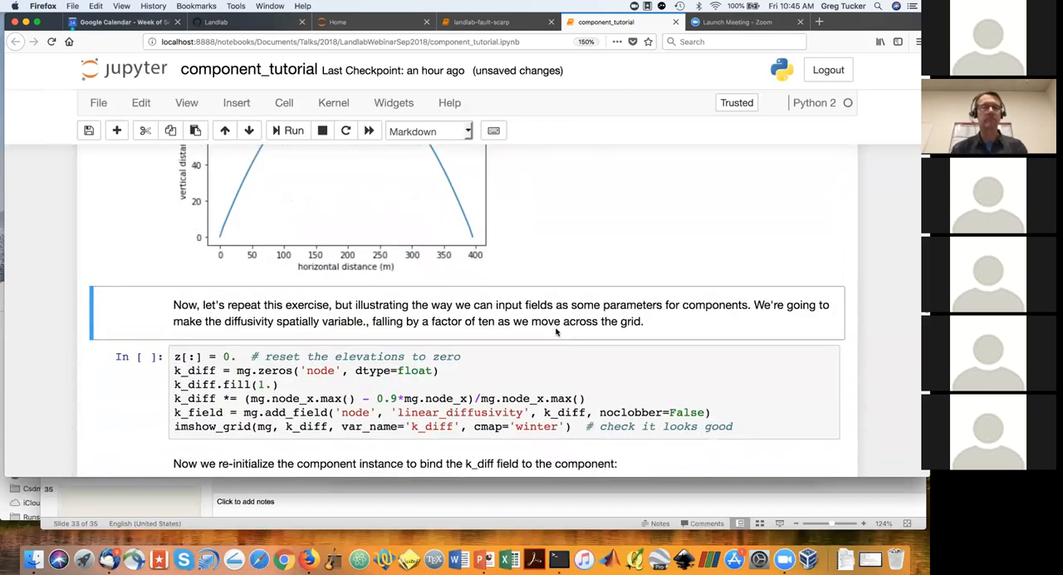
scroll(down, 3)
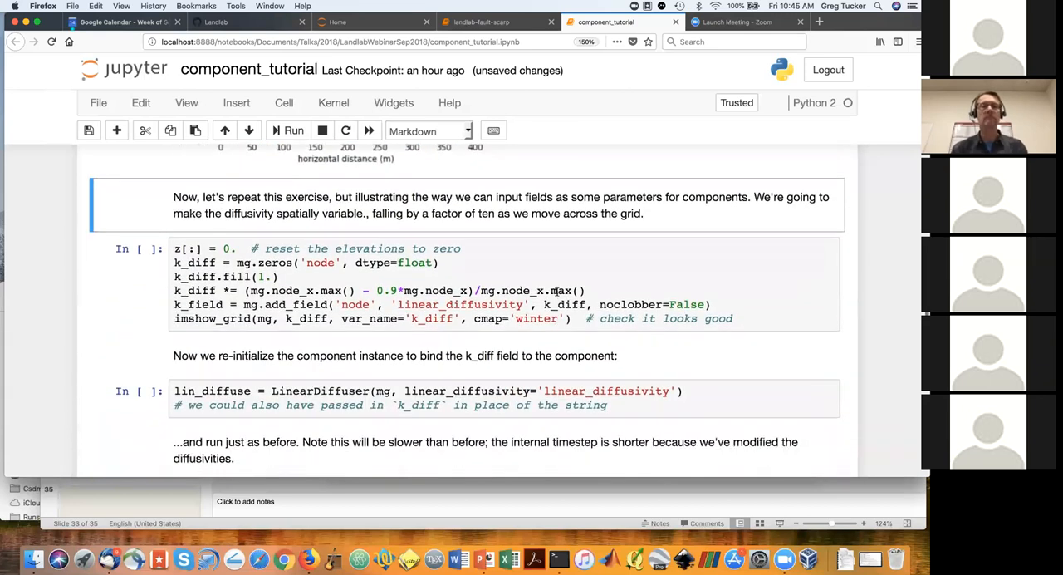
- Build the k_diff field falling from 1.0 to 0.1 and map it with imshow_grid
click(541, 282)
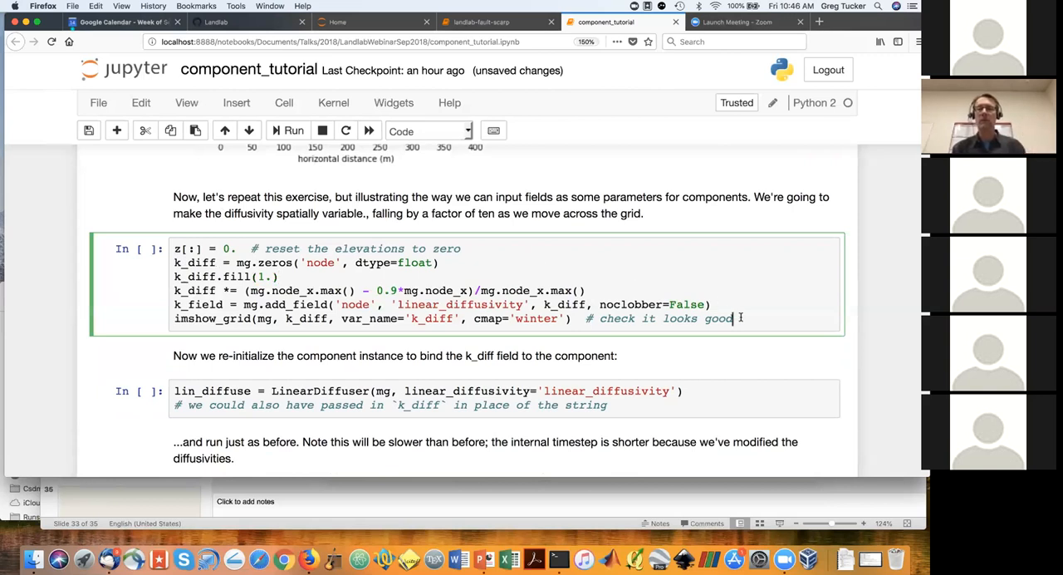
click(293, 130)
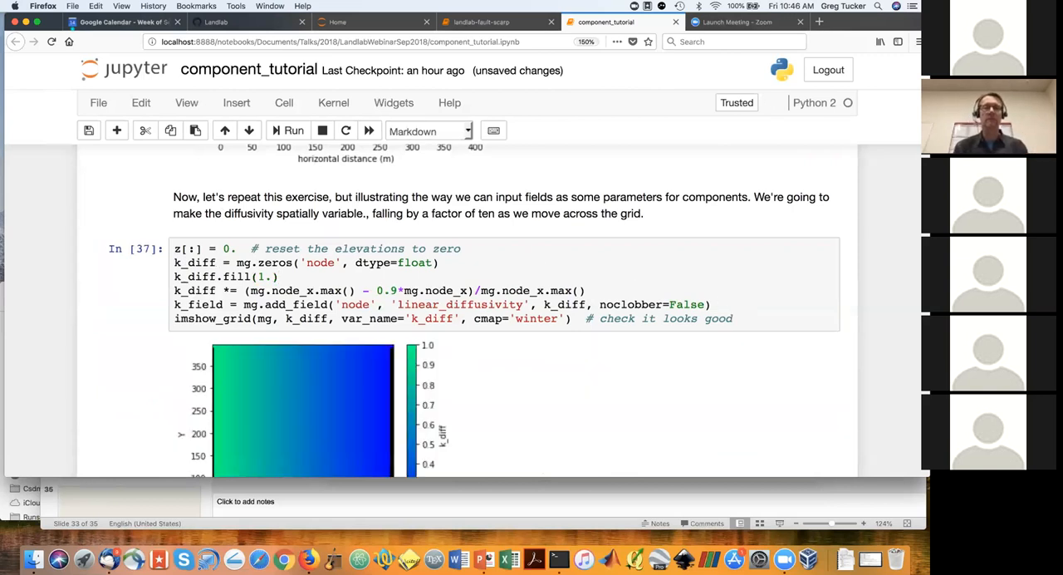
scroll(down, 3)
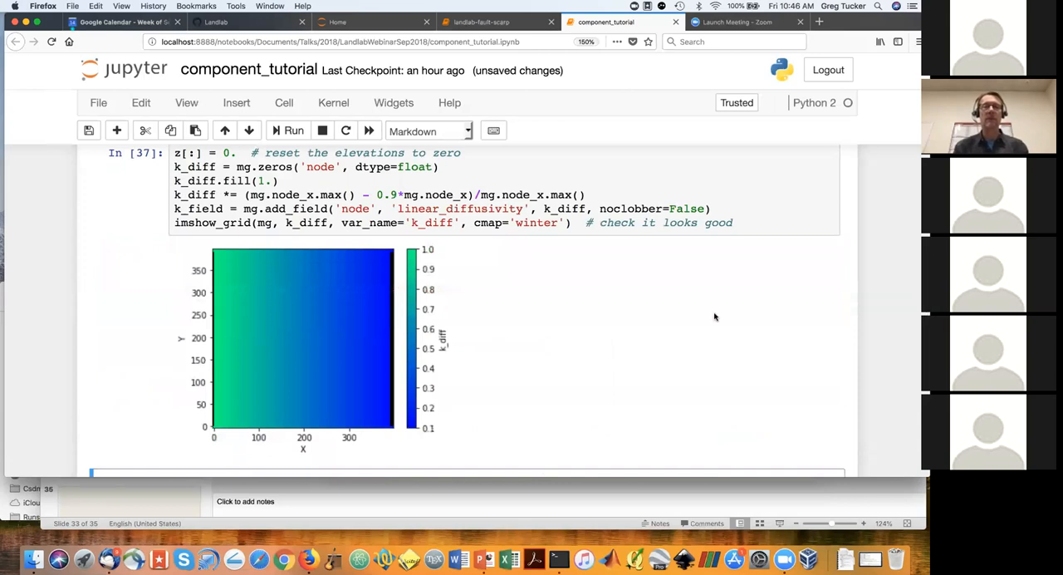
mouse_move(415, 406)
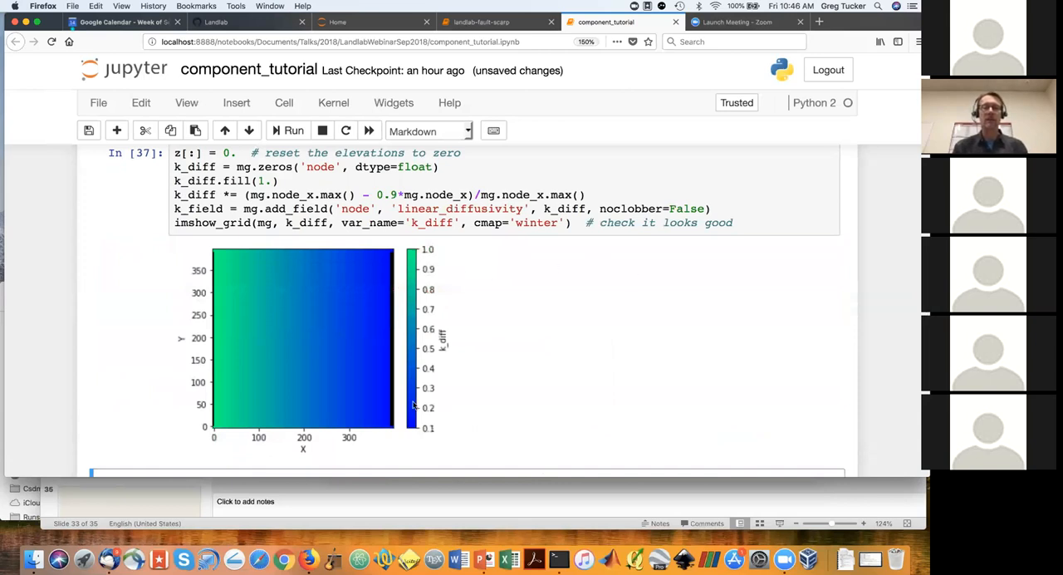
mouse_move(261, 390)
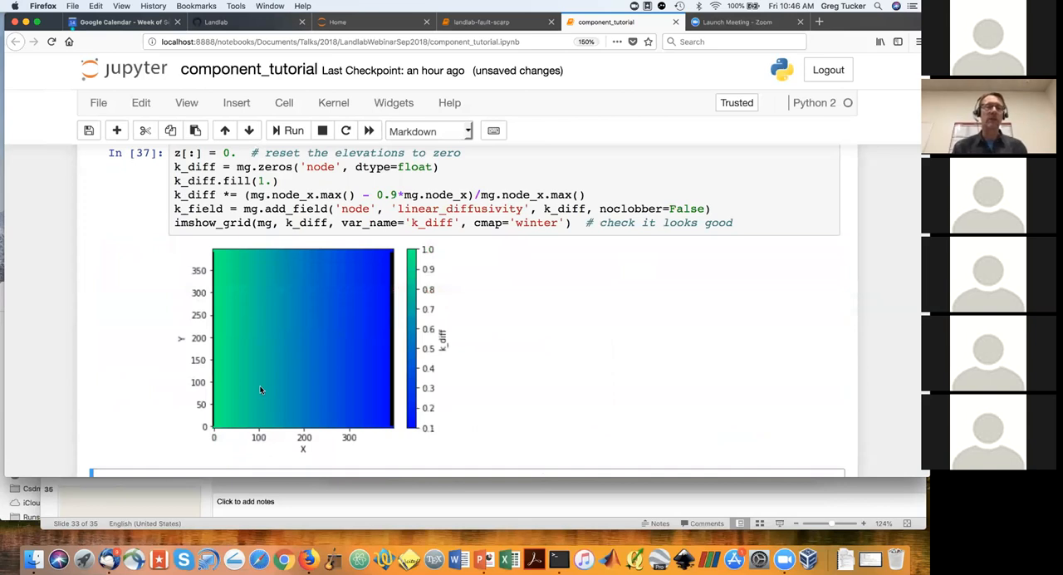
mouse_move(229, 342)
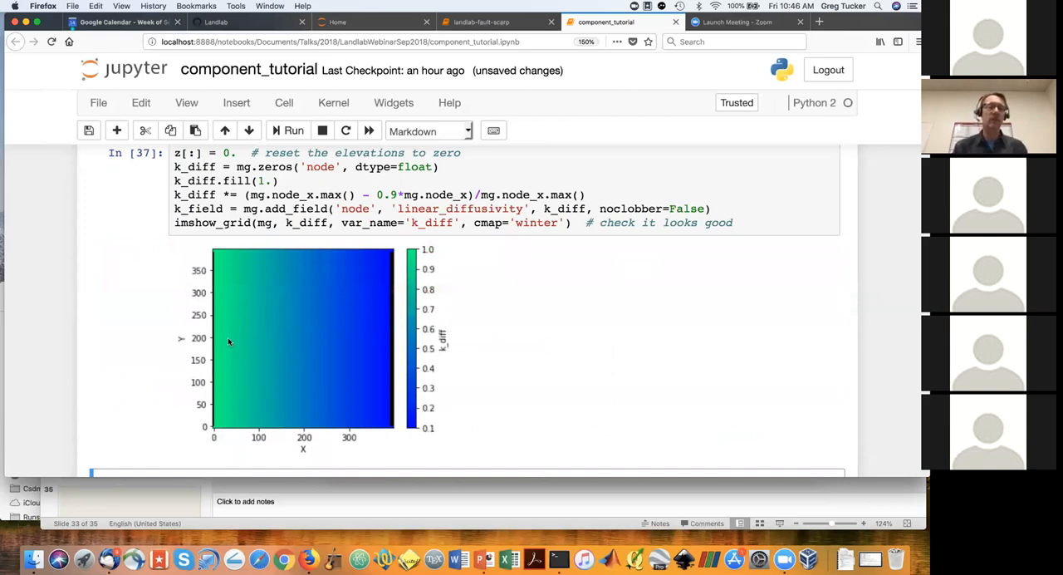
mouse_move(355, 372)
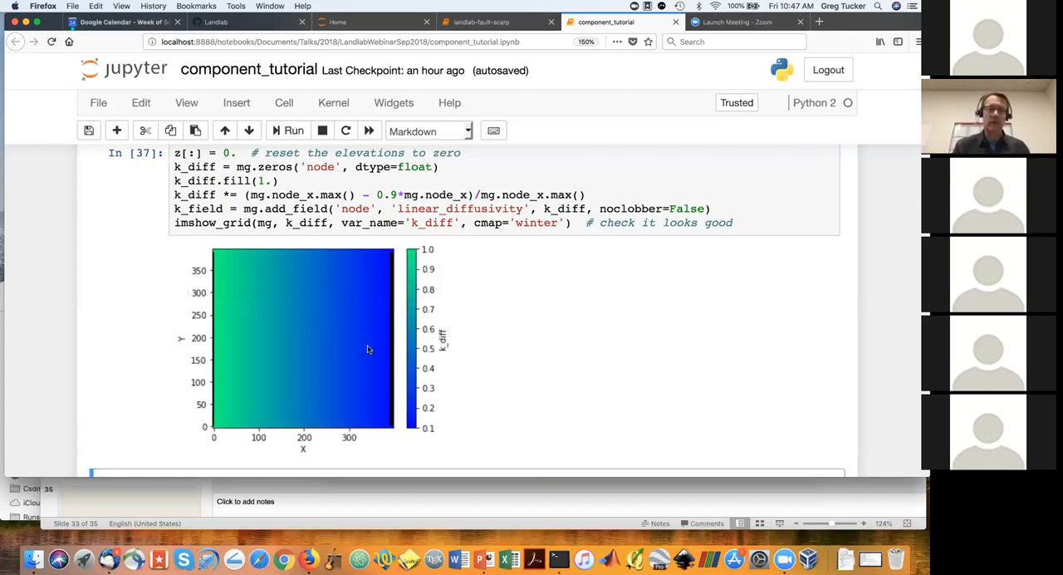
scroll(down, 3)
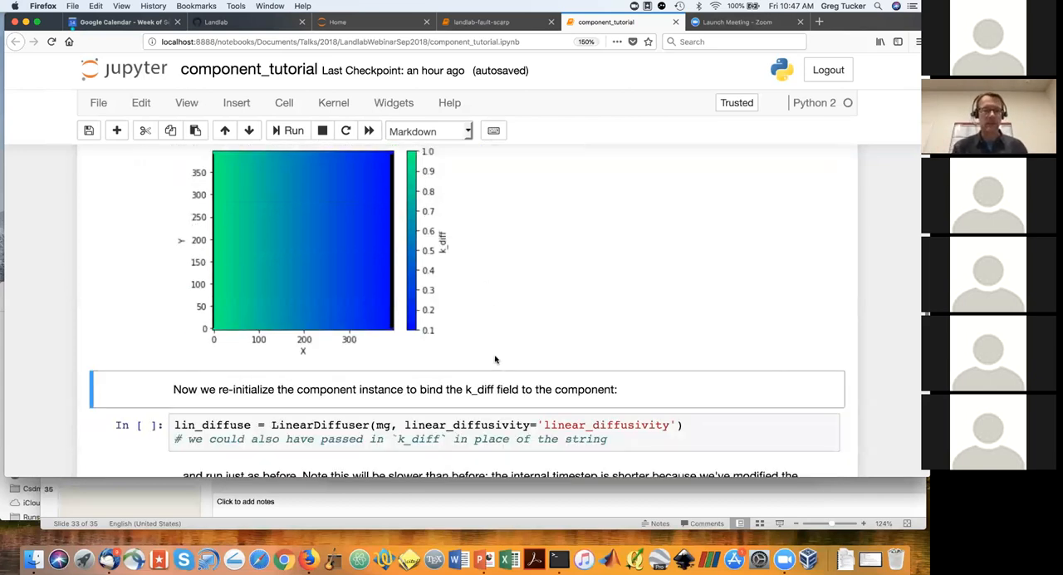
- Rebind LinearDiffuser to k_diff and rerun the uplift loop, giving an asymmetric elevation map
scroll(down, 3)
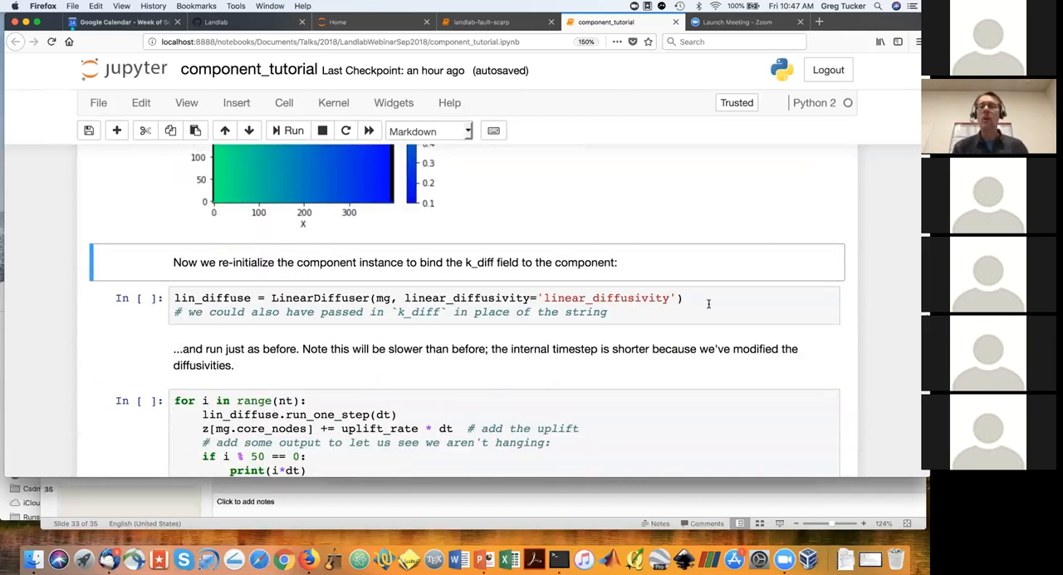
click(294, 130)
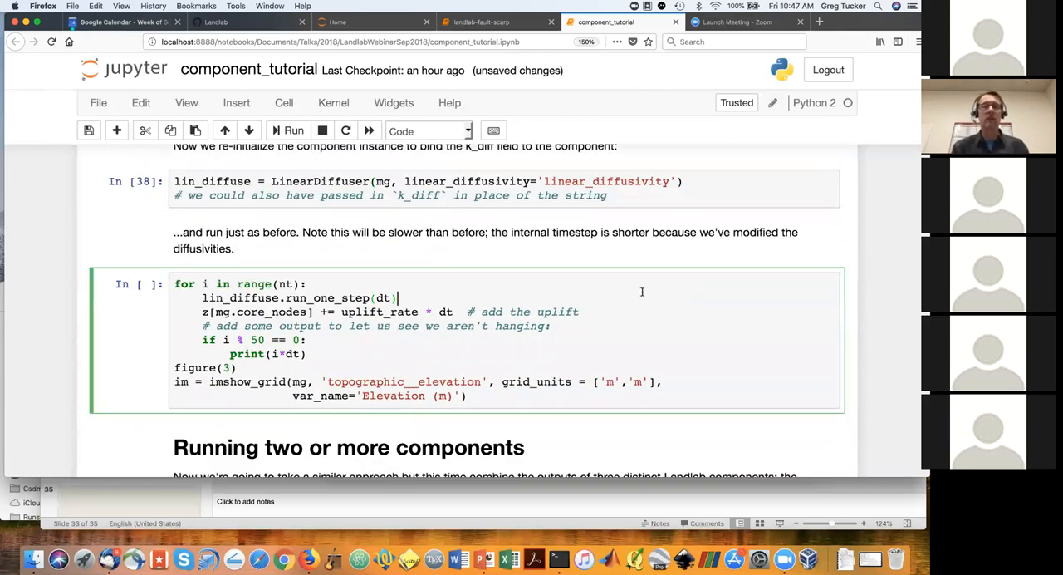
click(288, 130)
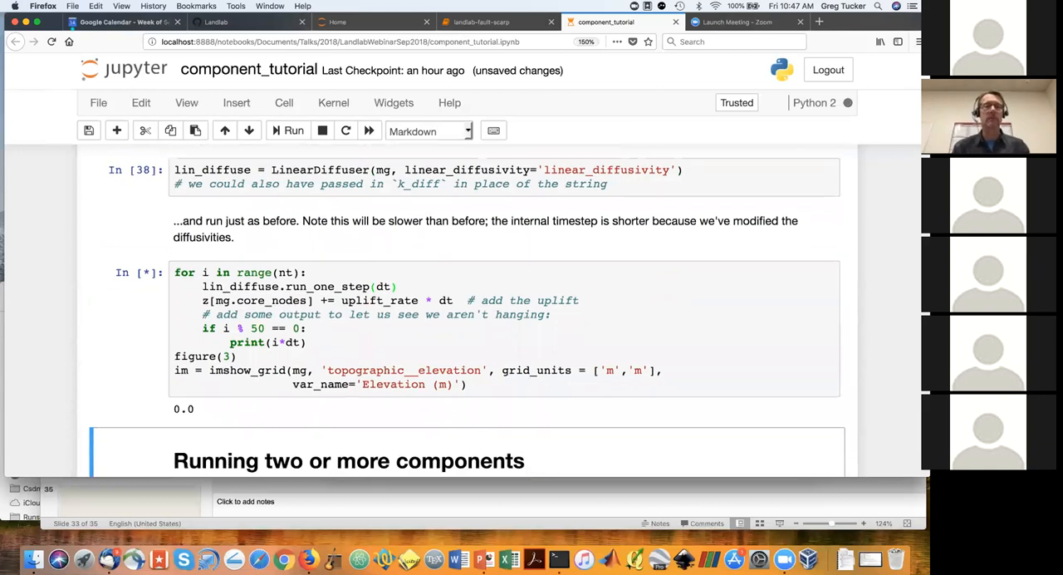
scroll(down, 3)
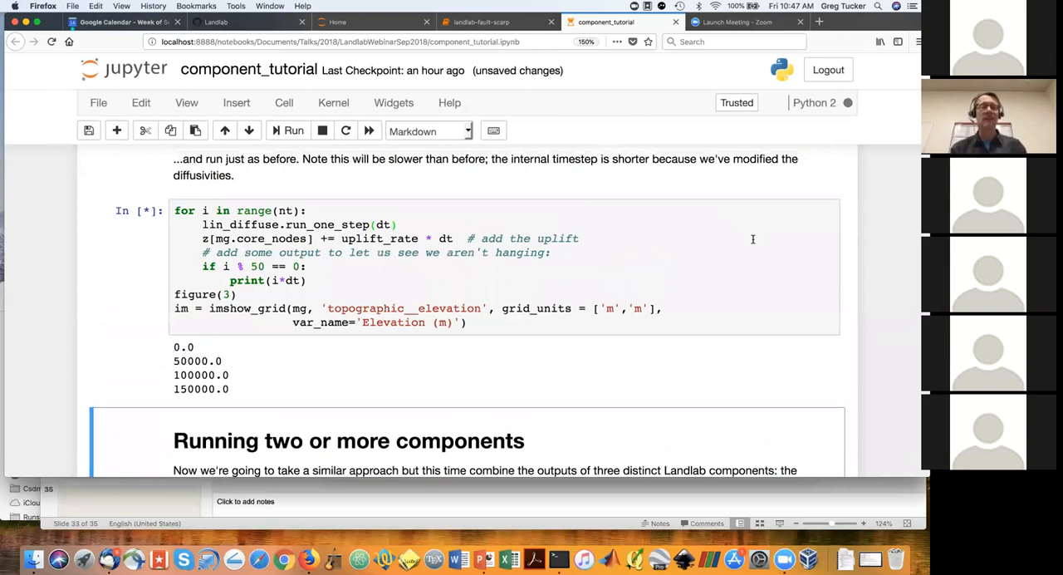
scroll(down, 3)
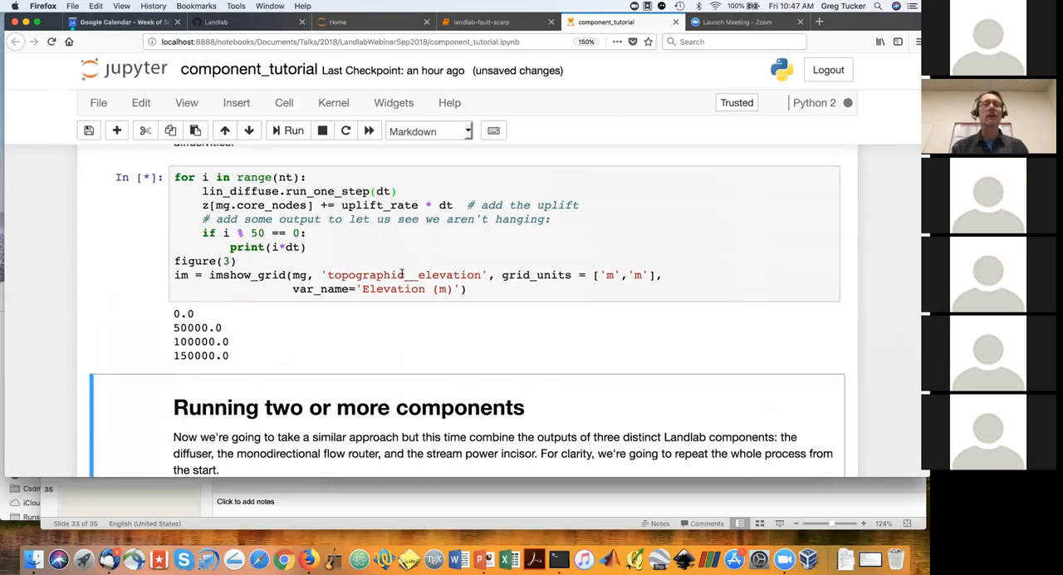
scroll(down, 3)
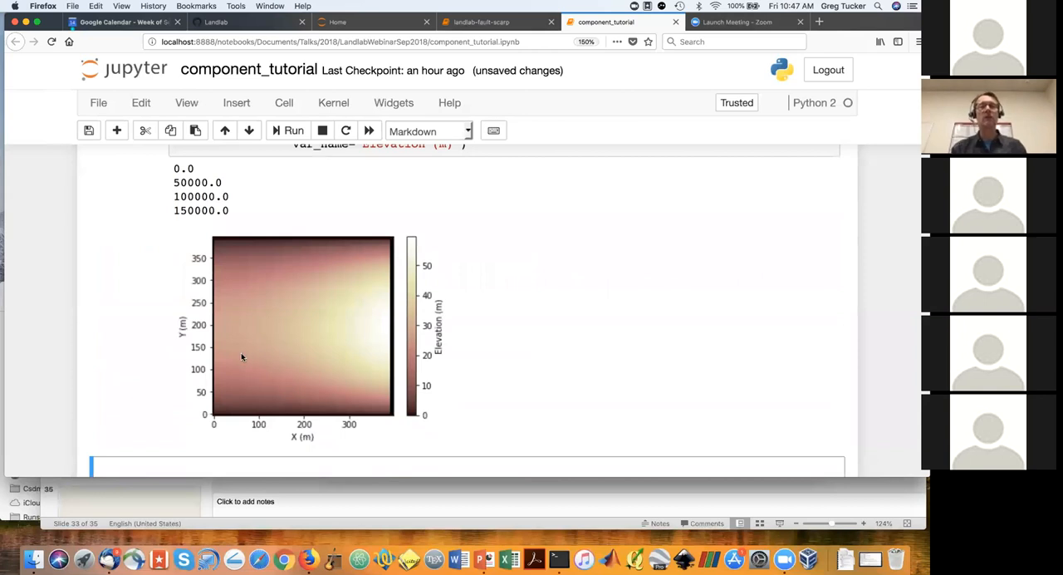
mouse_move(244, 334)
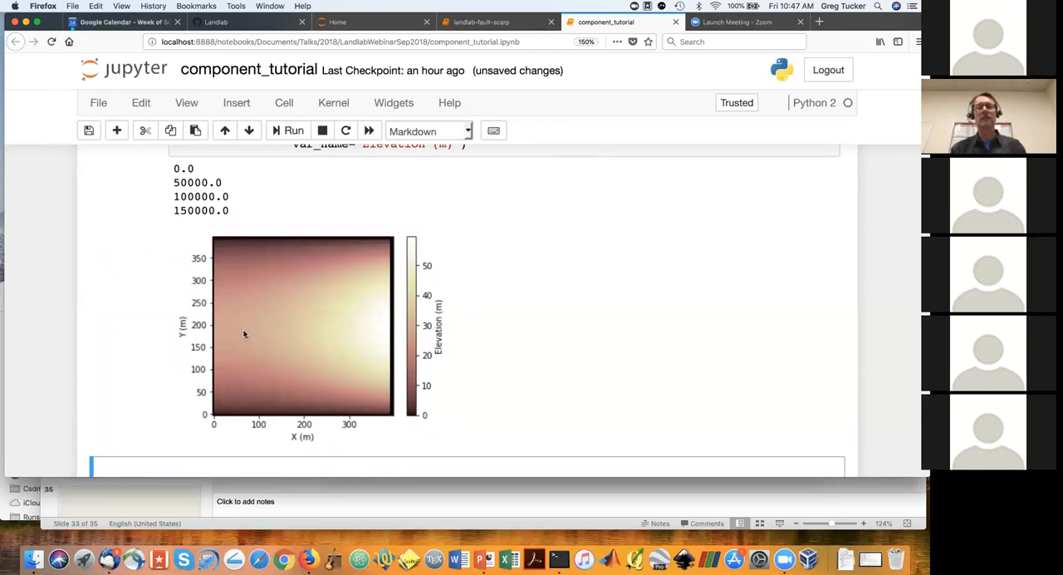
mouse_move(380, 322)
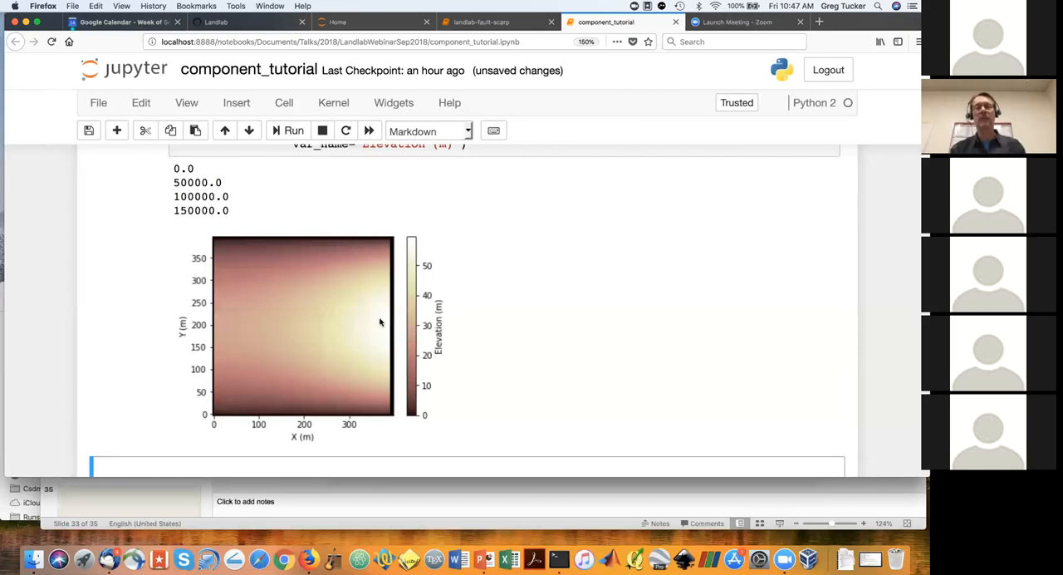
mouse_move(228, 330)
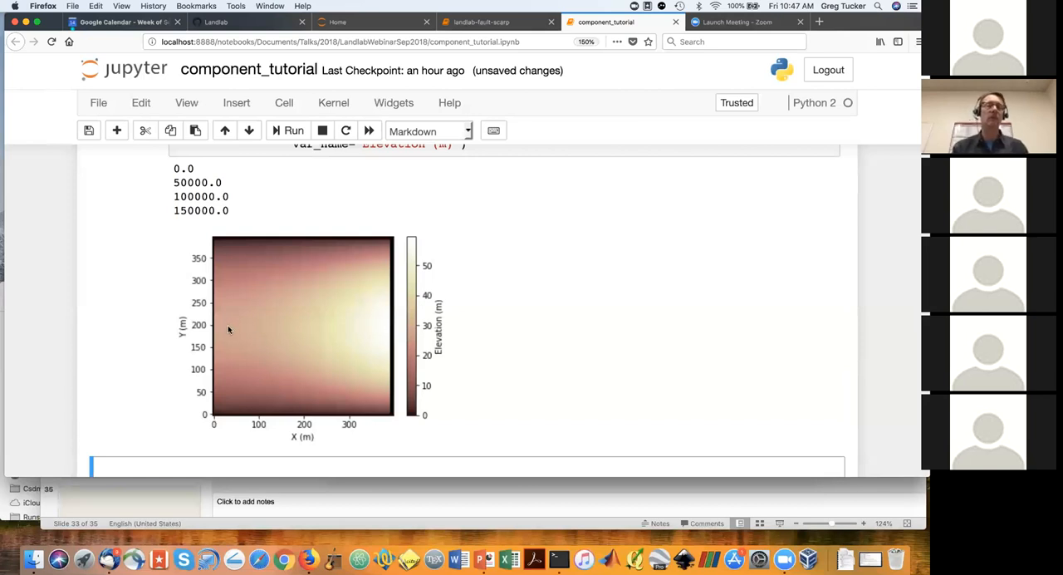
mouse_move(367, 344)
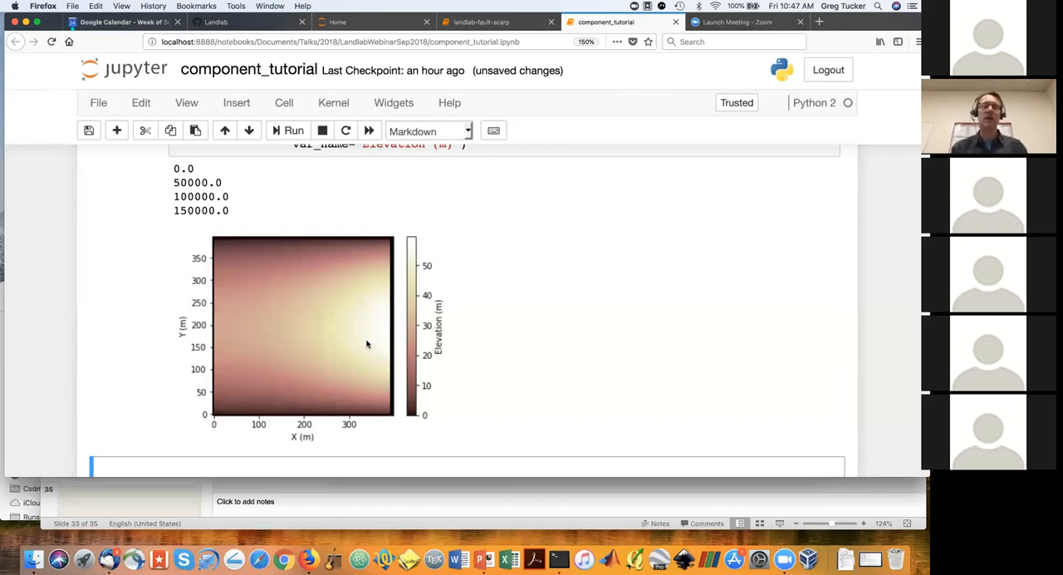
mouse_move(372, 330)
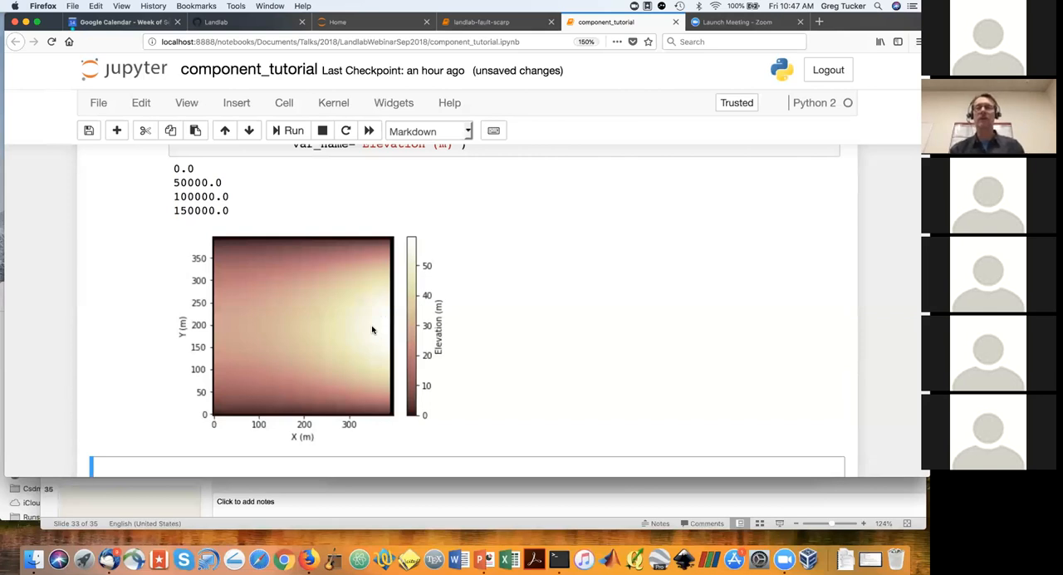
mouse_move(235, 326)
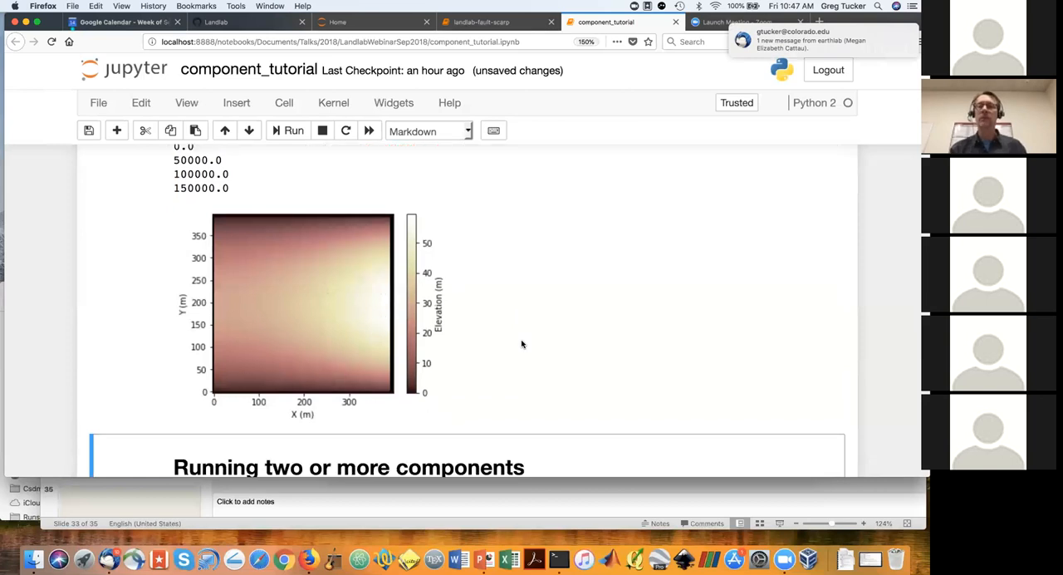
scroll(down, 3)
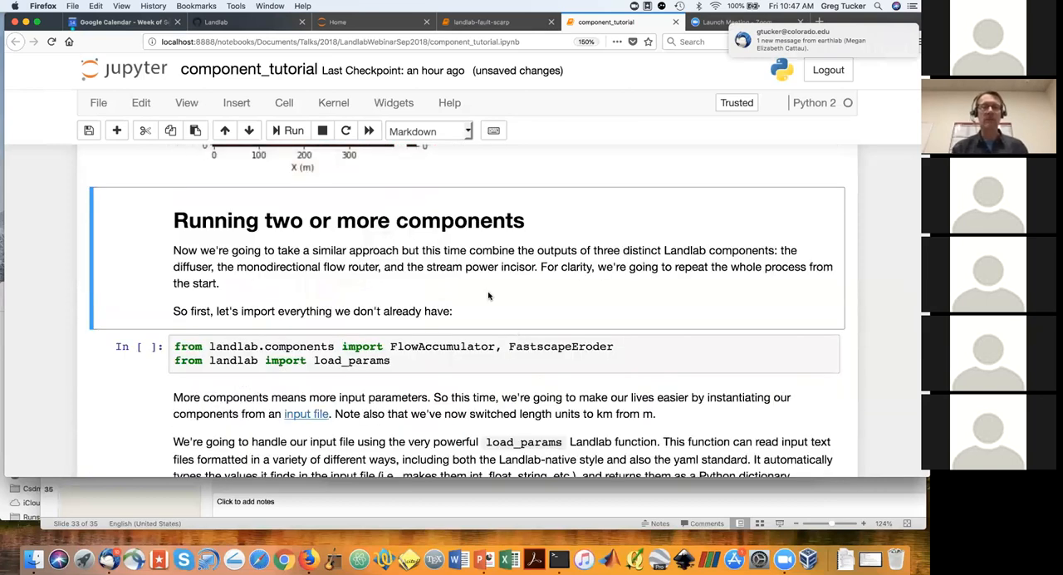
scroll(down, 3)
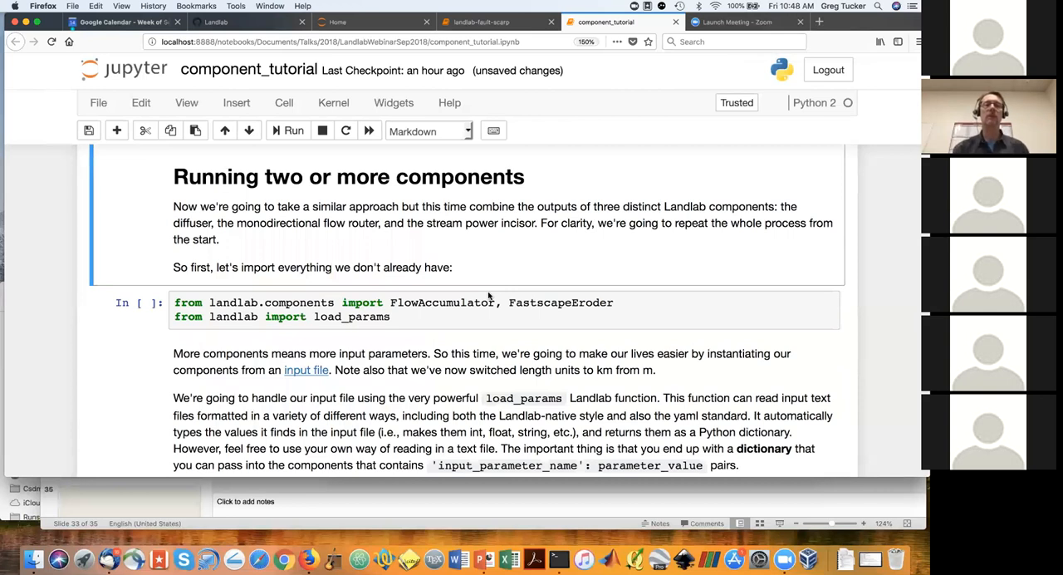
mouse_move(444, 325)
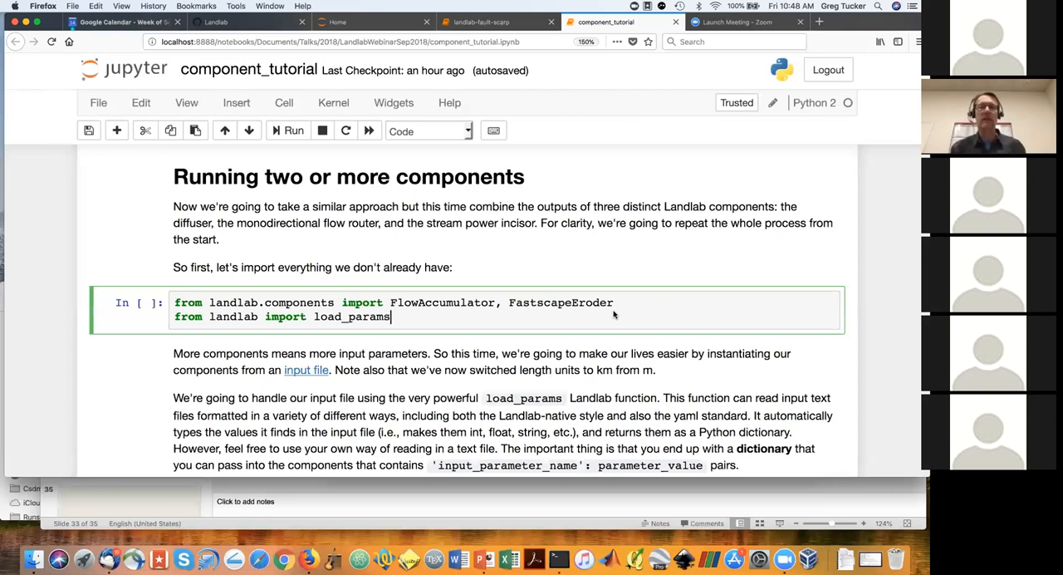
mouse_move(582, 316)
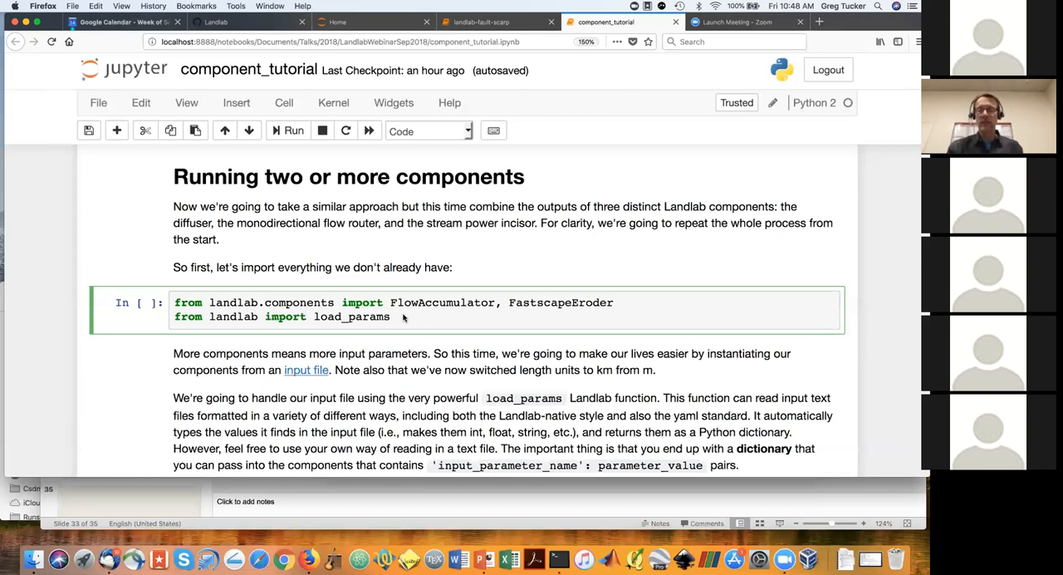
scroll(down, 3)
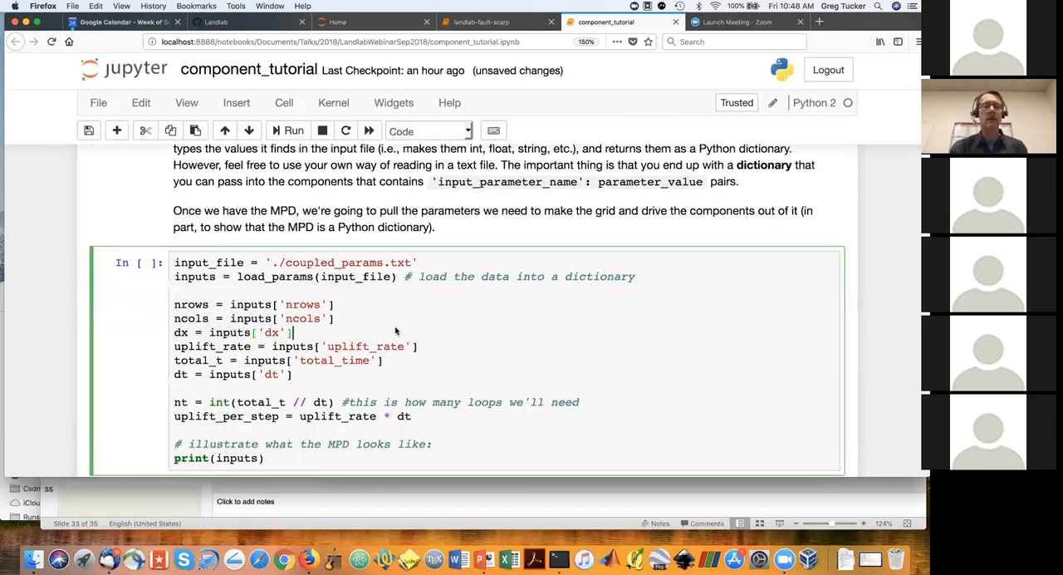
- Load coupled_params.txt into a parameter dictionary and print its contents
scroll(down, 3)
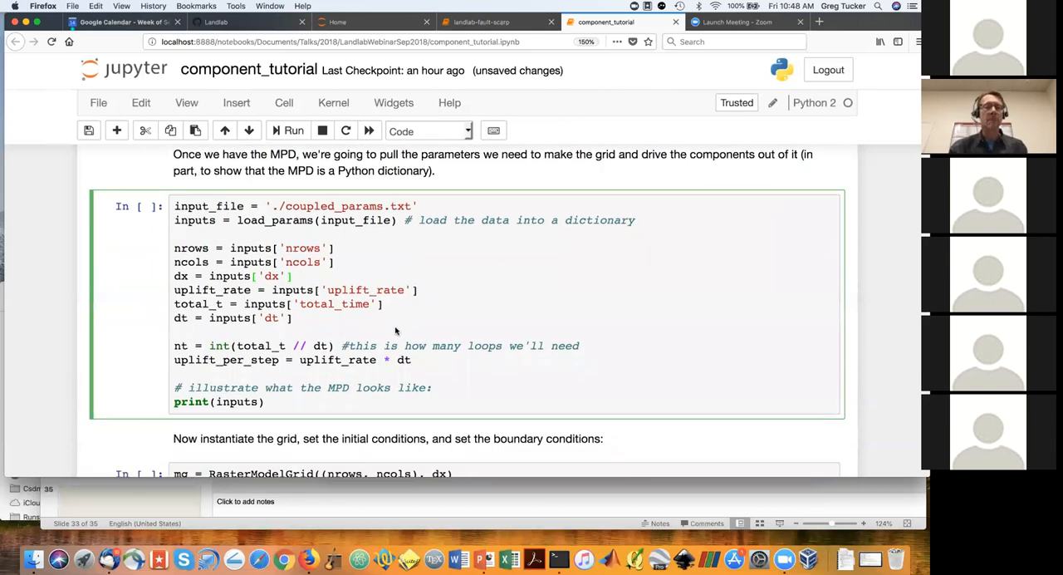
mouse_move(239, 212)
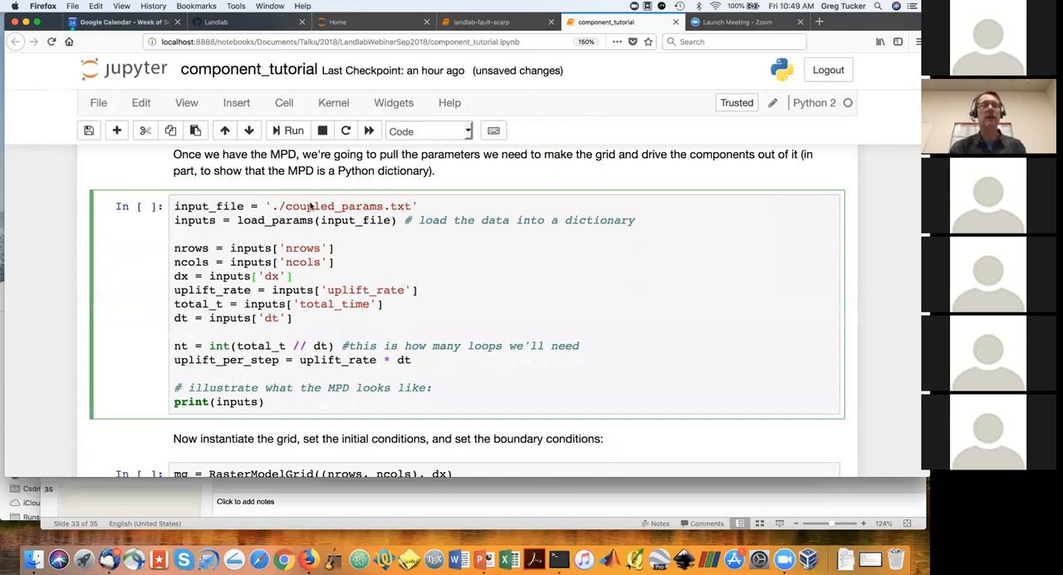
mouse_move(331, 302)
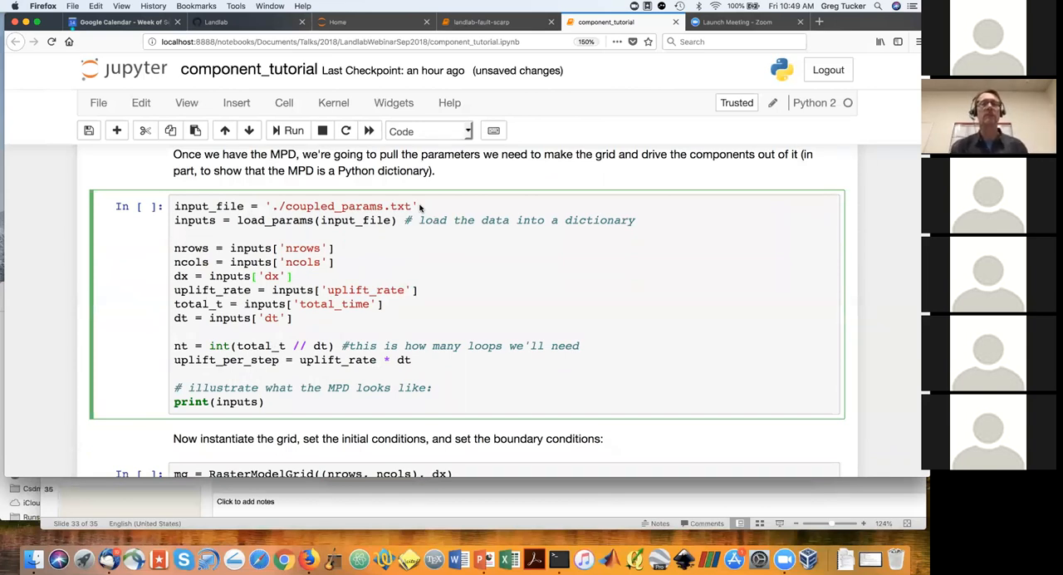
mouse_move(419, 233)
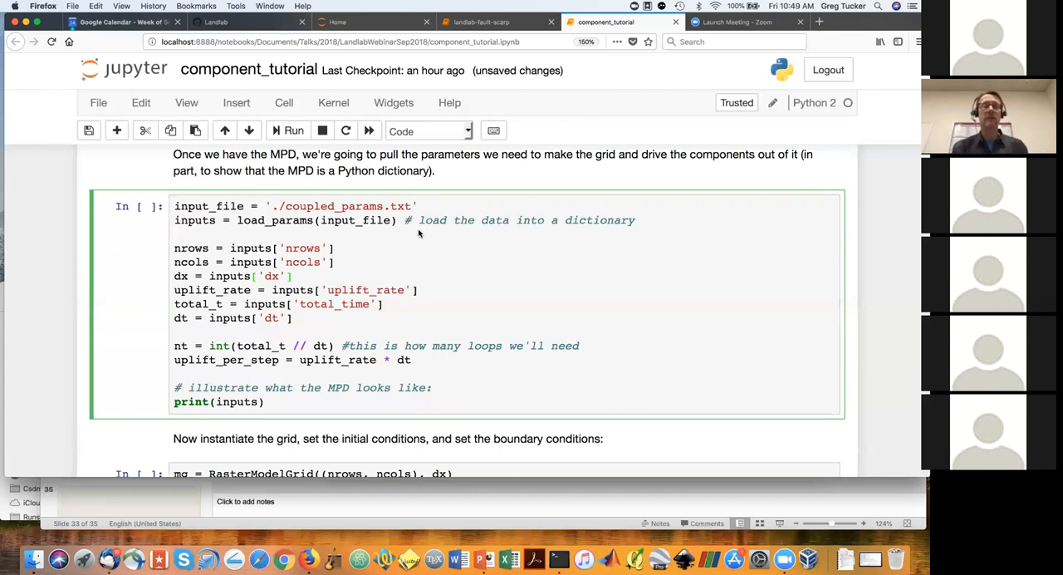
mouse_move(418, 241)
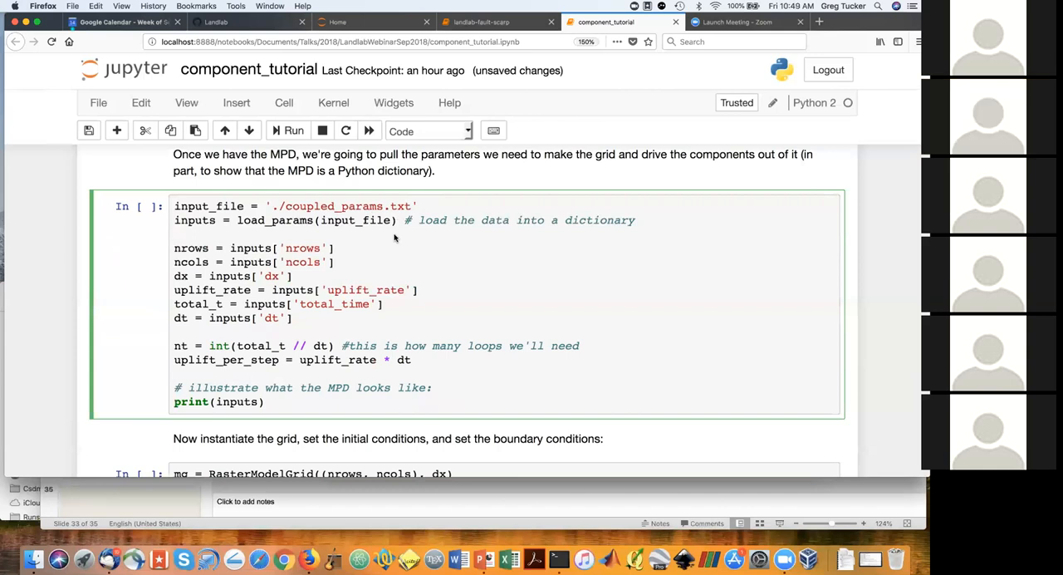
mouse_move(358, 253)
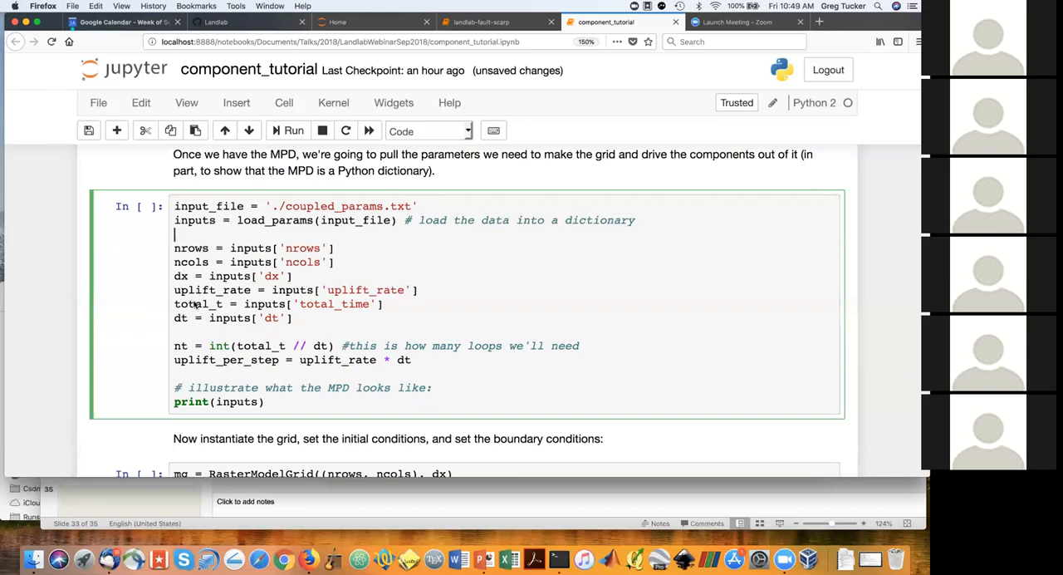
mouse_move(432, 315)
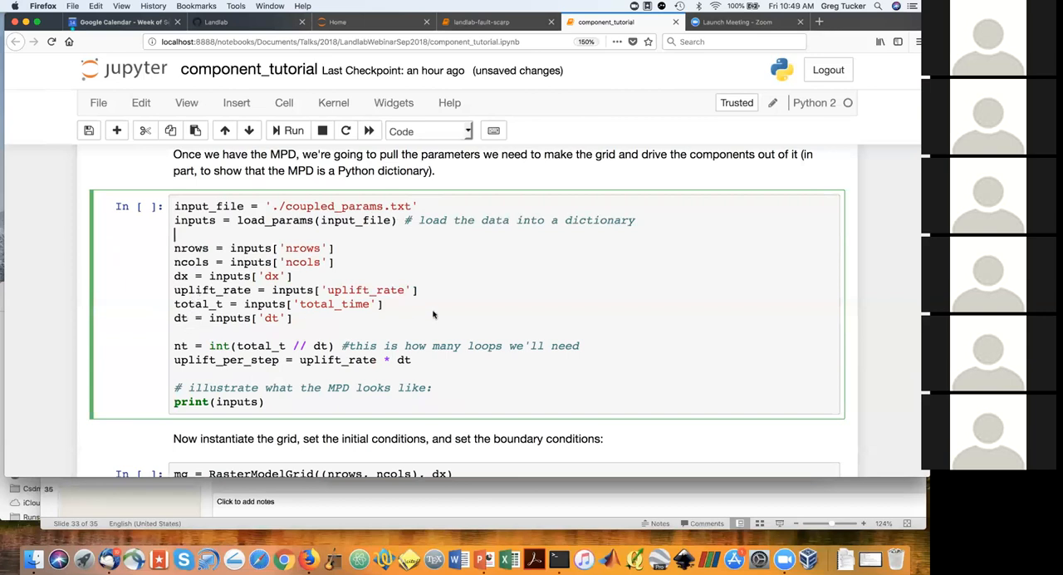
click(288, 131)
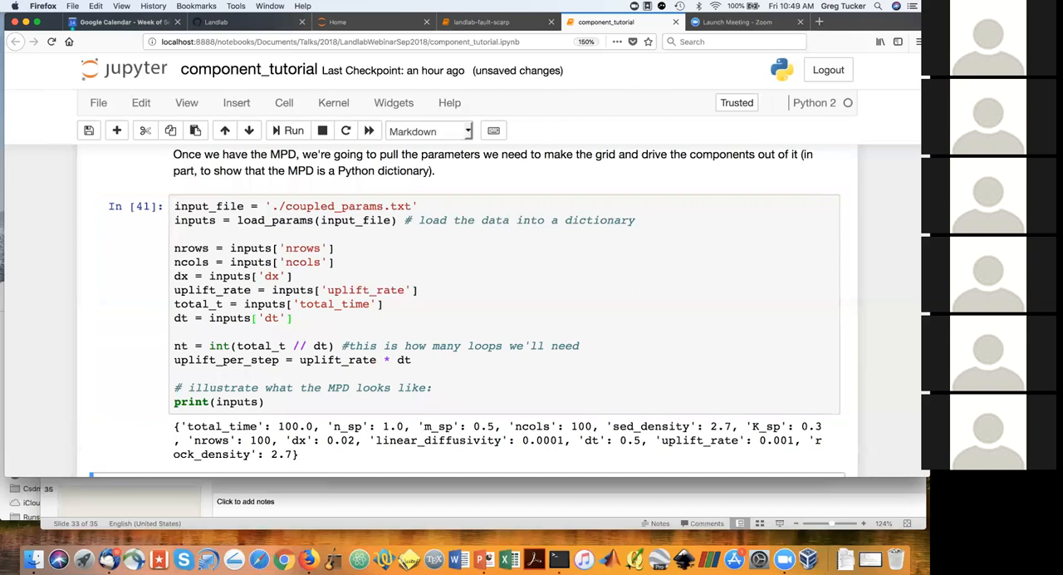
scroll(down, 3)
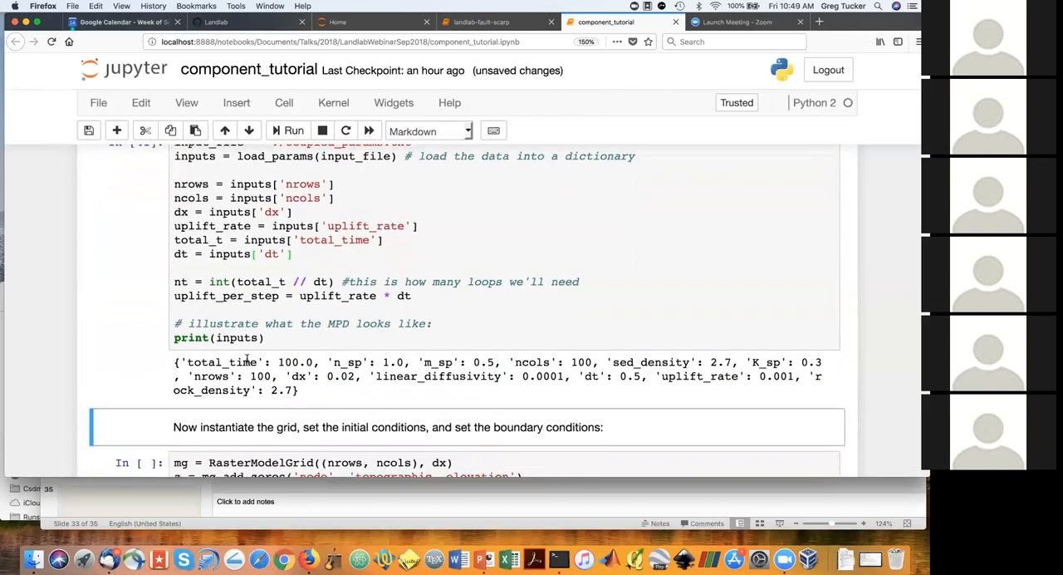
mouse_move(424, 395)
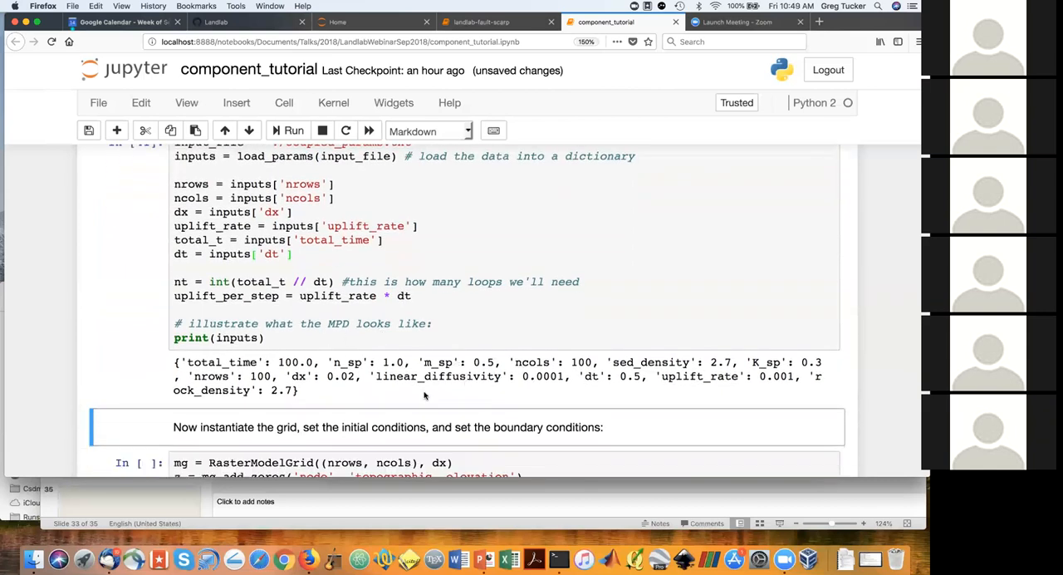
scroll(down, 3)
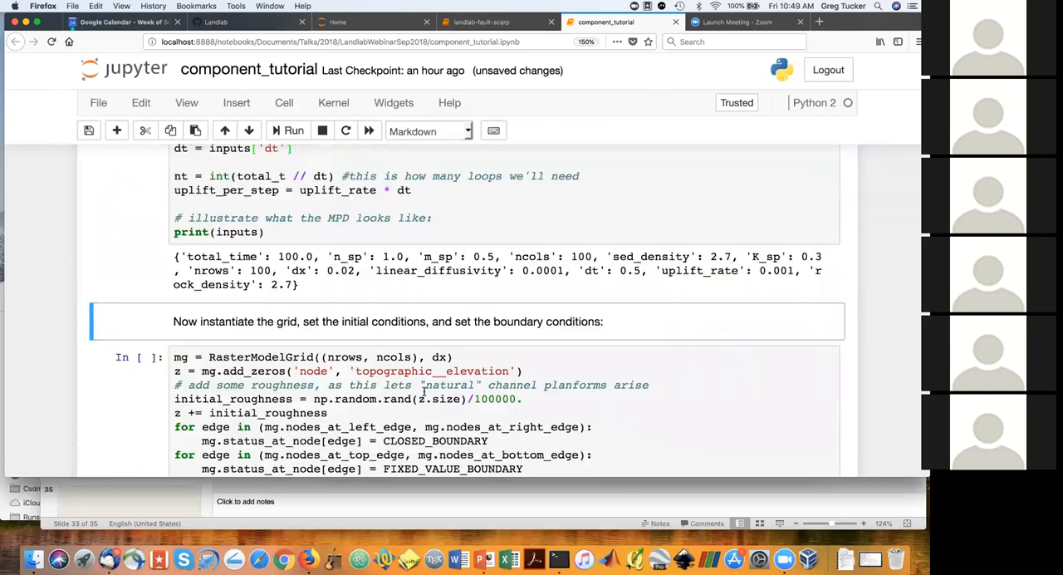
- Scroll down to the grid-instantiation and boundary-condition cell
scroll(down, 3)
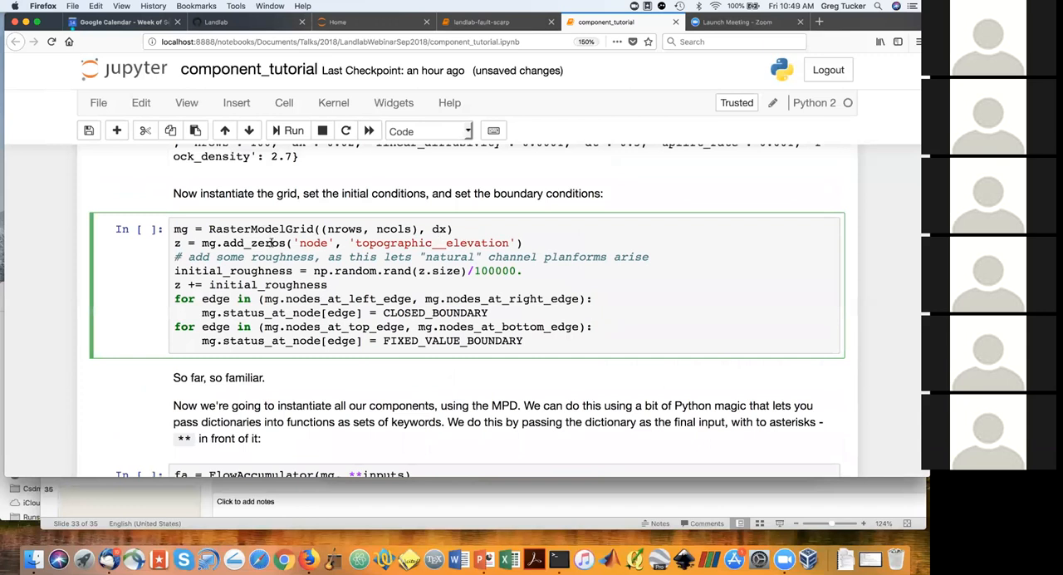
mouse_move(243, 264)
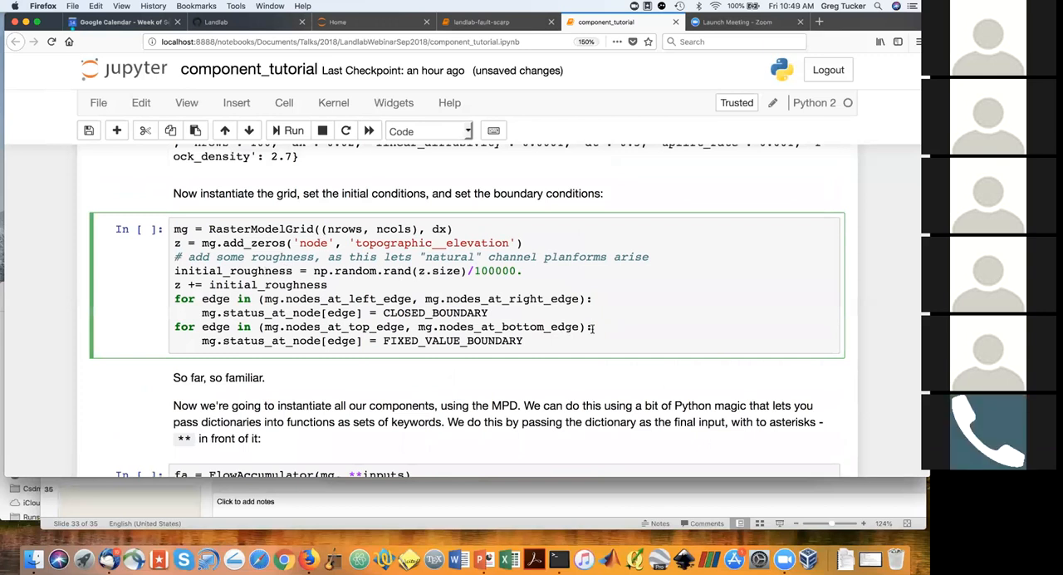
mouse_move(609, 315)
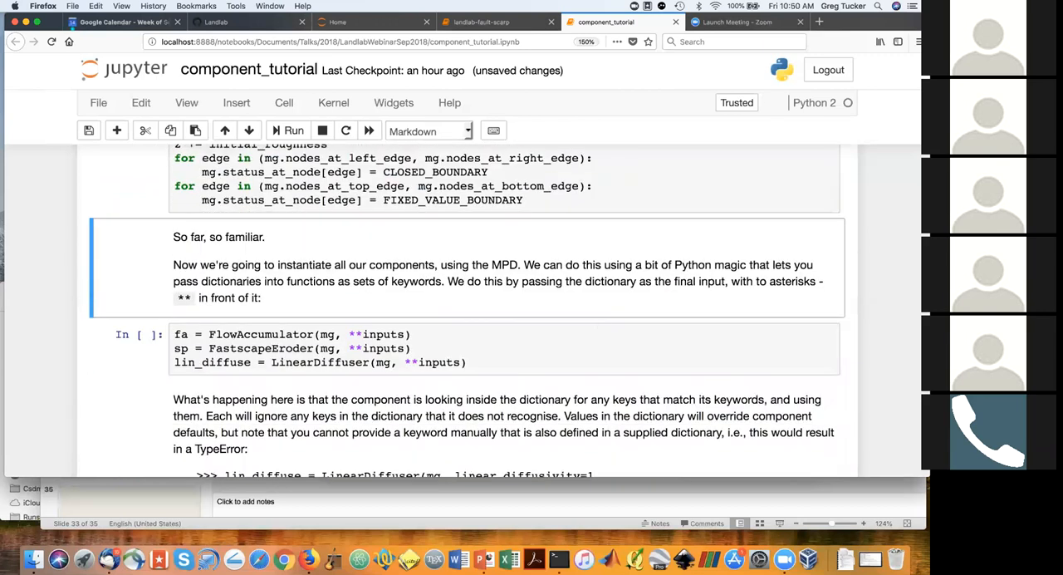
- Instantiate the flow accumulator, Fastscape eroder and linear diffuser, then start the no-diffusion loop
click(540, 348)
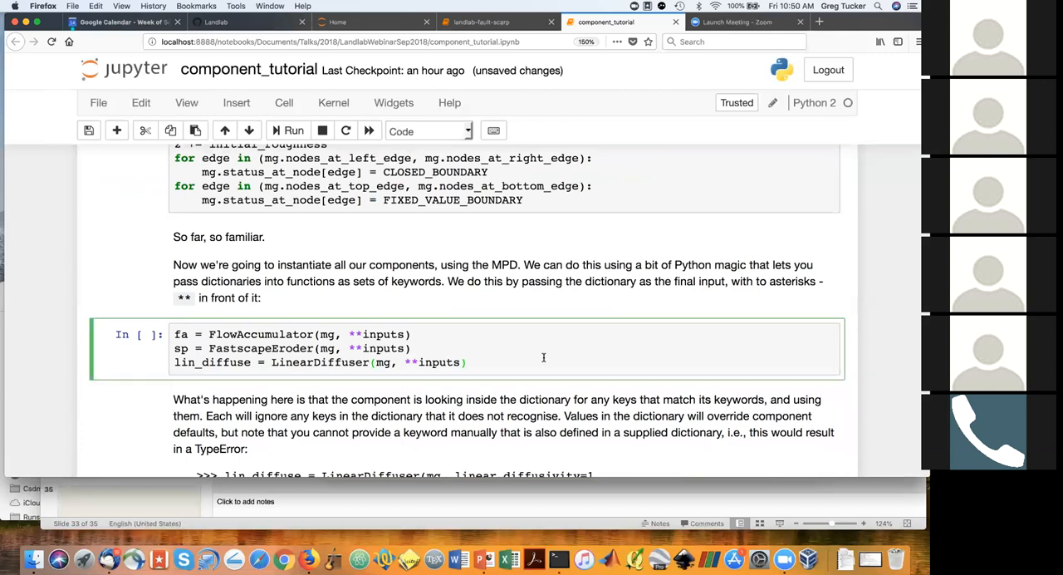
click(466, 362)
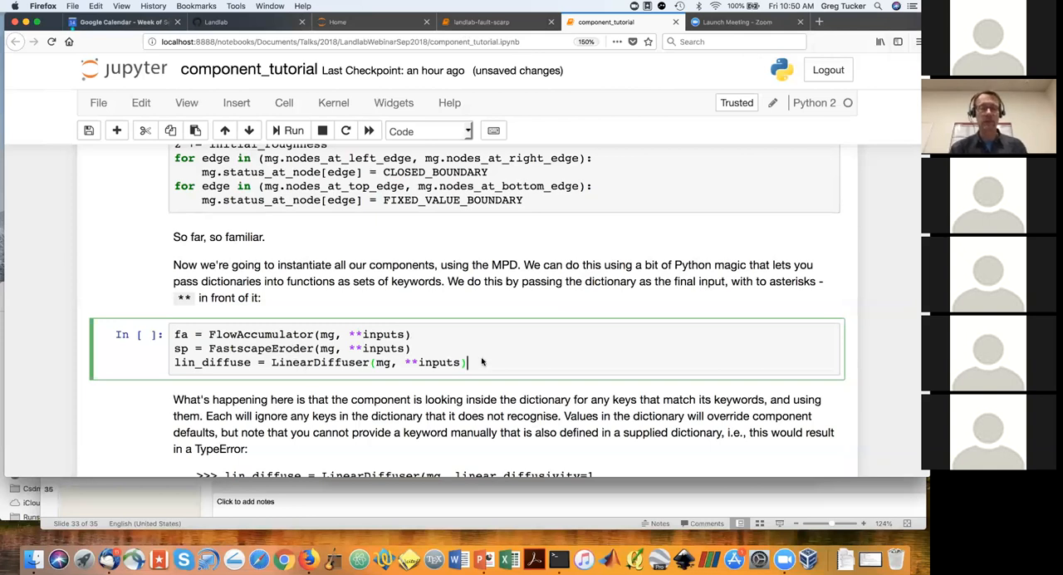
click(288, 131)
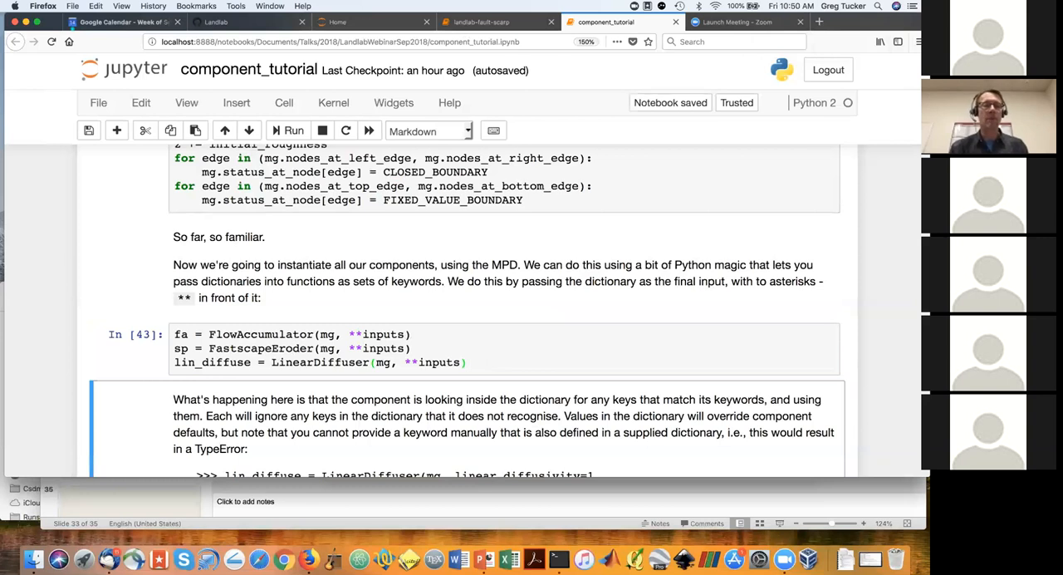
scroll(down, 3)
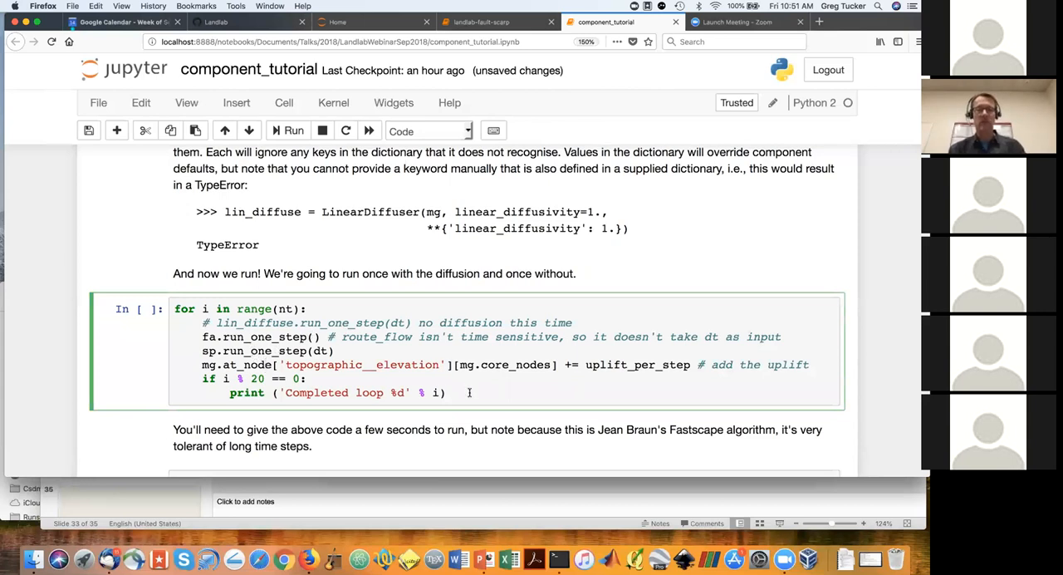
click(289, 131)
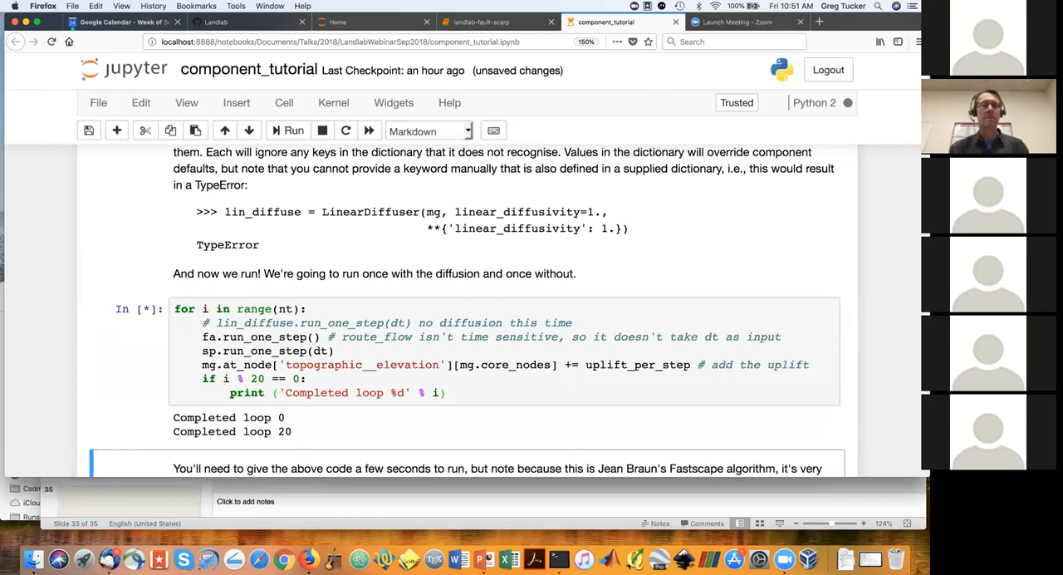
- Let the no-diffusion loop finish through loop 180 and plot the channelized topography
scroll(down, 3)
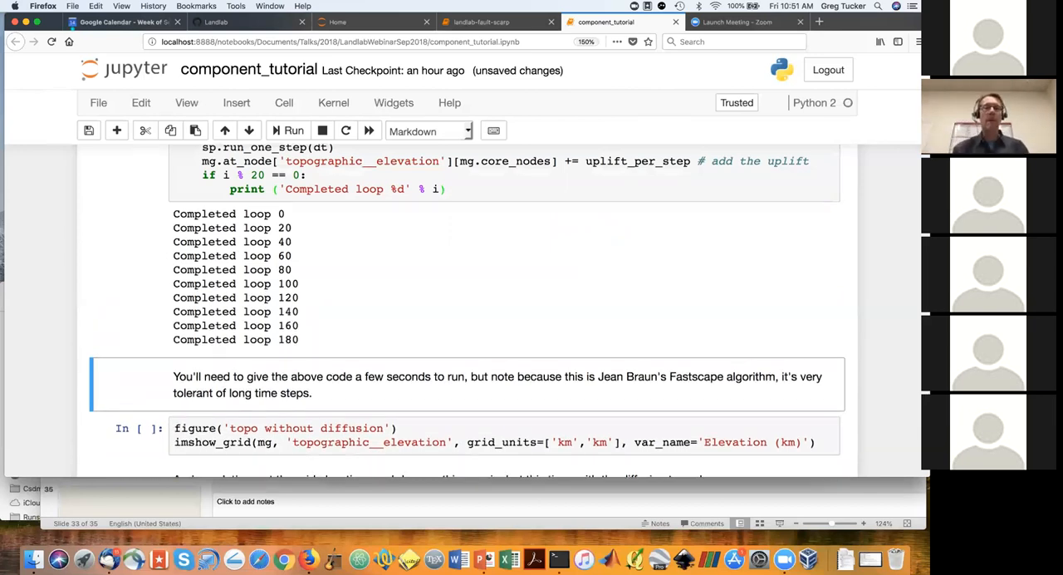
scroll(down, 3)
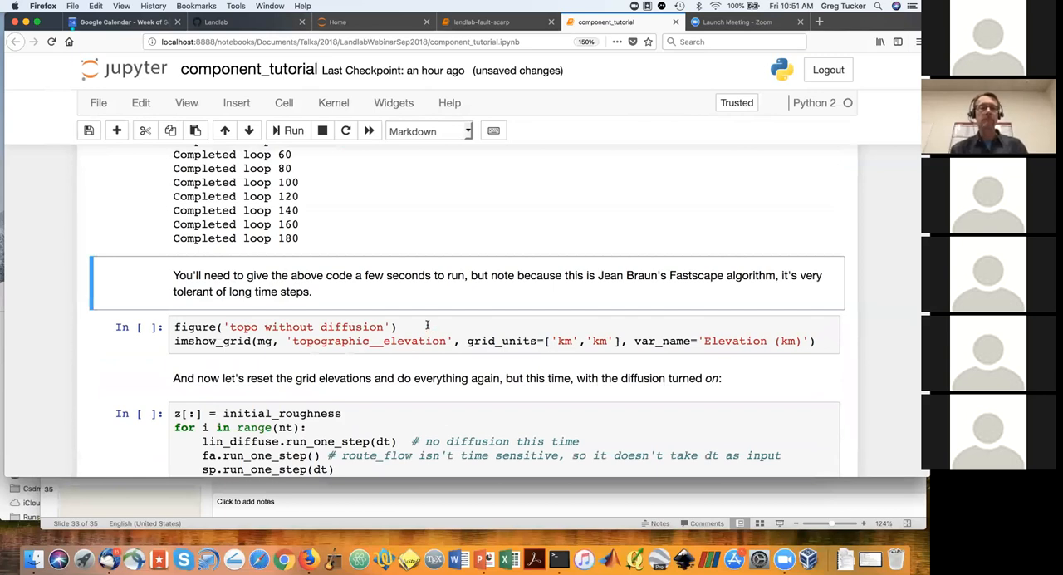
click(294, 130)
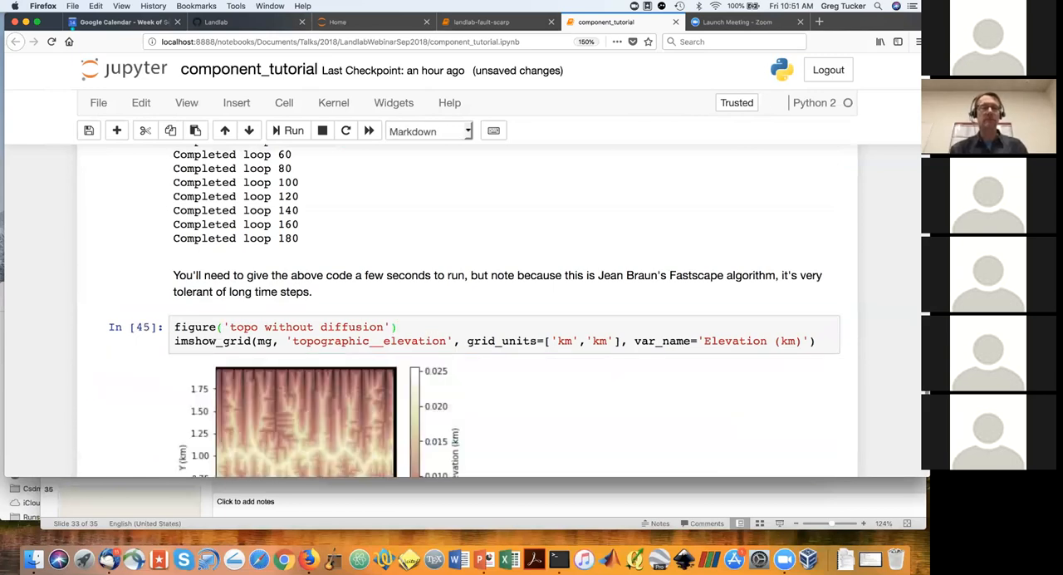
scroll(down, 3)
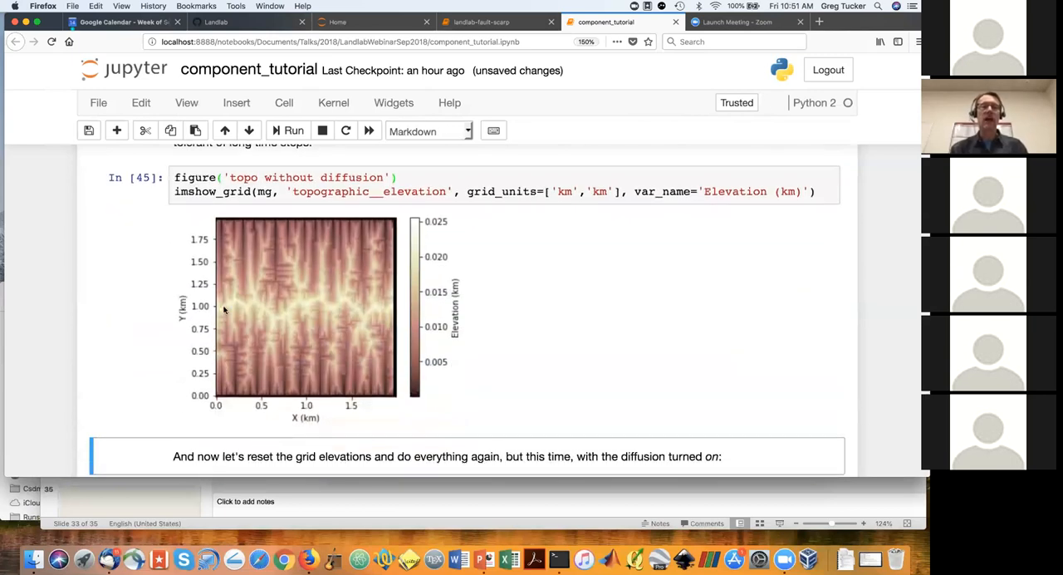
mouse_move(323, 344)
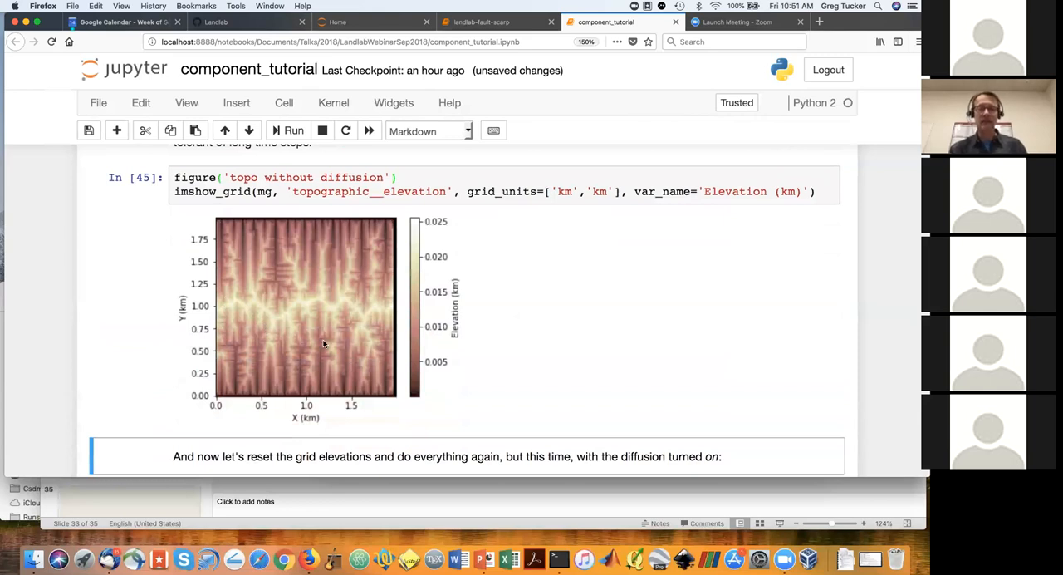
mouse_move(352, 332)
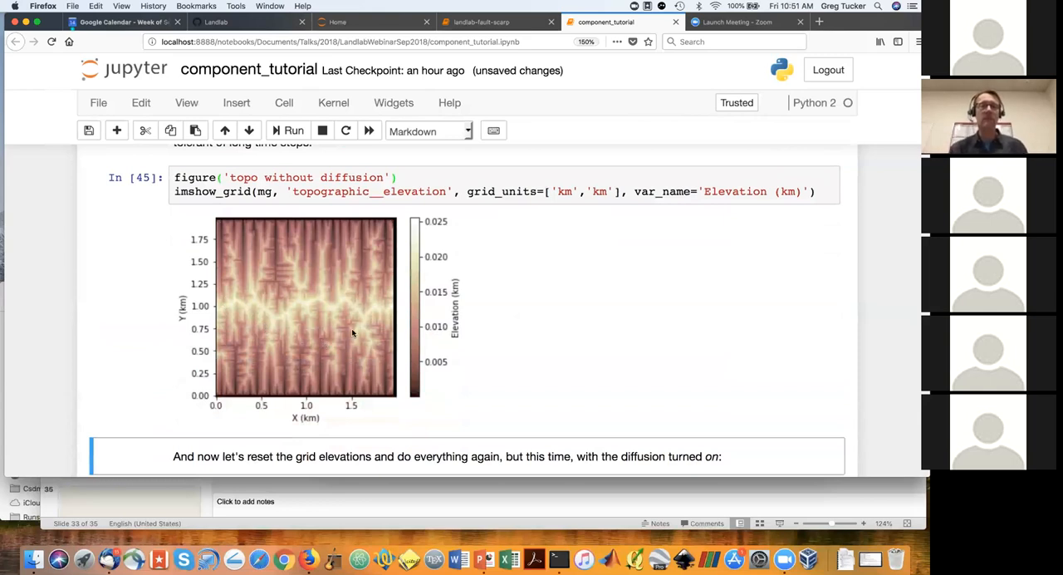
mouse_move(524, 356)
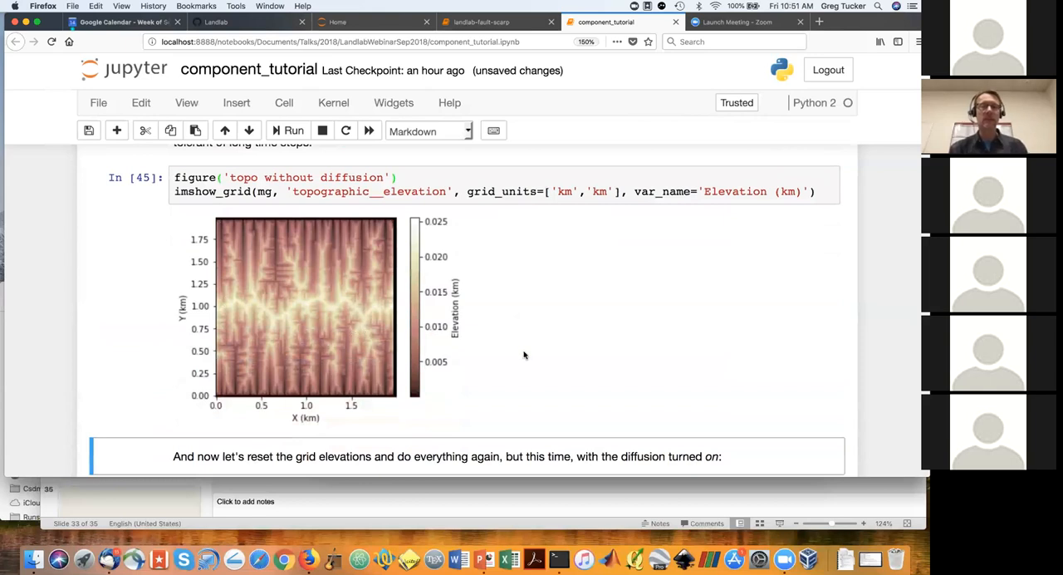
scroll(down, 3)
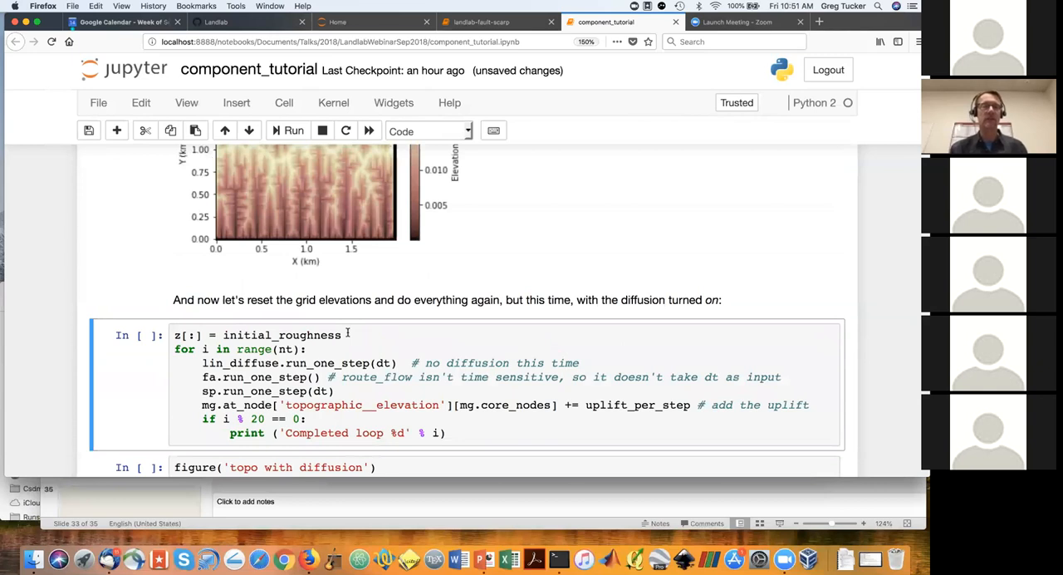
scroll(down, 3)
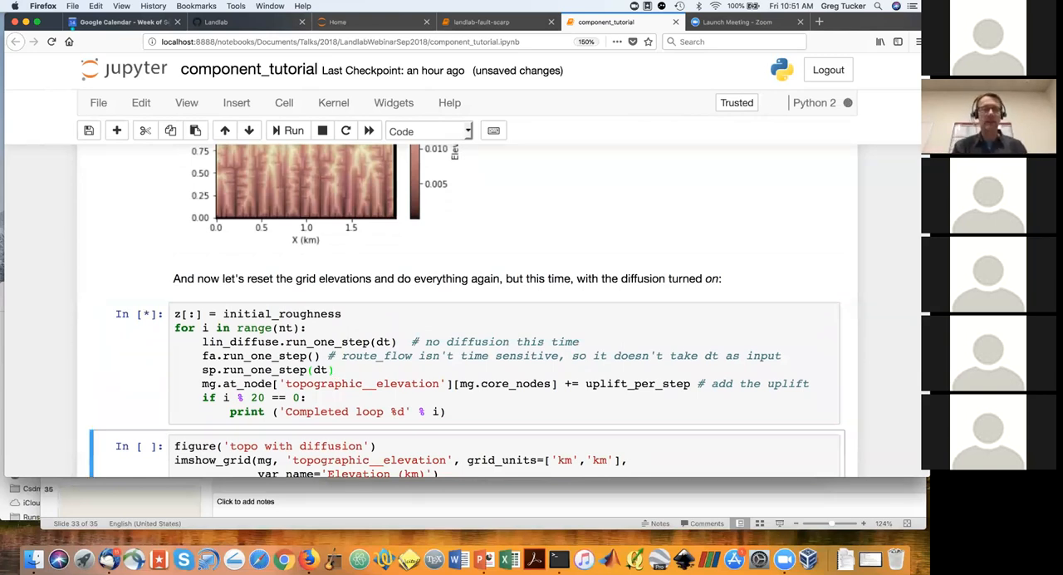
click(288, 130)
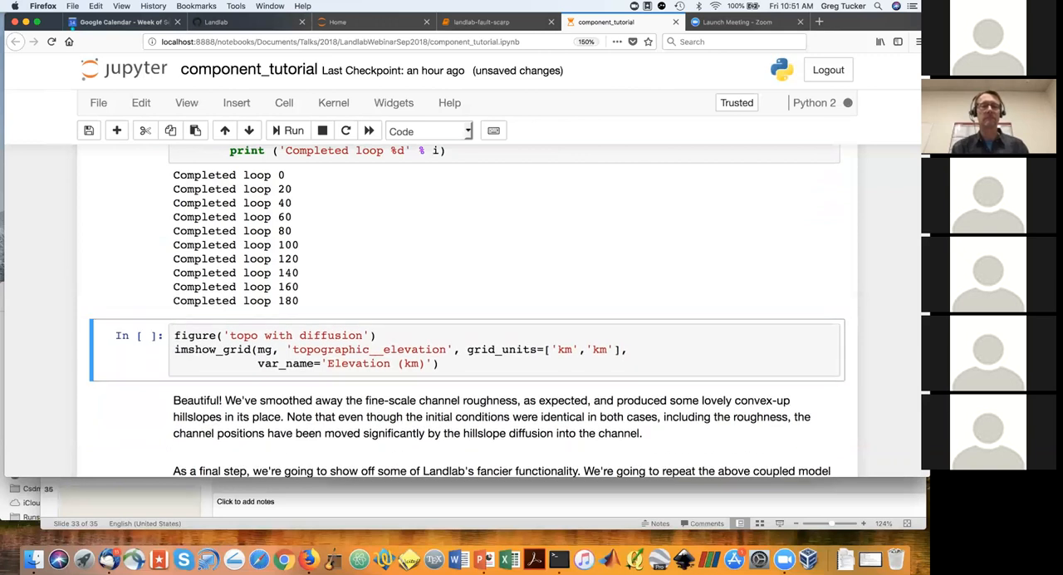
click(294, 131)
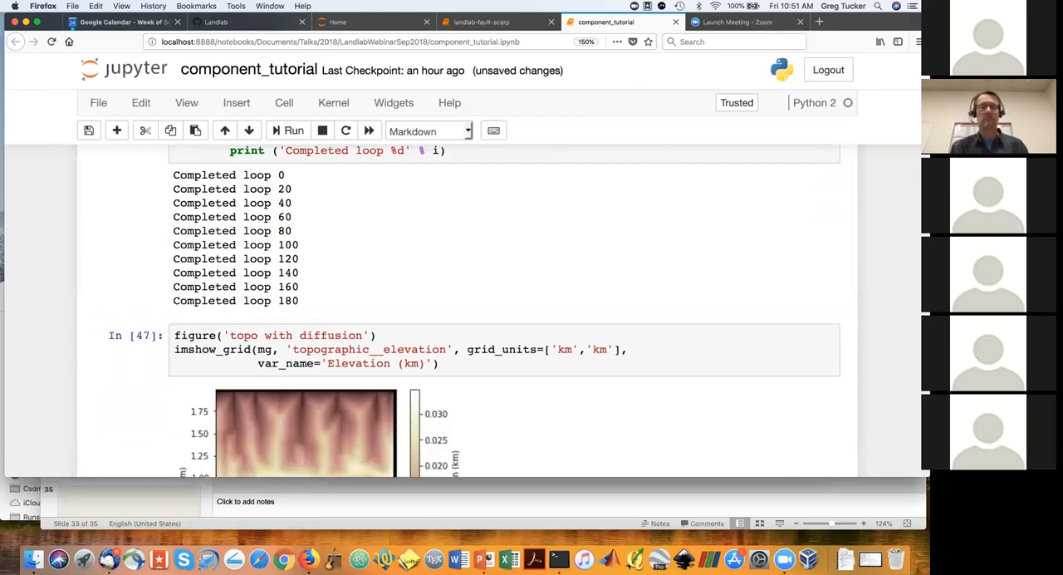
scroll(down, 3)
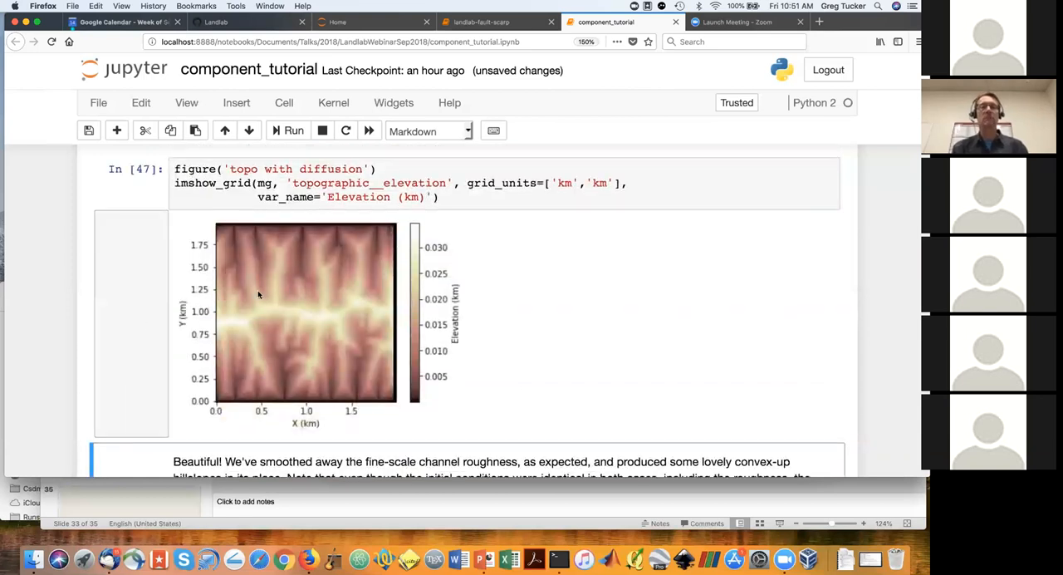
mouse_move(550, 300)
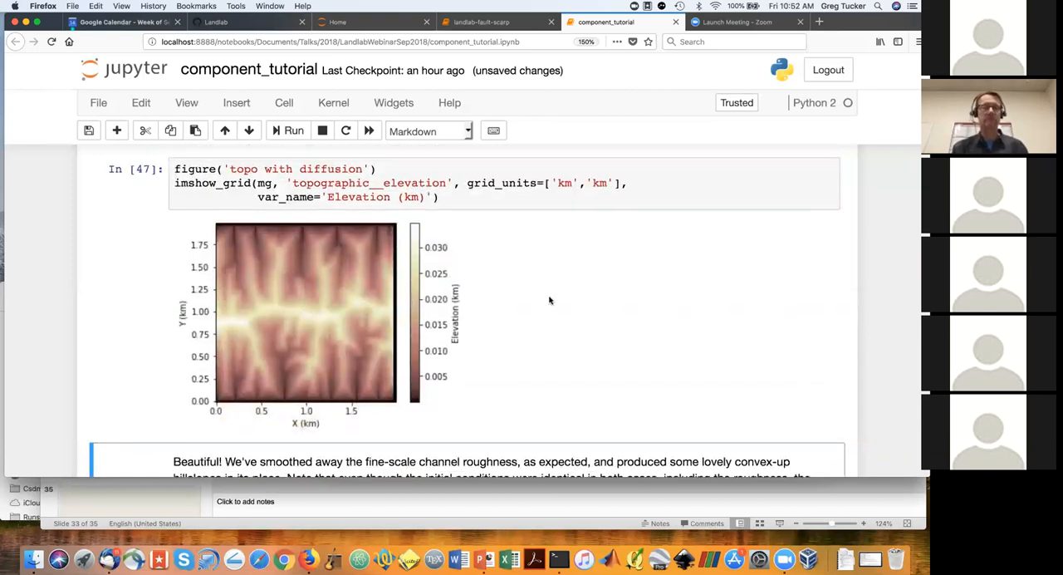
scroll(down, 3)
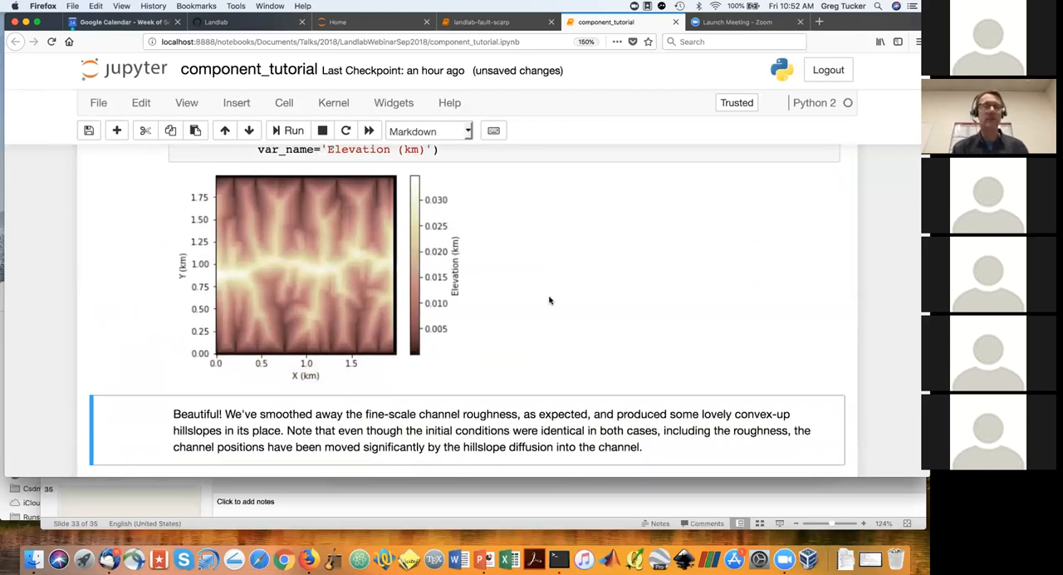
scroll(down, 3)
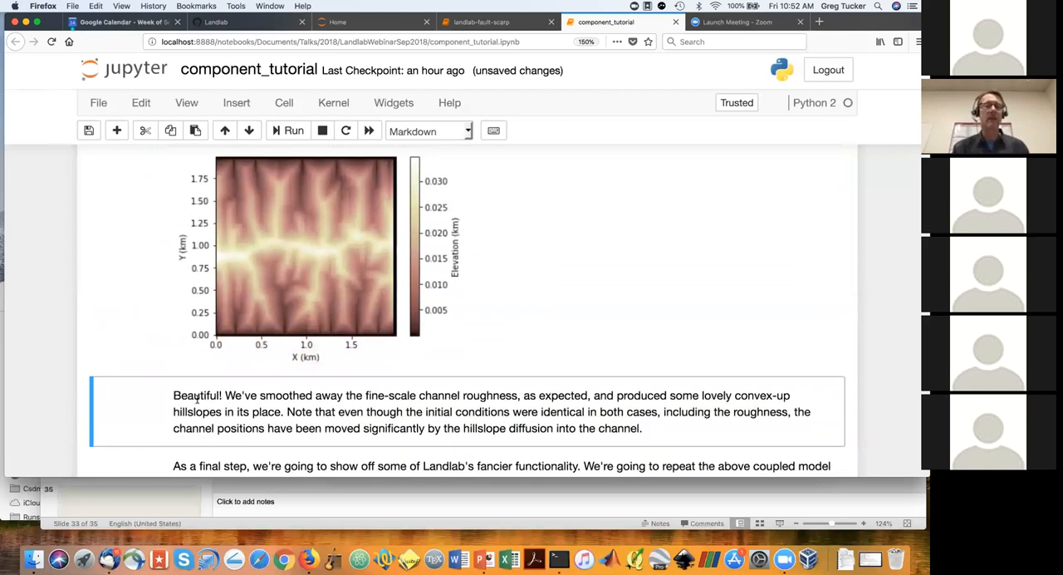
mouse_move(561, 268)
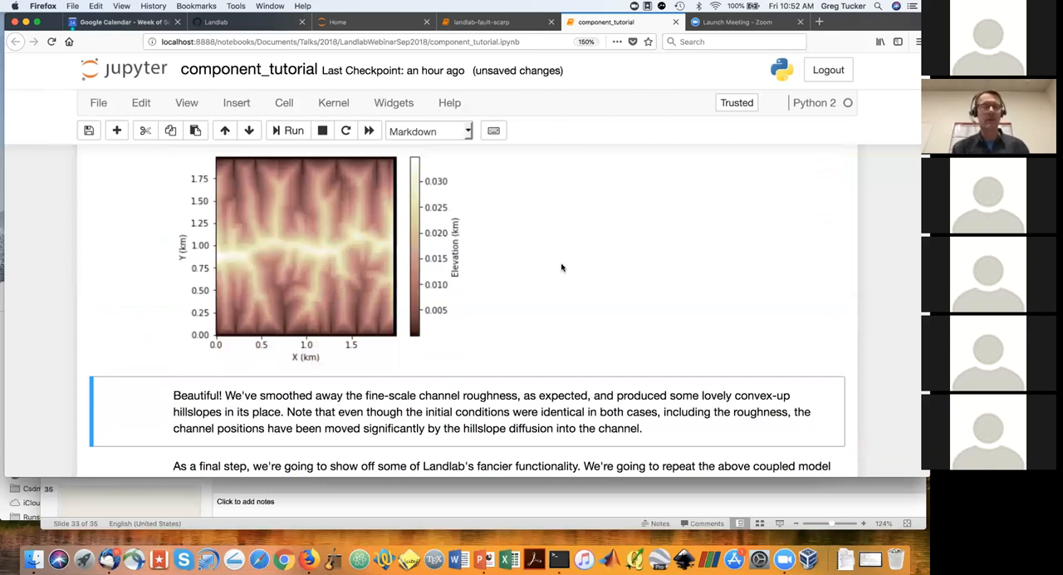
scroll(up, 3)
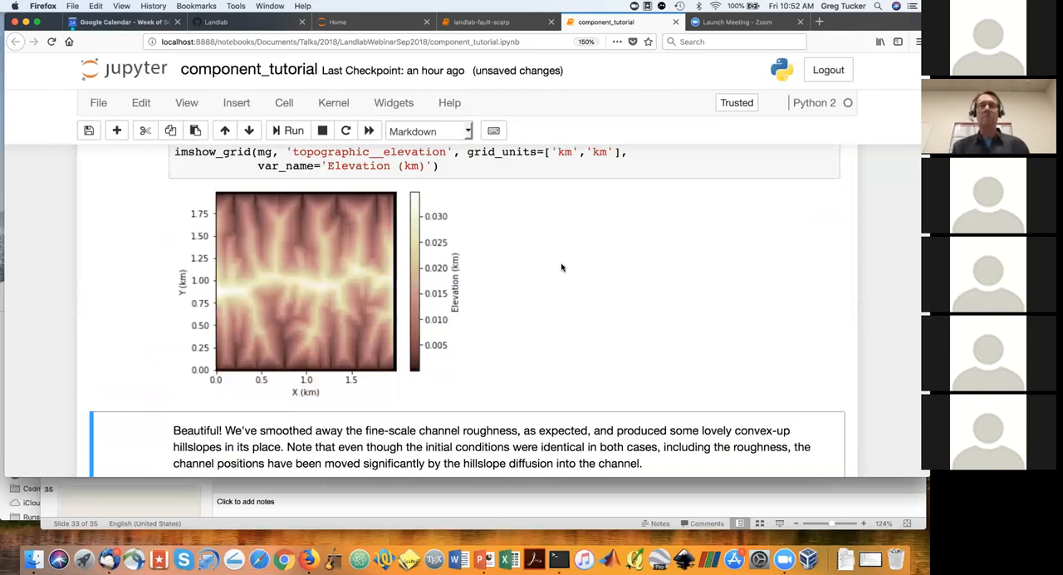
scroll(down, 3)
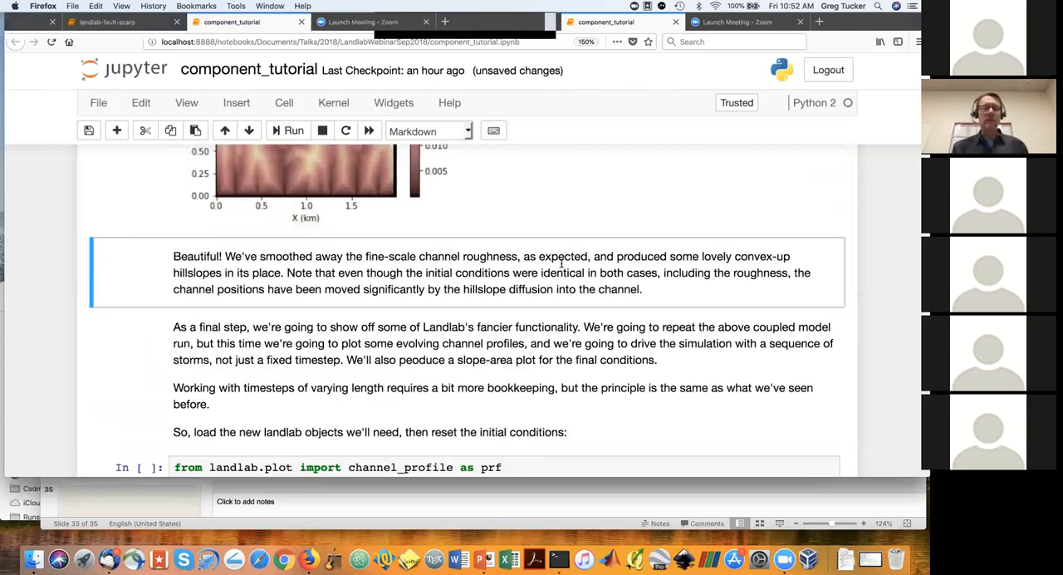
scroll(down, 3)
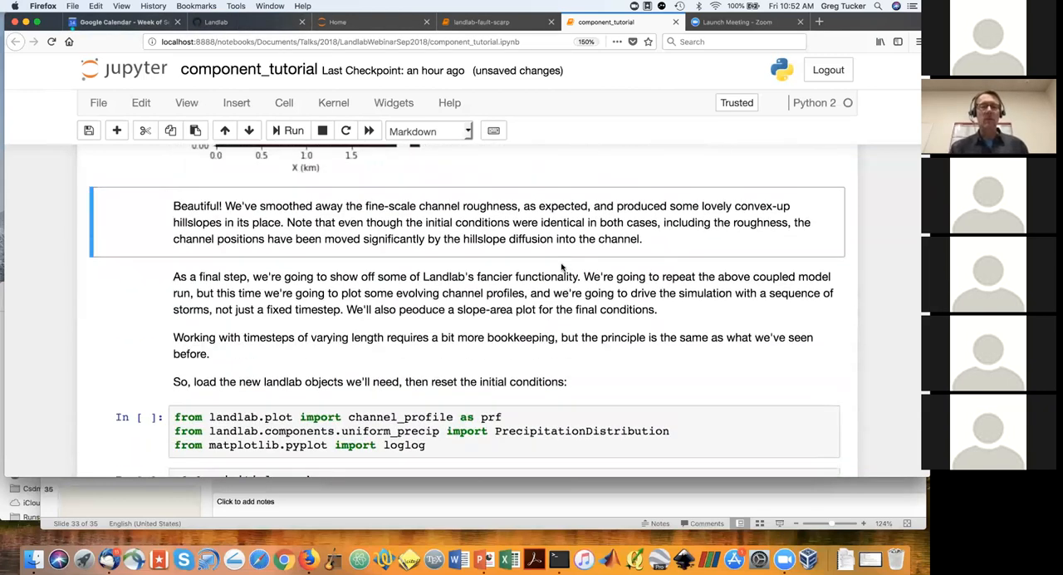
- Present slide 34, listing Landlab documentation and resources, full screen
scroll(up, 3)
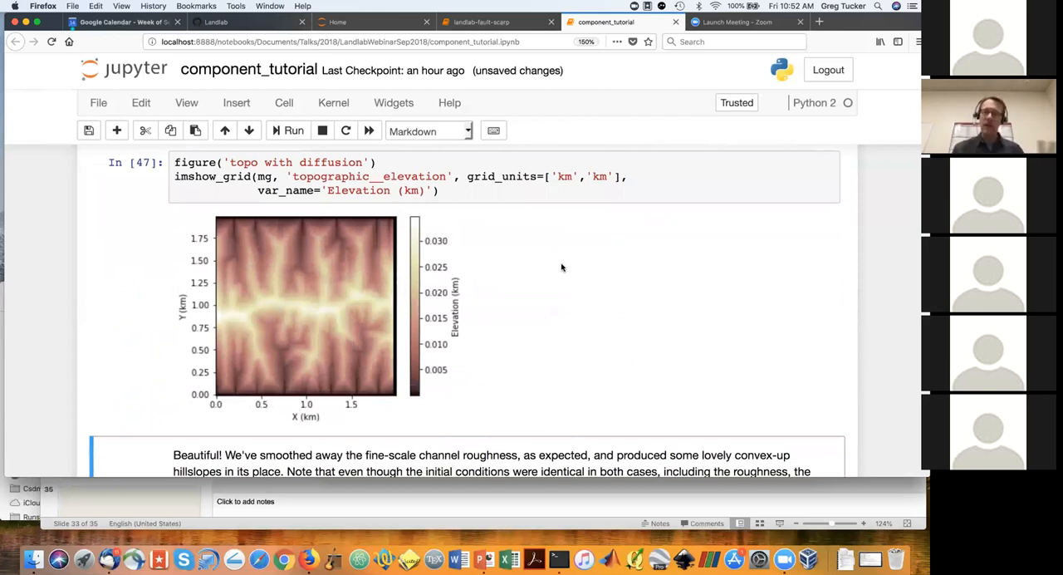
mouse_move(536, 366)
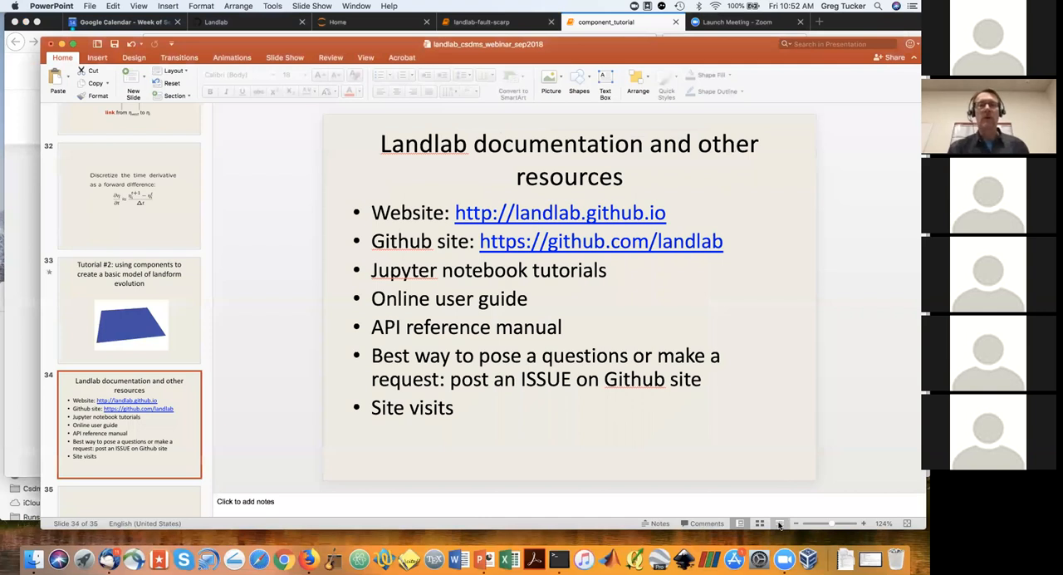
click(778, 523)
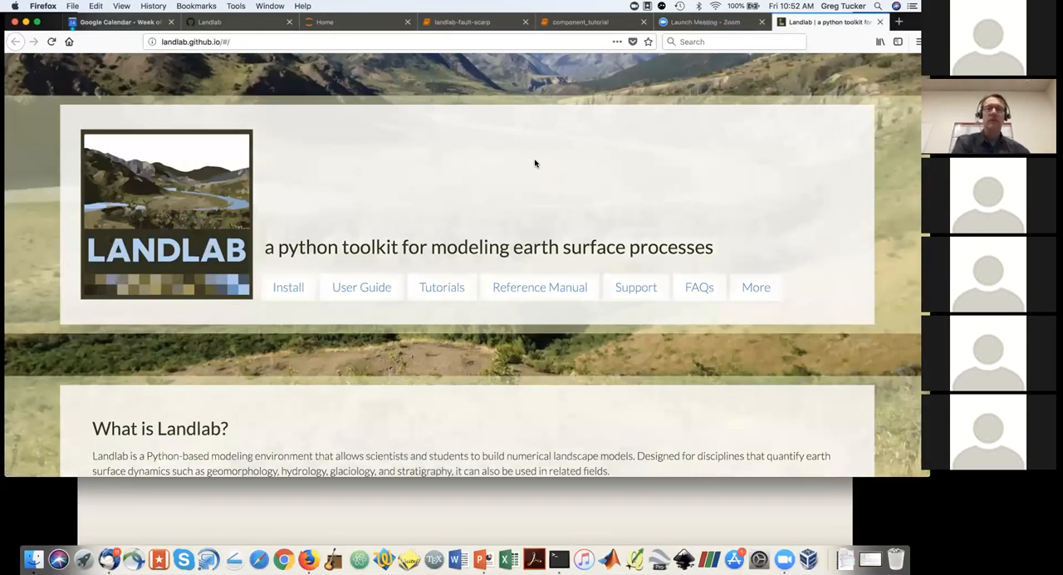
mouse_move(368, 202)
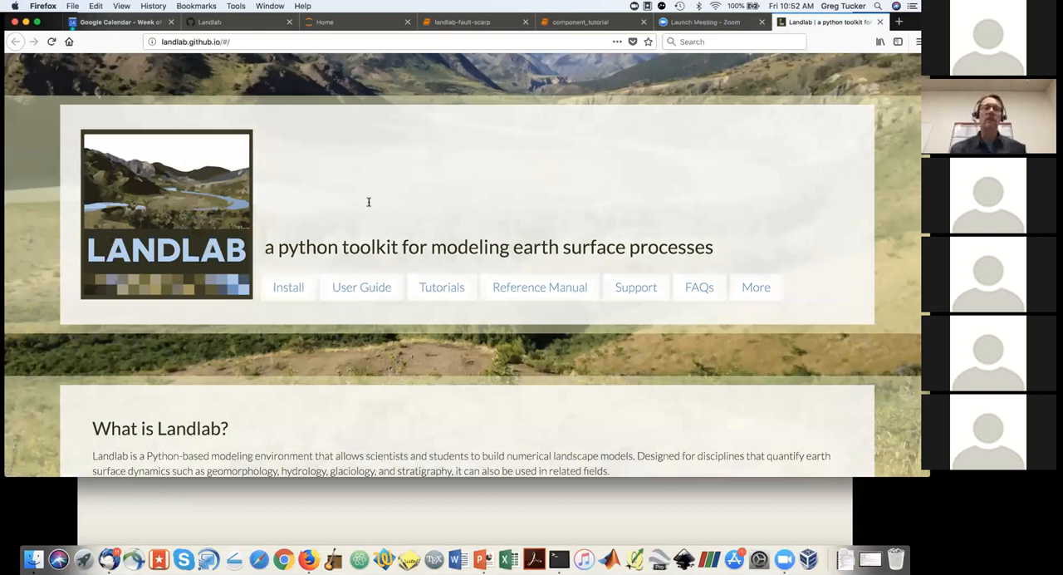
mouse_move(288, 286)
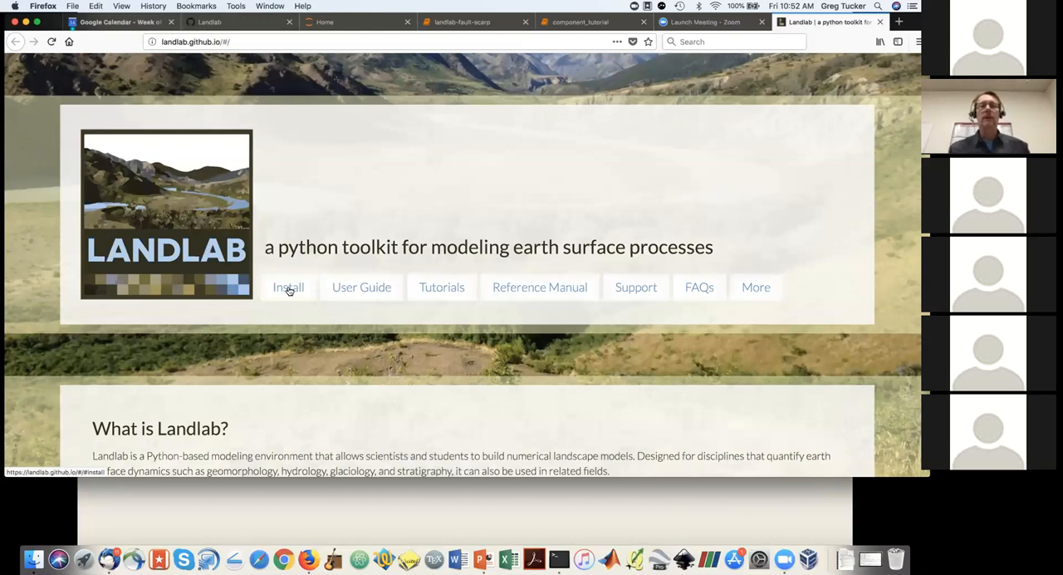
mouse_move(362, 287)
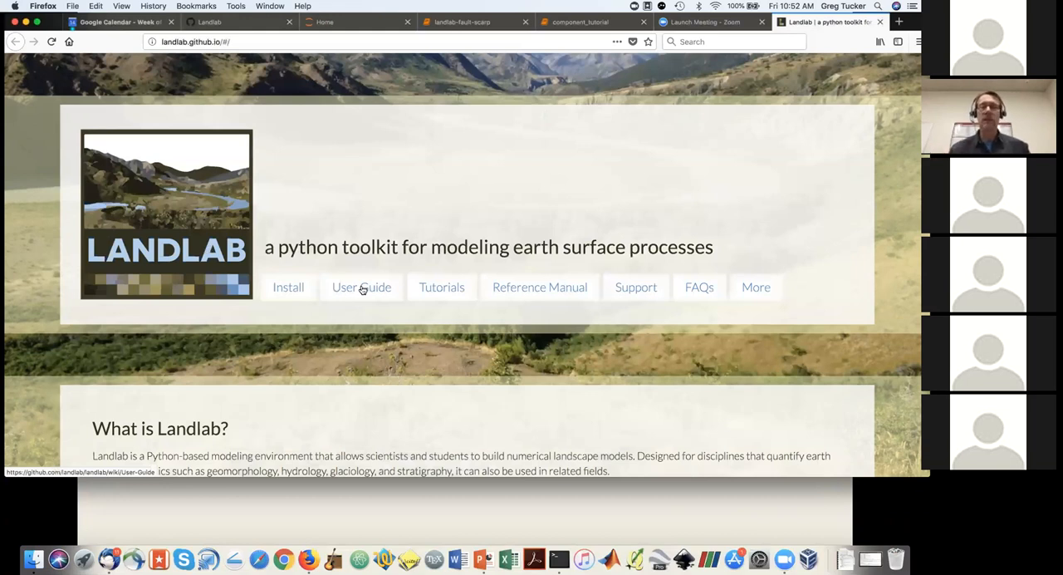
mouse_move(441, 286)
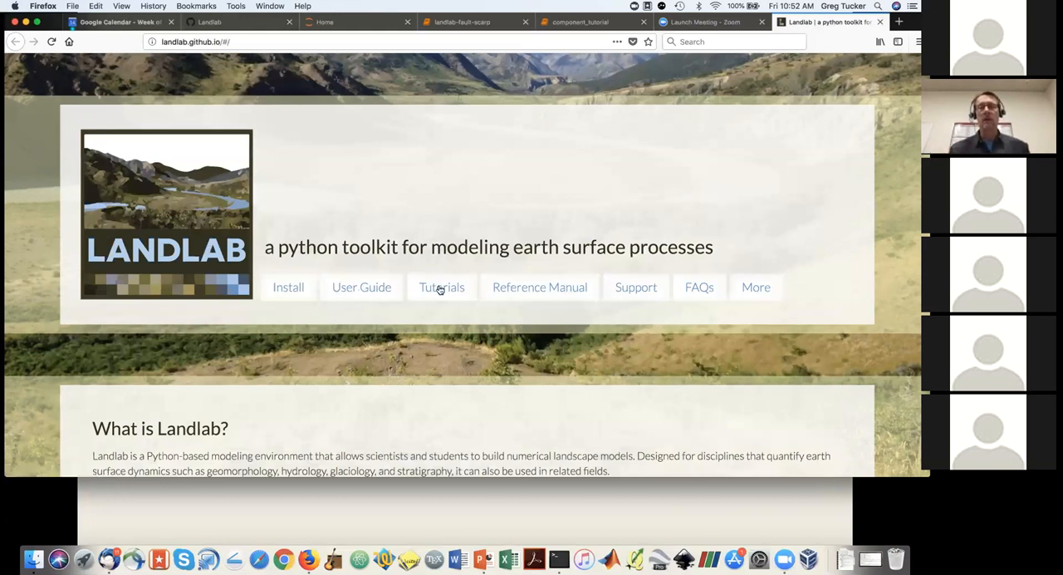
mouse_move(441, 286)
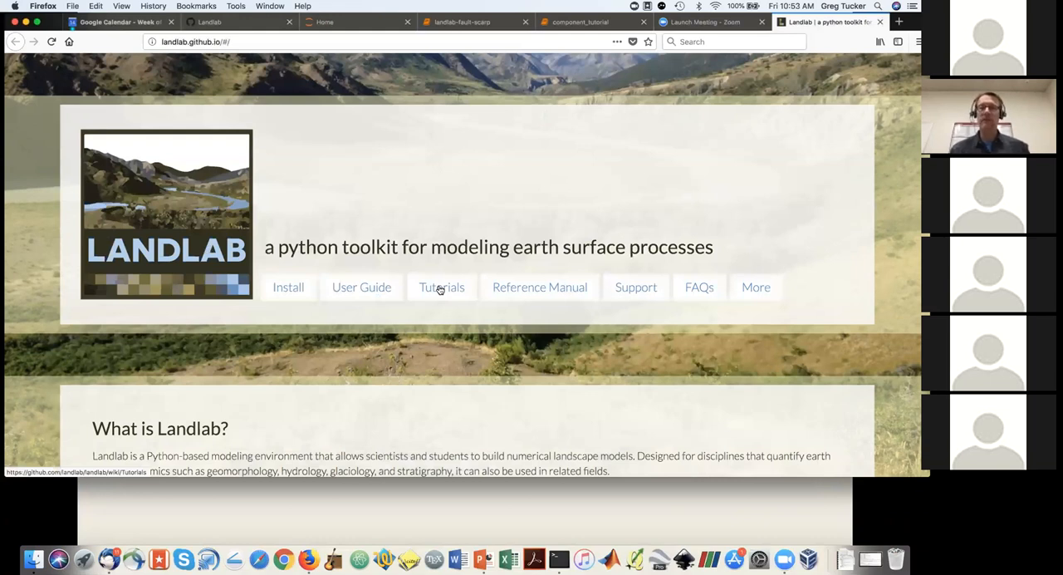
mouse_move(477, 291)
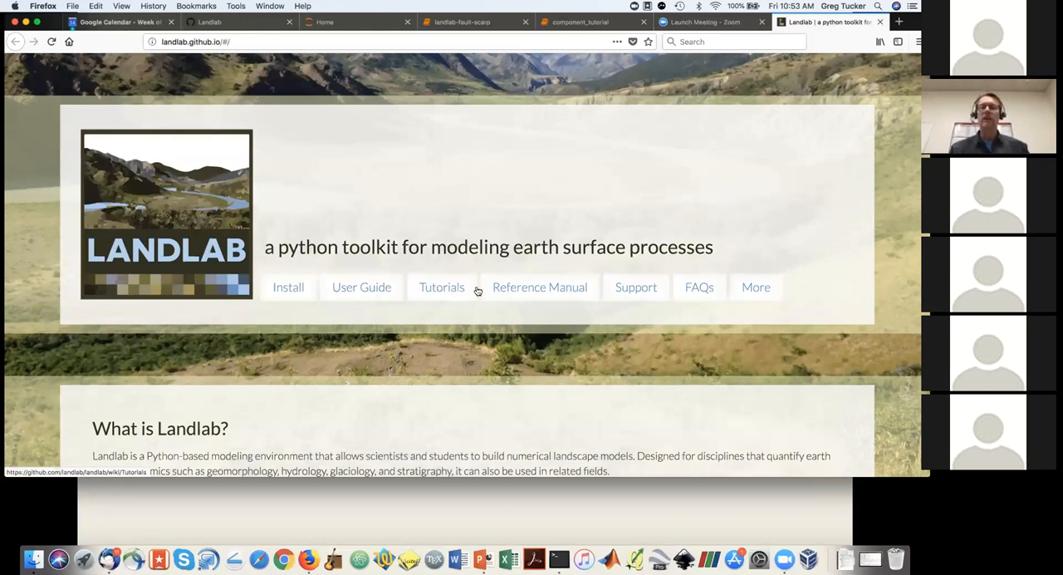
mouse_move(540, 292)
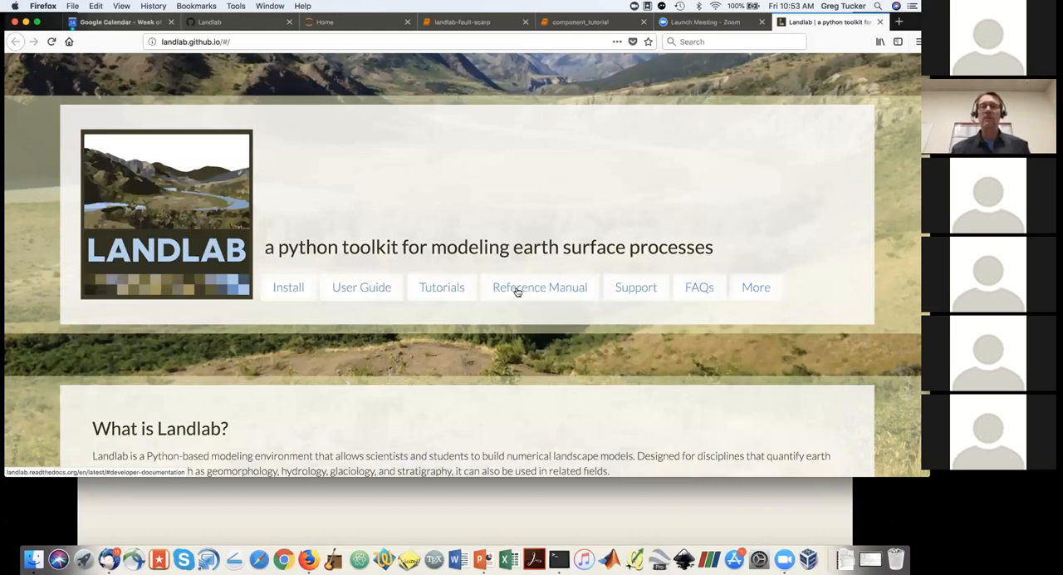
- Follow the Reference Manual link on landlab.github.io
click(539, 286)
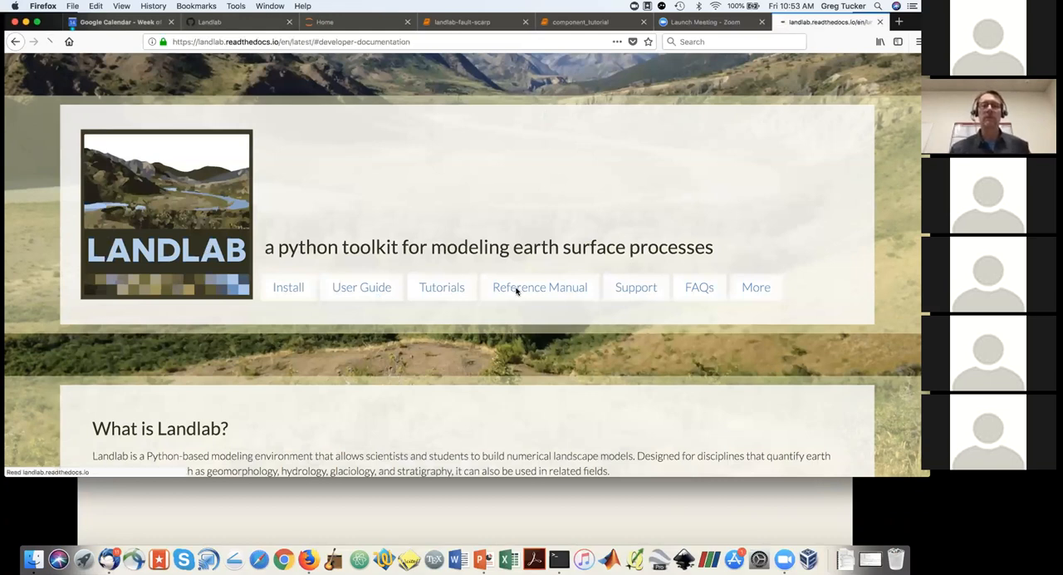
- Load the reference manual and scroll past the grid types to the Components section
click(539, 286)
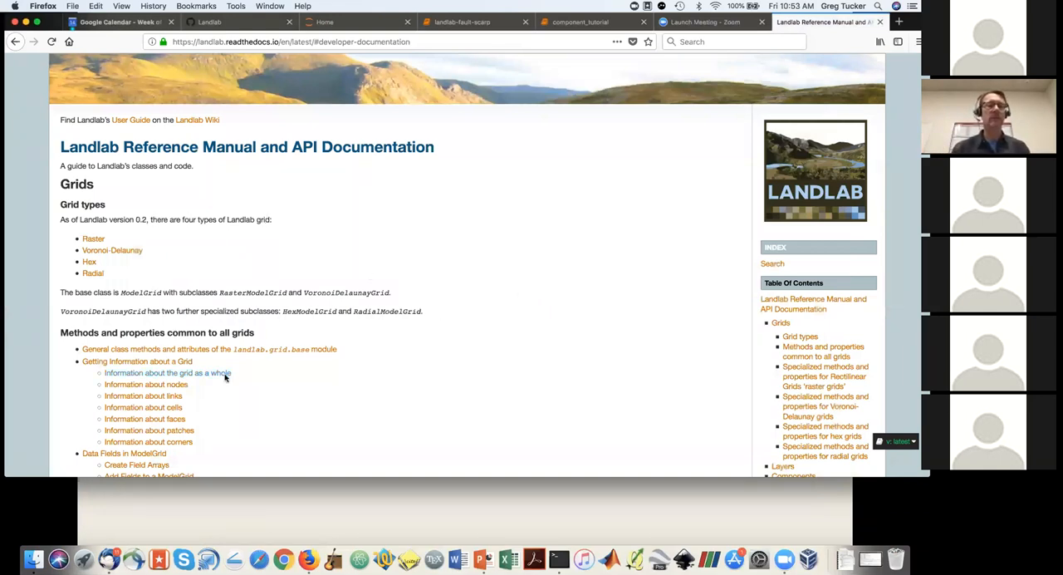
scroll(down, 3)
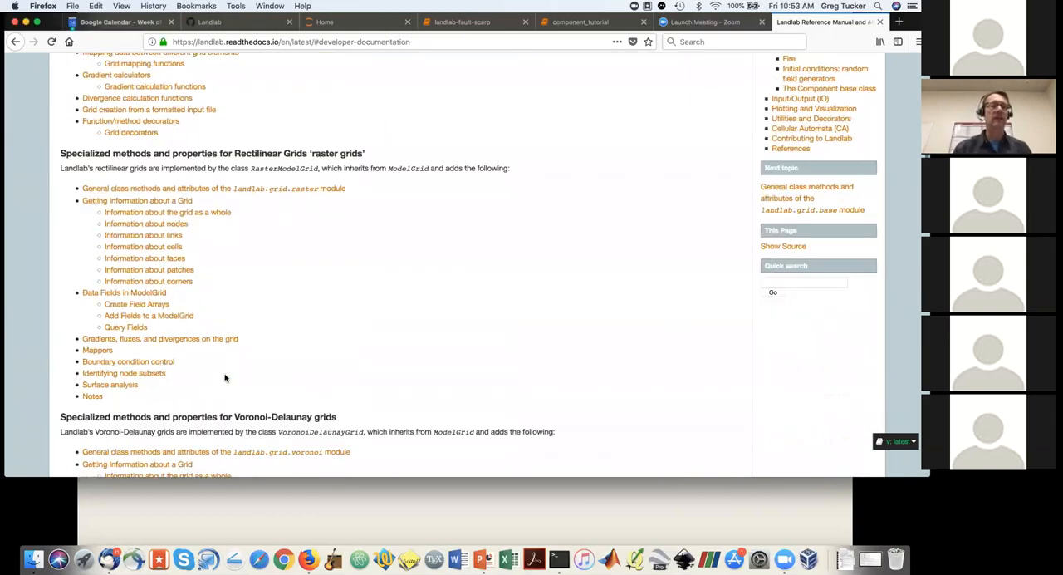
scroll(down, 3)
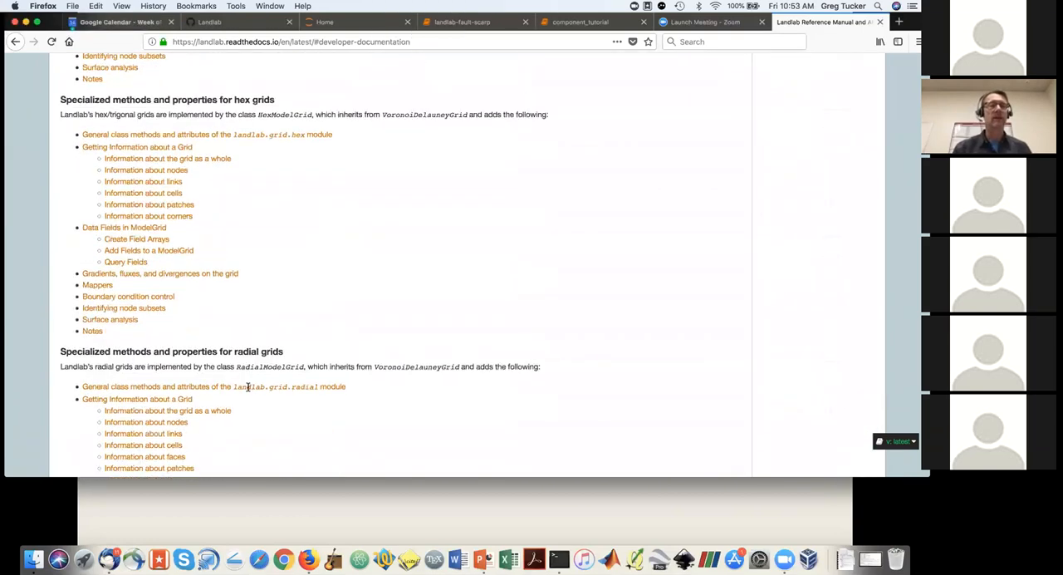
scroll(down, 3)
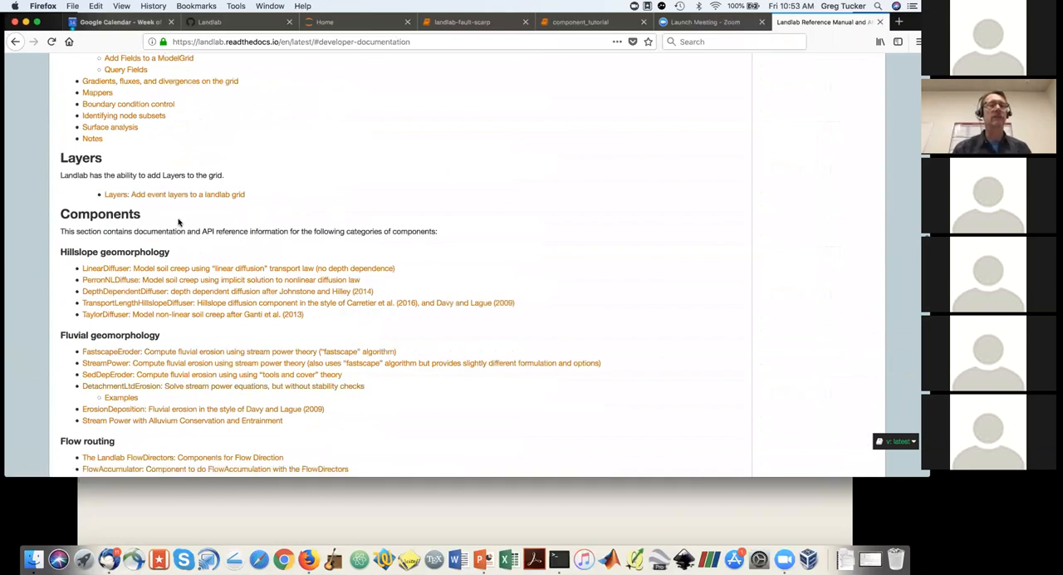
mouse_move(458, 413)
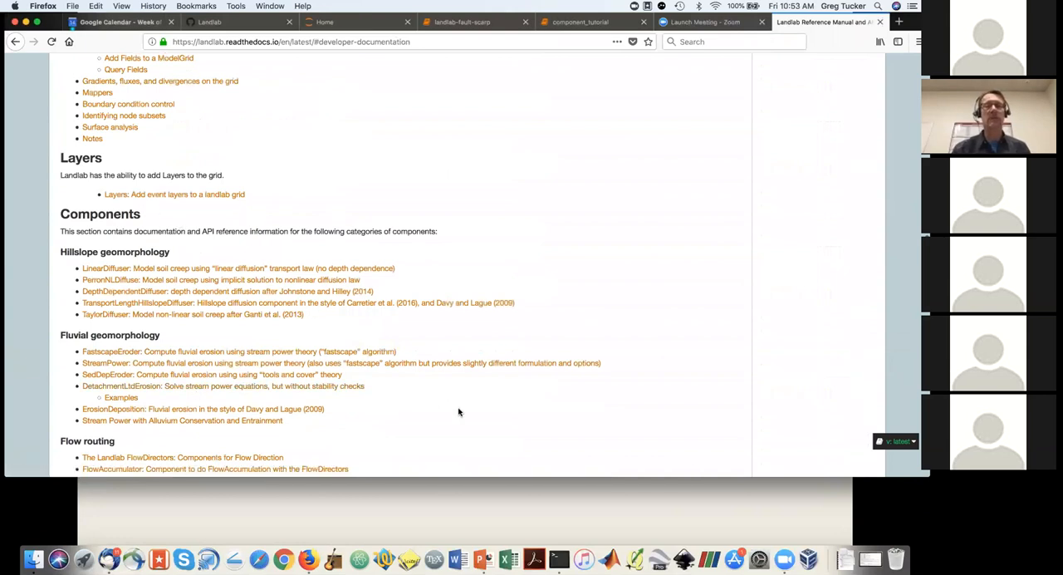
scroll(down, 3)
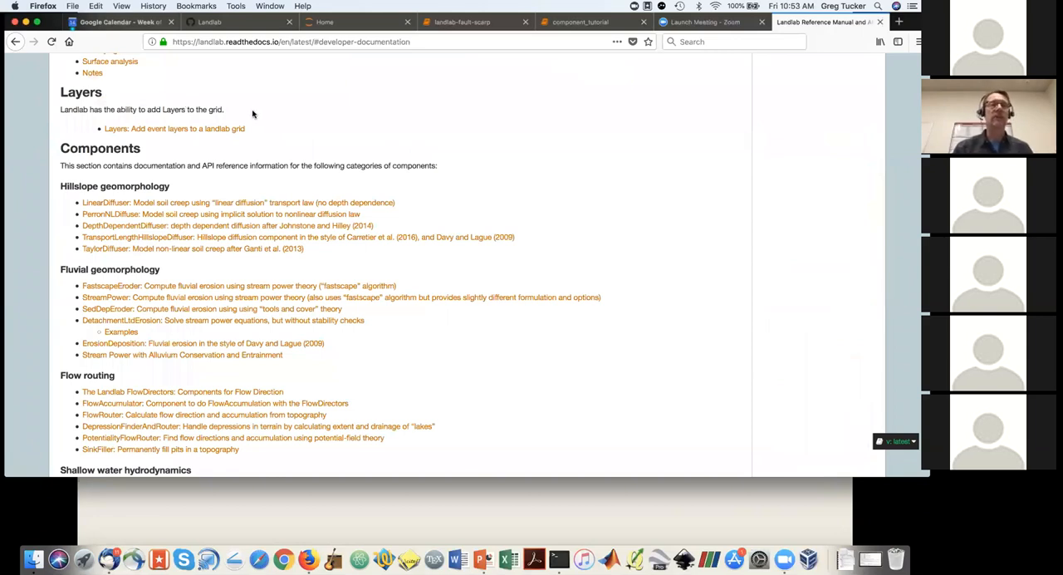
scroll(down, 3)
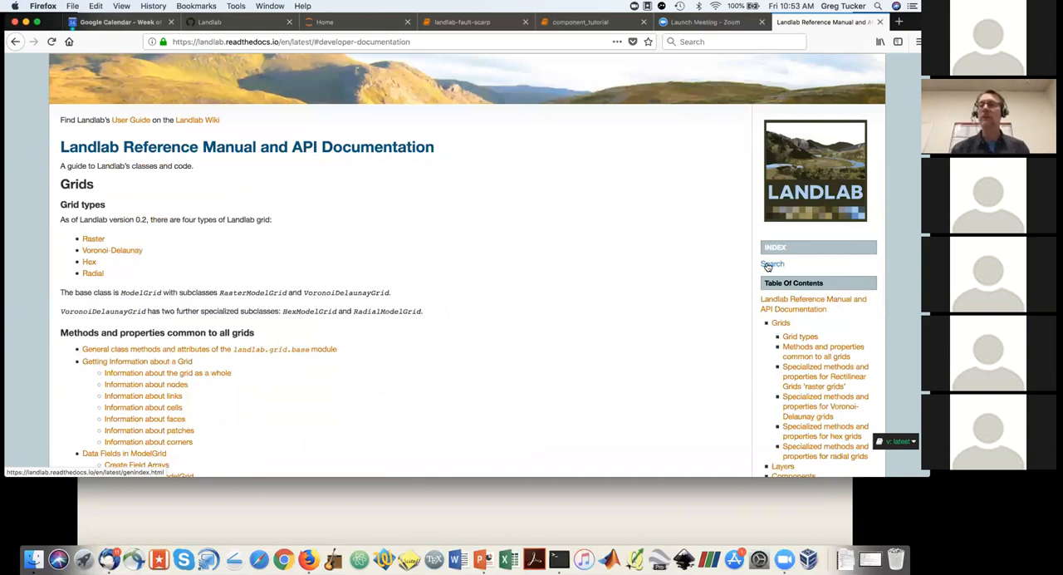
click(773, 264)
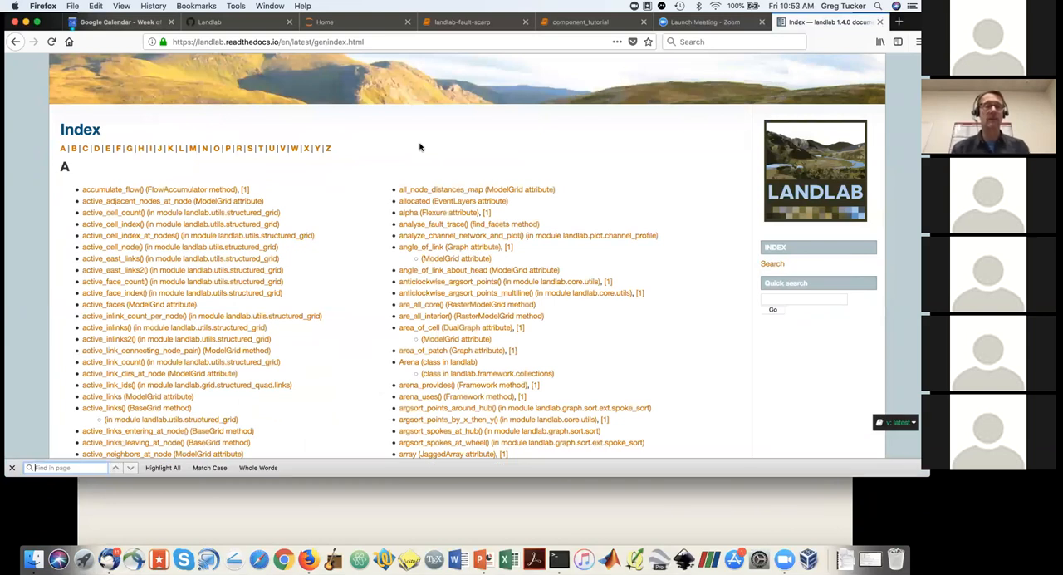
- Find write_esri_ascii in the landlab.io docs and view its parameters and examples
text(write_esri_ascii)
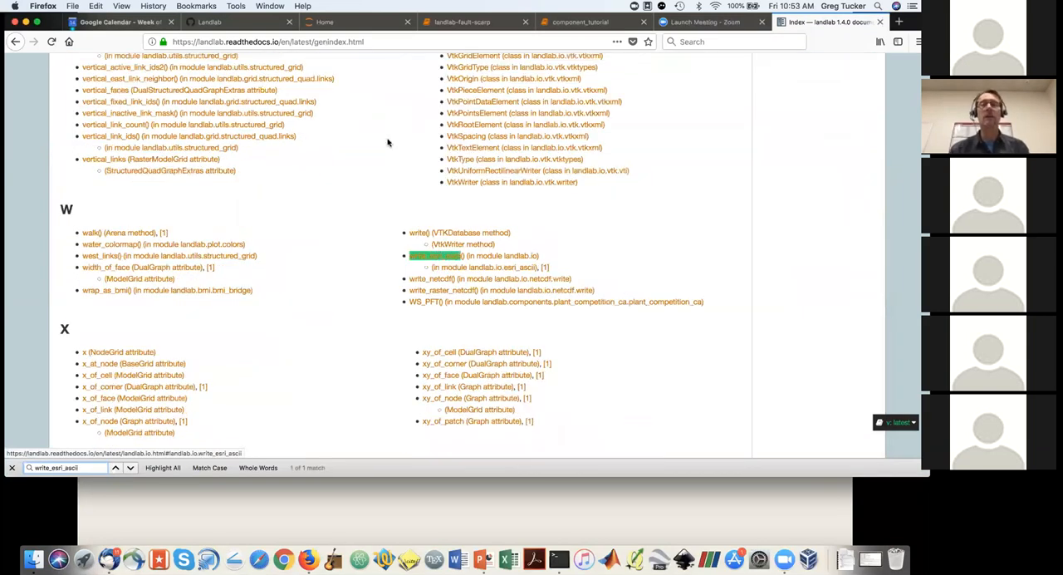
click(436, 256)
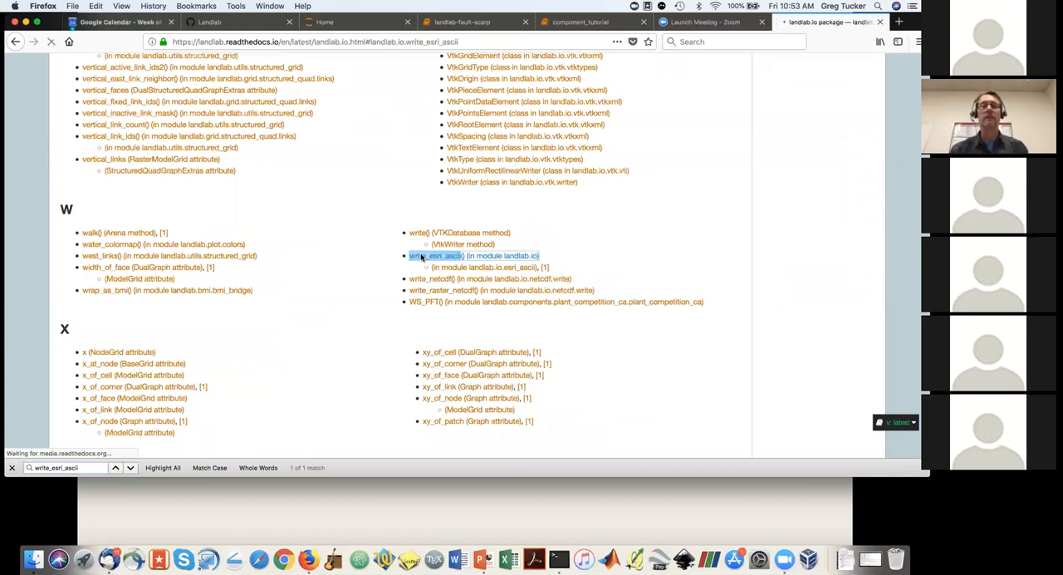
click(437, 255)
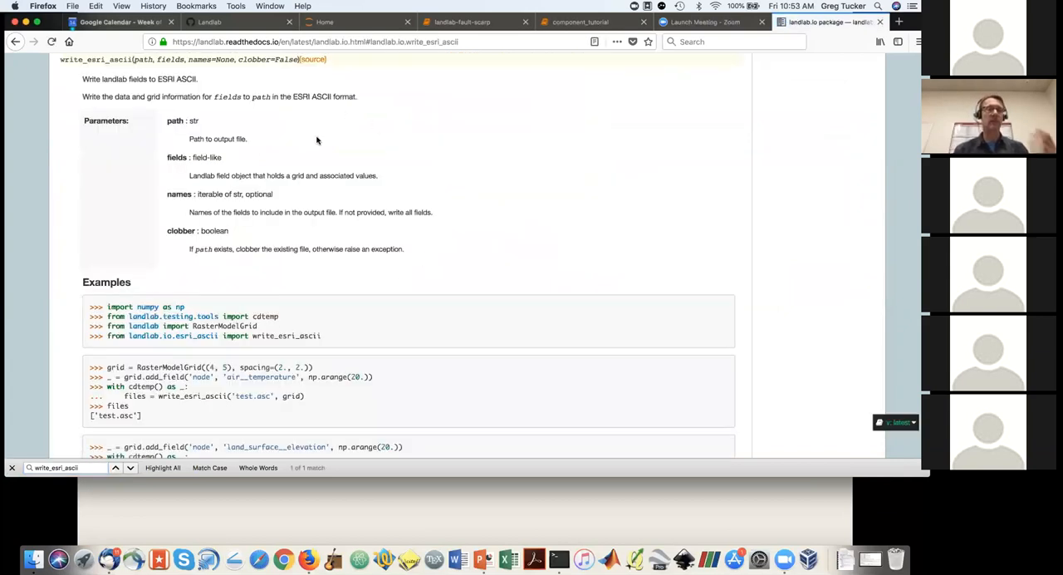
mouse_move(356, 140)
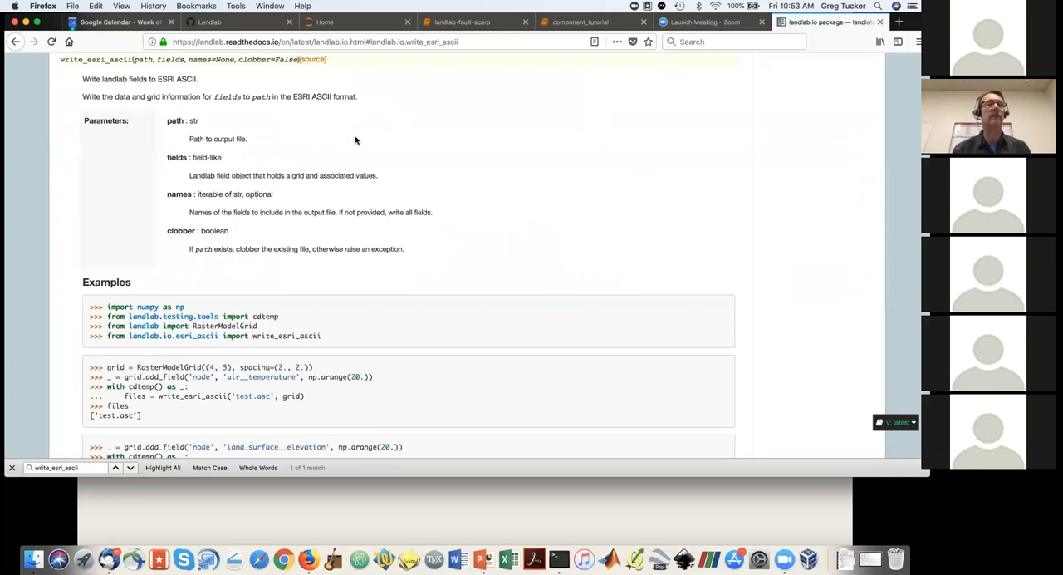
mouse_move(276, 76)
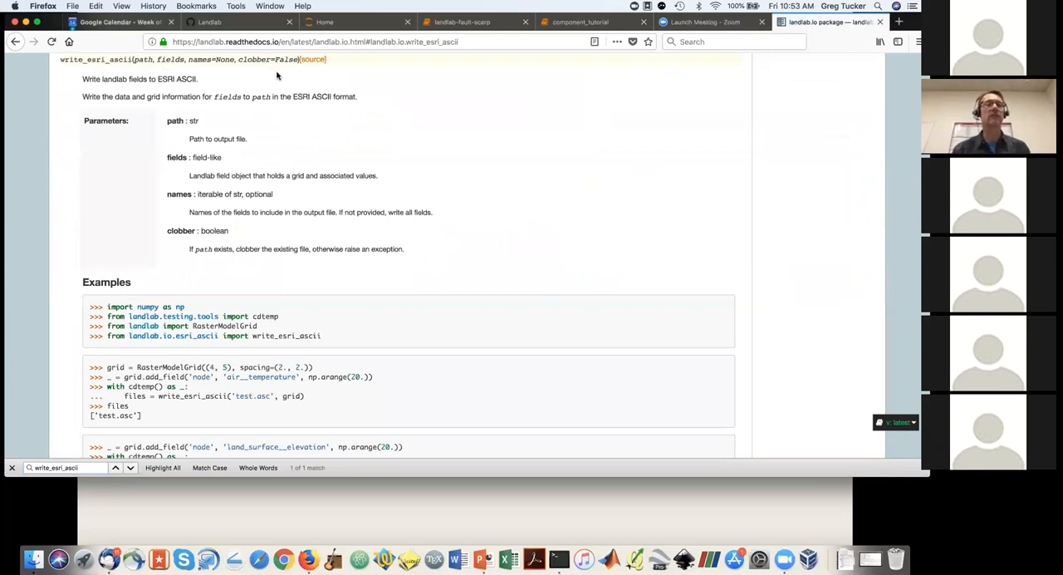
mouse_move(325, 274)
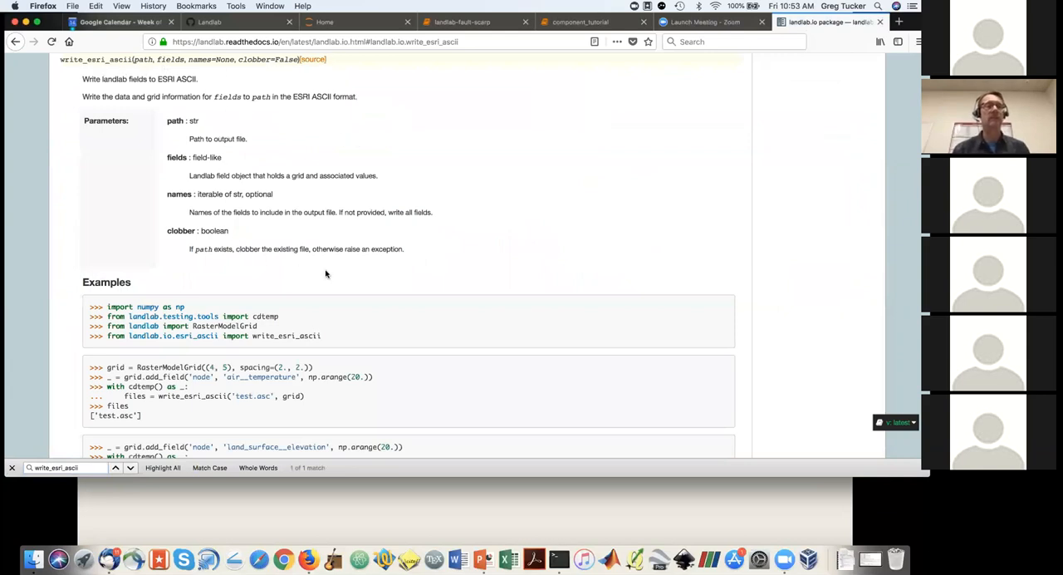
scroll(down, 3)
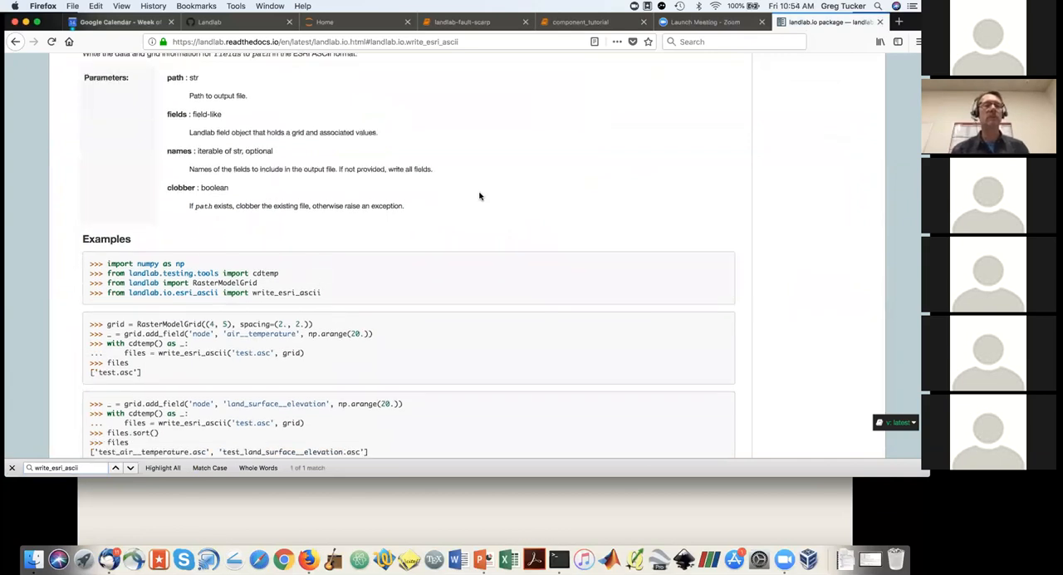
scroll(up, 3)
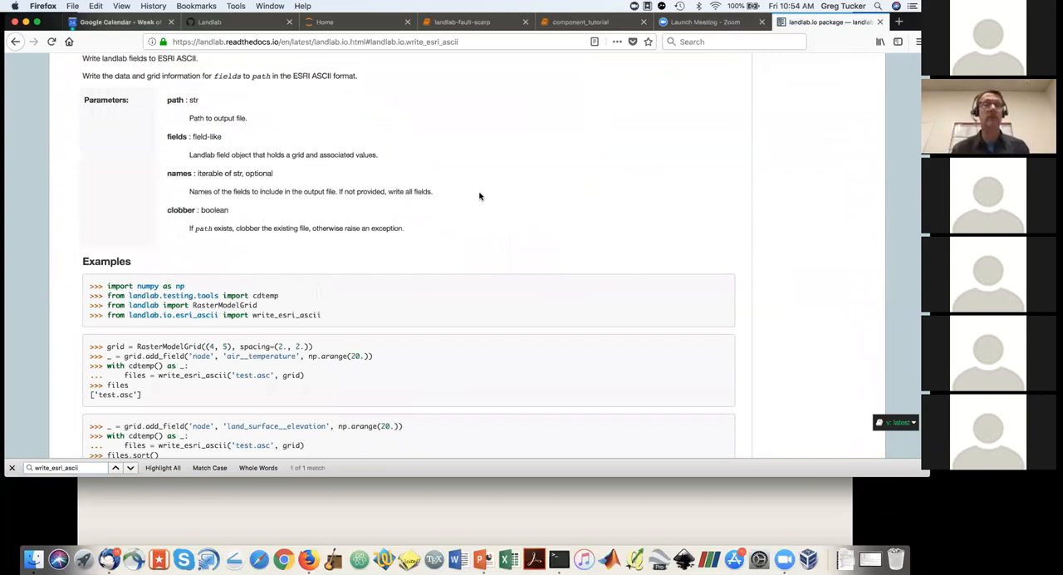
scroll(up, 3)
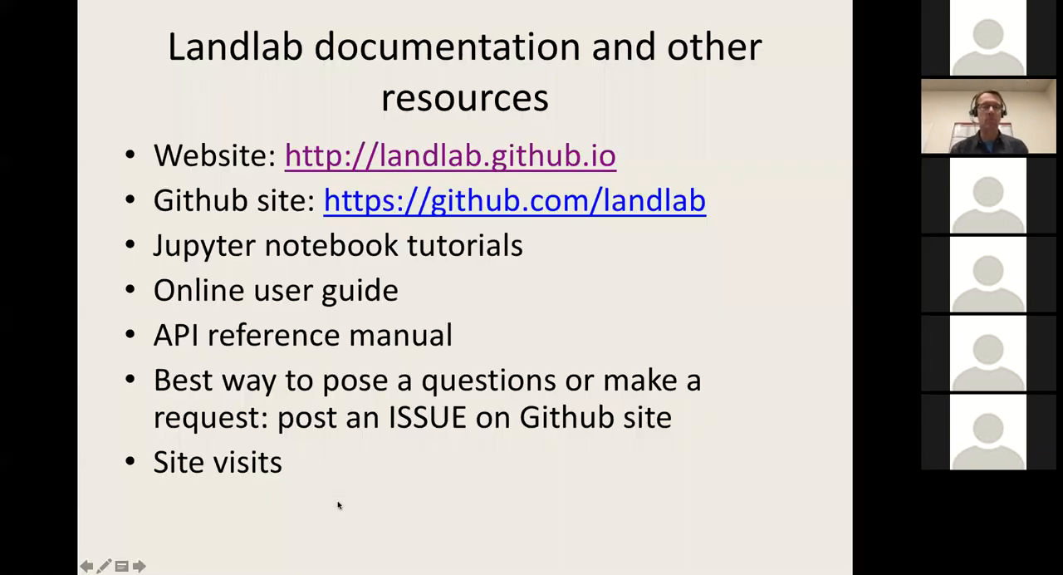
mouse_move(500, 257)
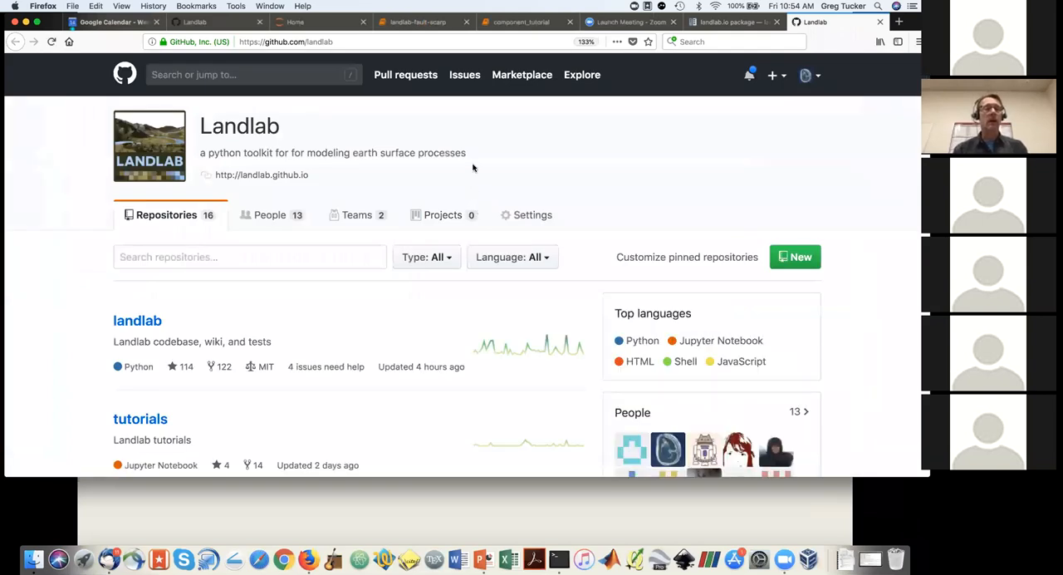
mouse_move(34, 384)
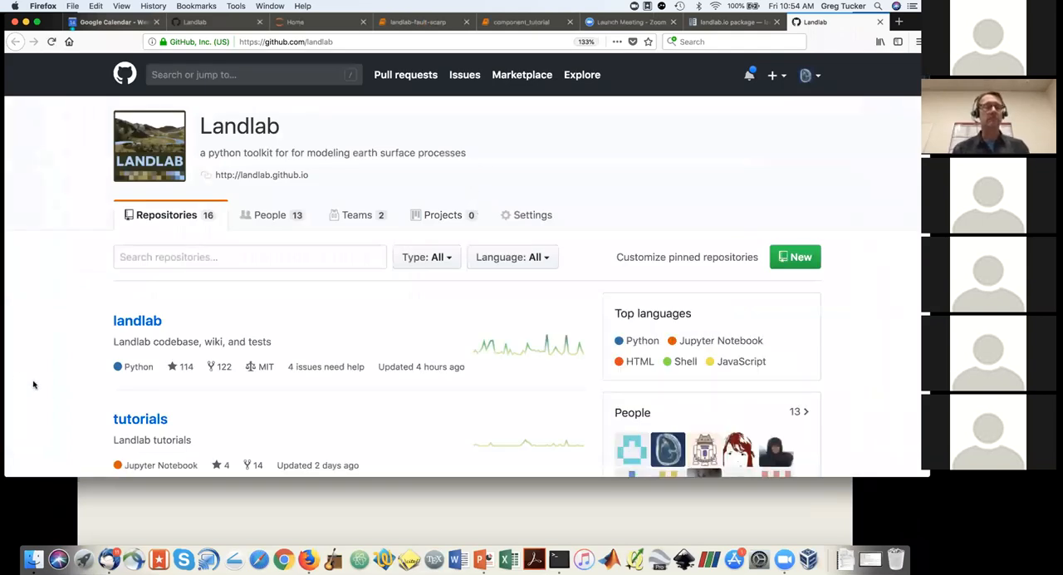
- Open the landlab/landlab repository and its Issues list (186 open, 175 closed)
scroll(down, 3)
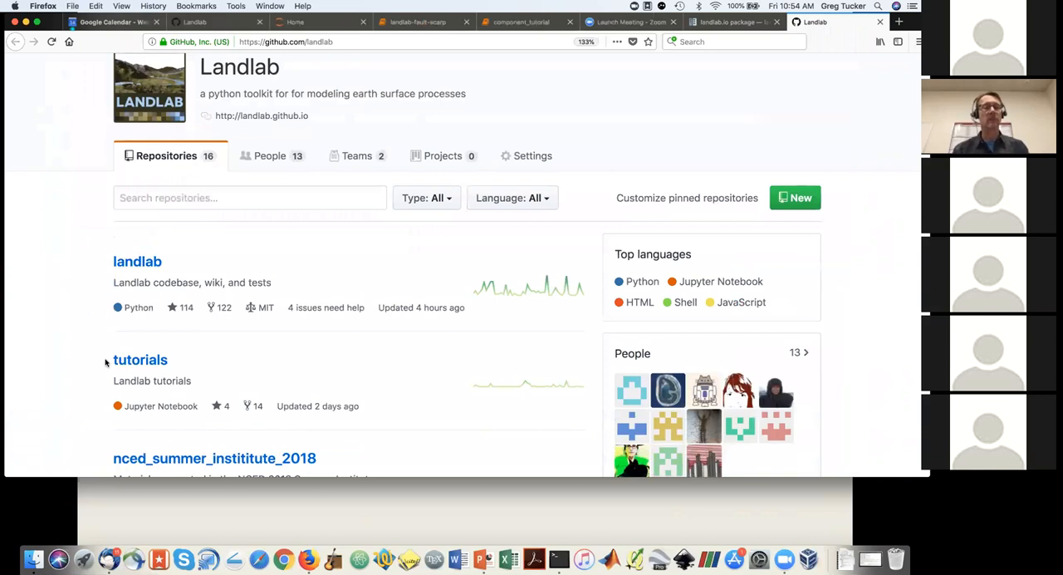
mouse_move(66, 364)
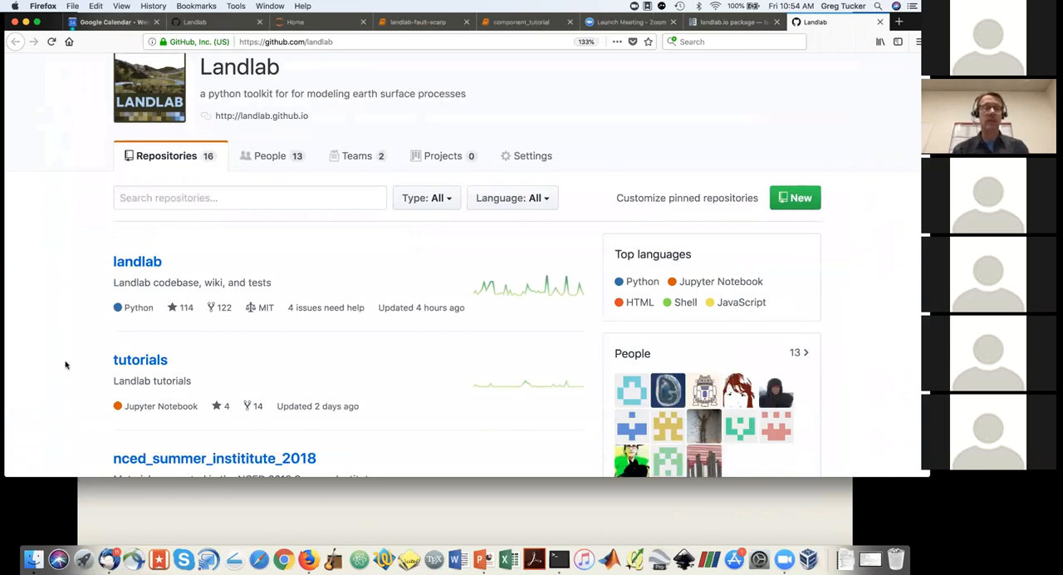
mouse_move(63, 158)
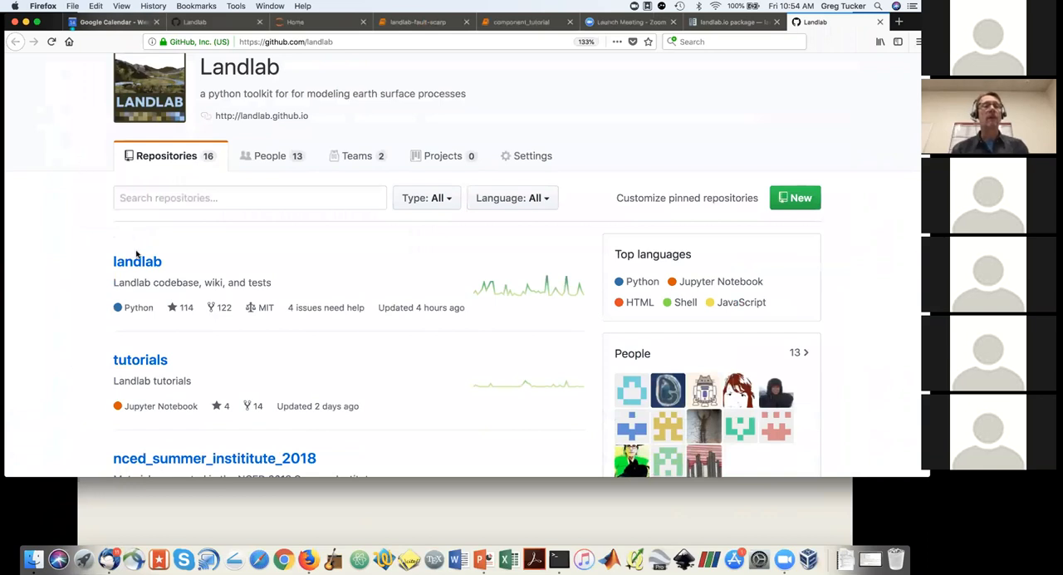
click(137, 261)
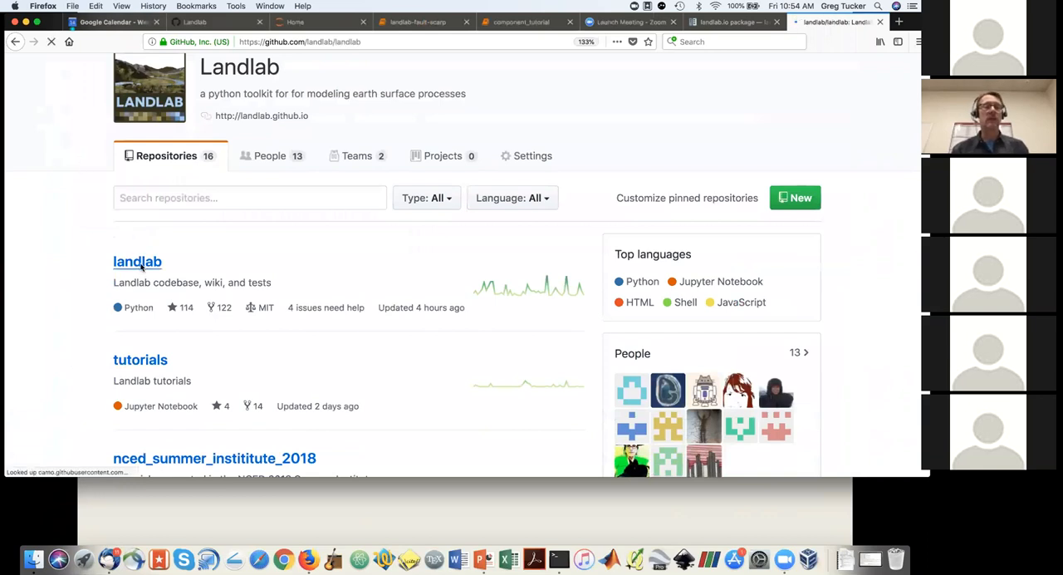
click(137, 261)
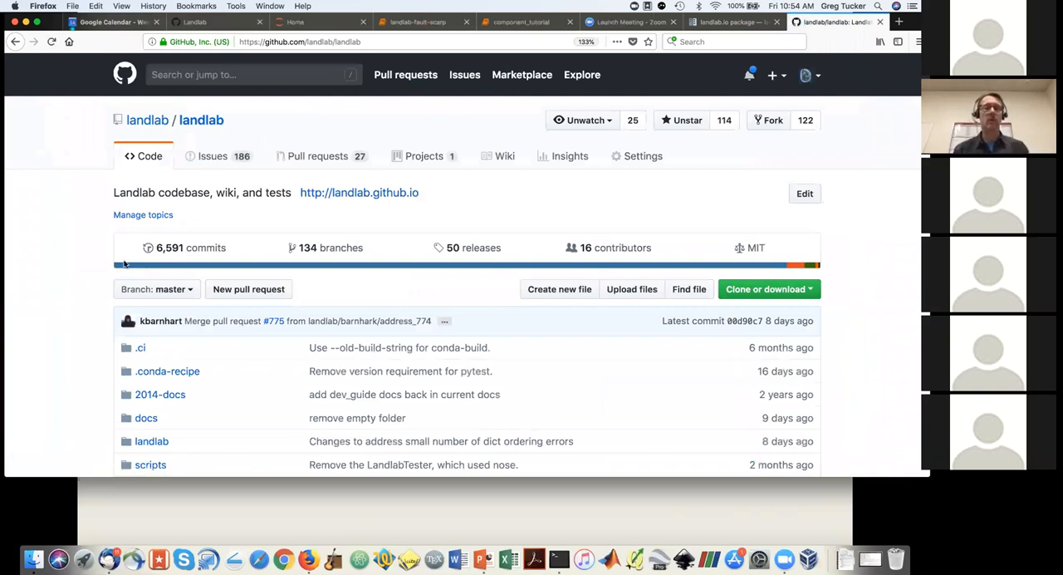
mouse_move(68, 251)
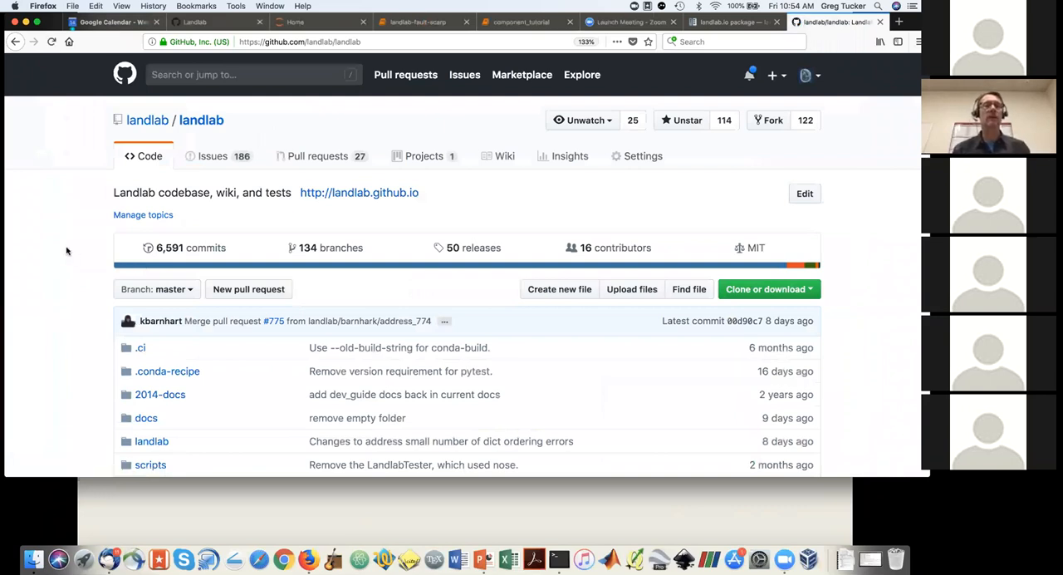
mouse_move(81, 167)
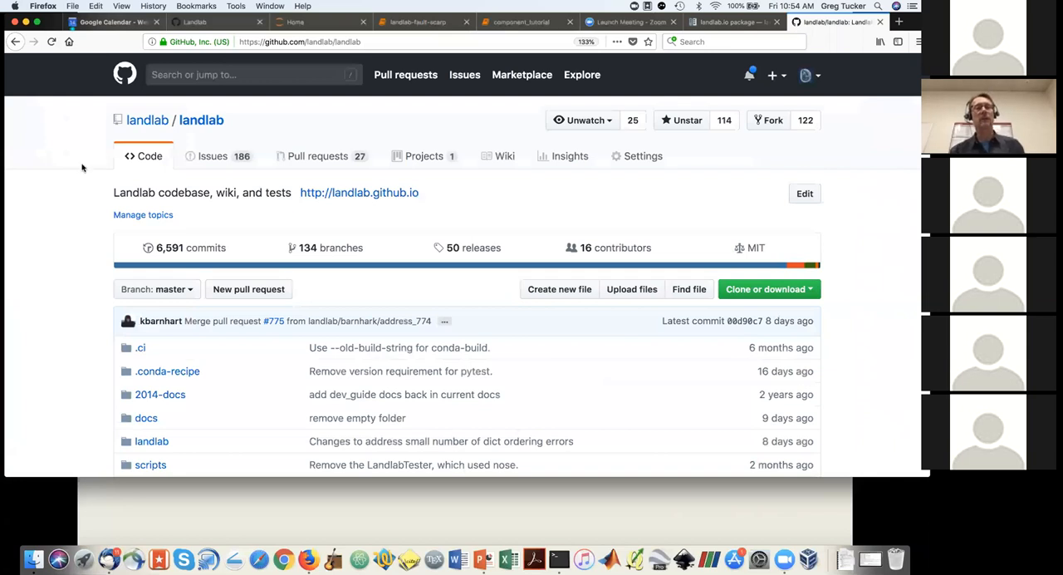
mouse_move(212, 156)
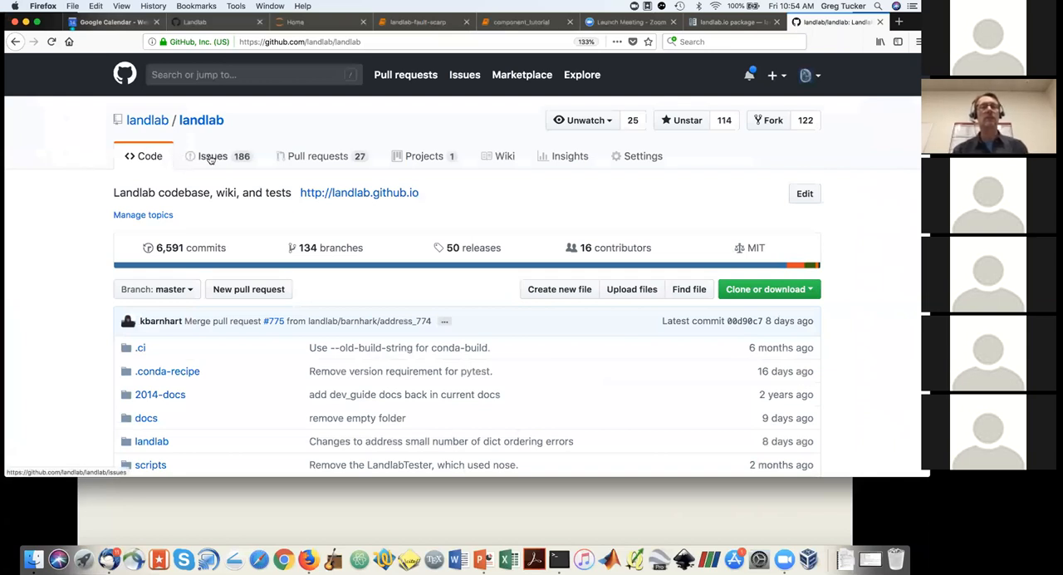
click(212, 156)
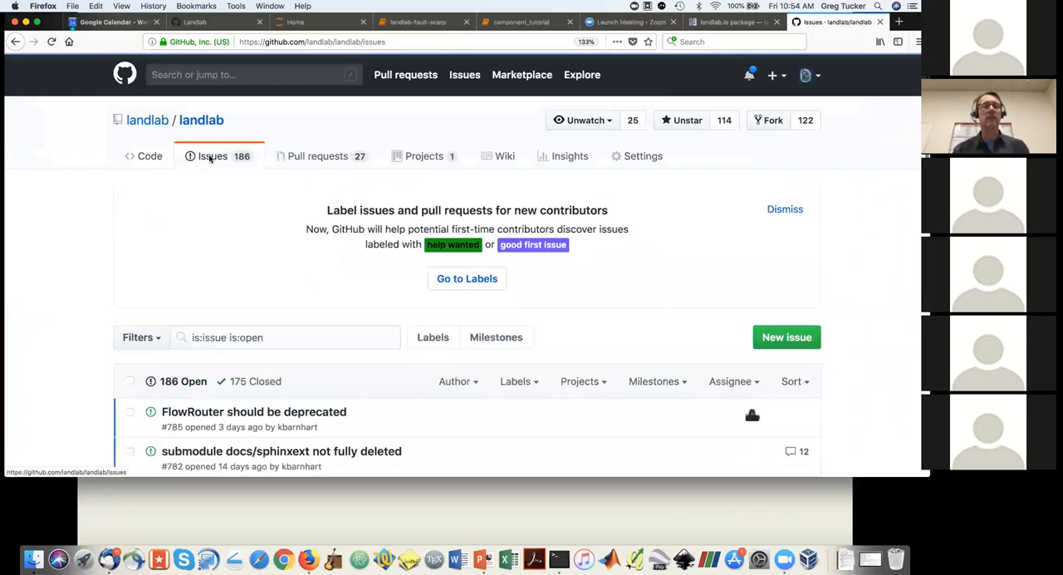
mouse_move(785, 336)
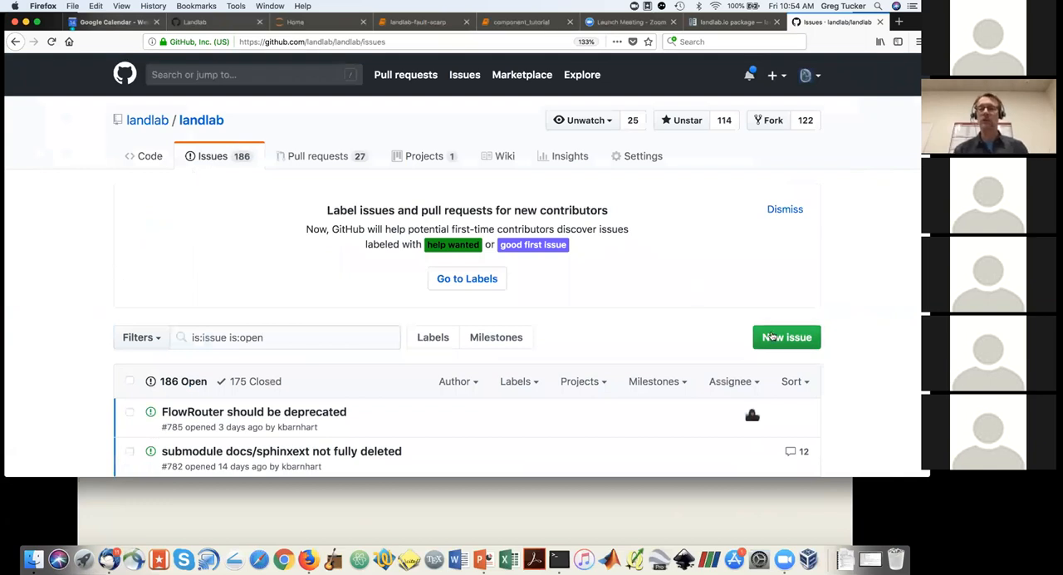
mouse_move(864, 322)
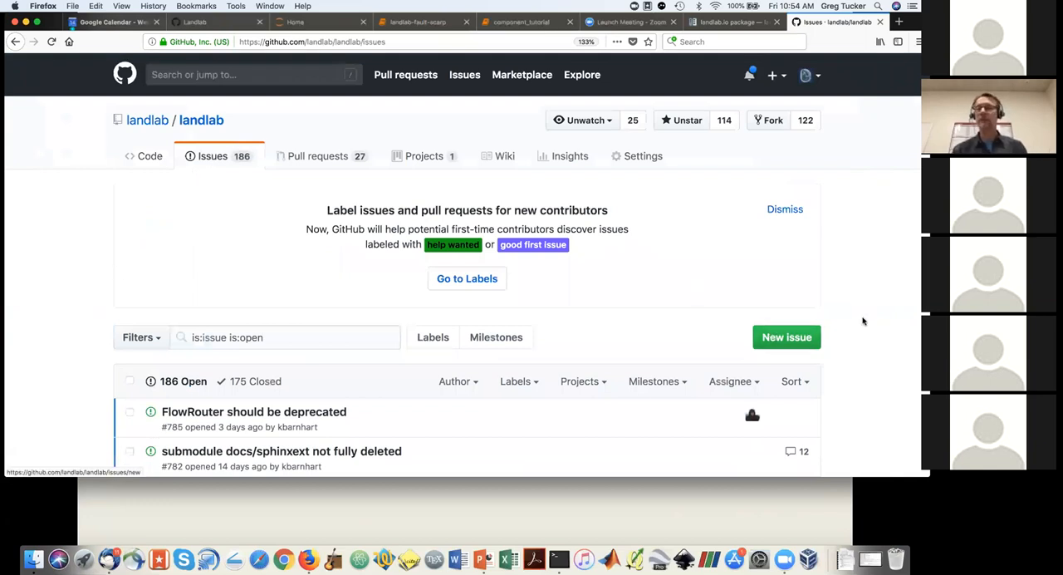
- Scroll the issues list and open issue #781, 'Trouble with SinkFiller'
scroll(down, 3)
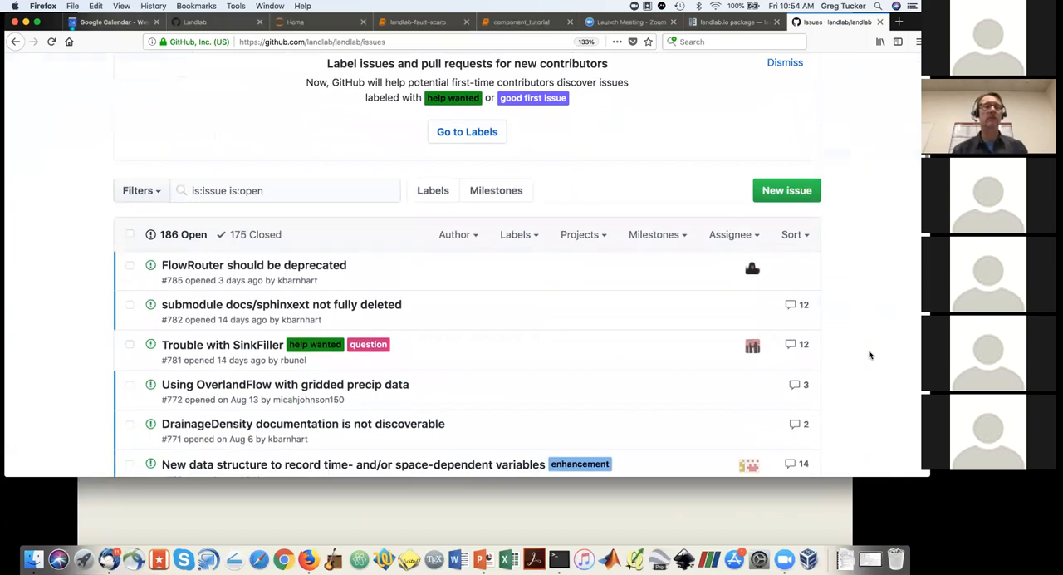
scroll(down, 3)
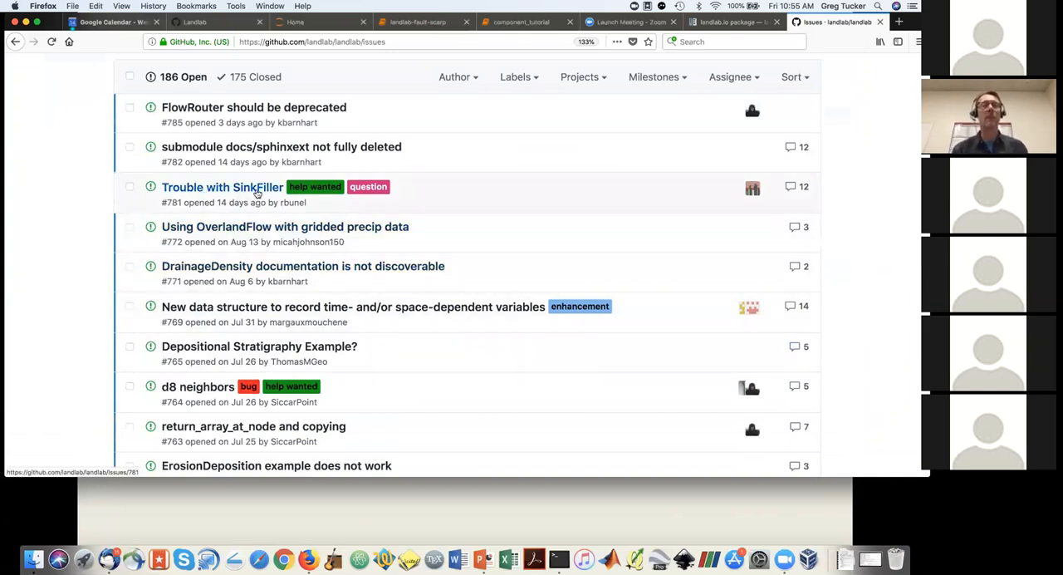
click(222, 187)
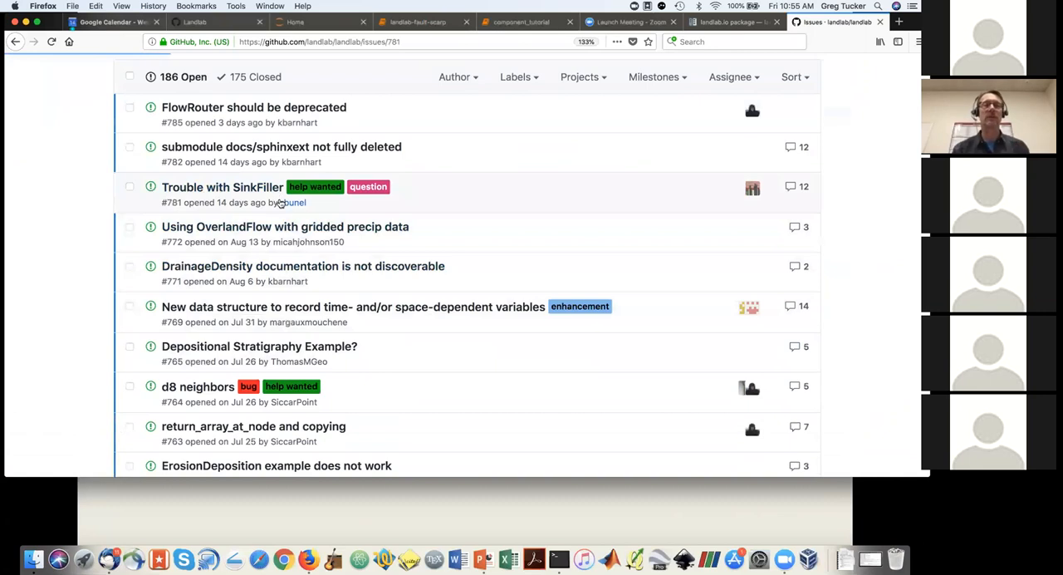
click(223, 187)
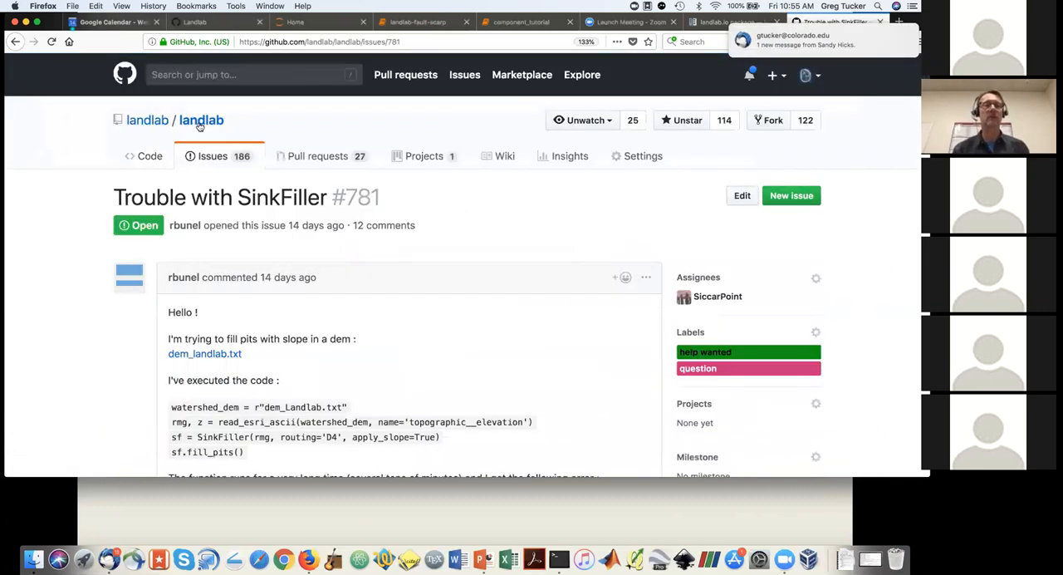
click(212, 156)
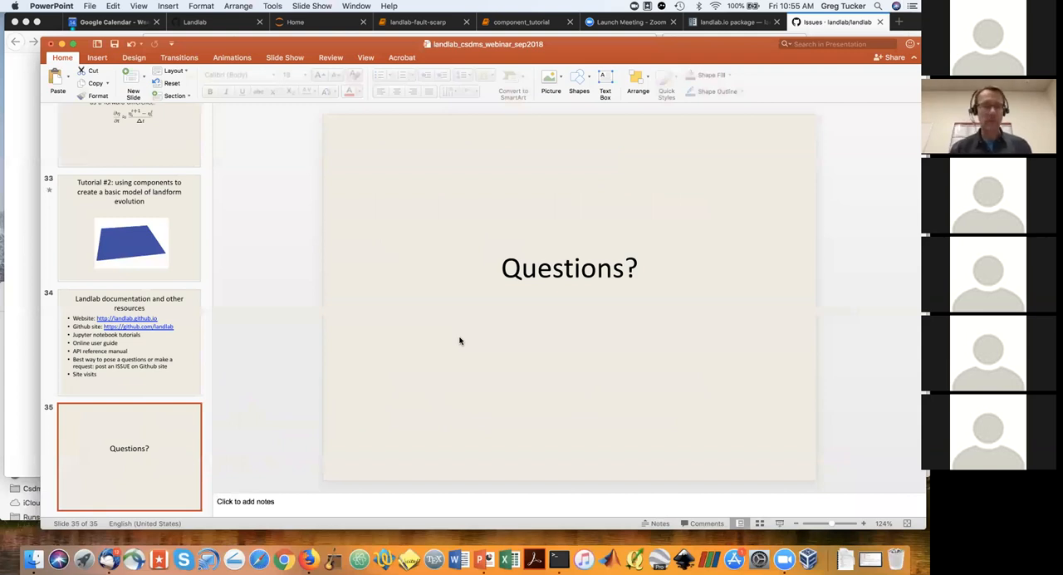
mouse_move(307, 153)
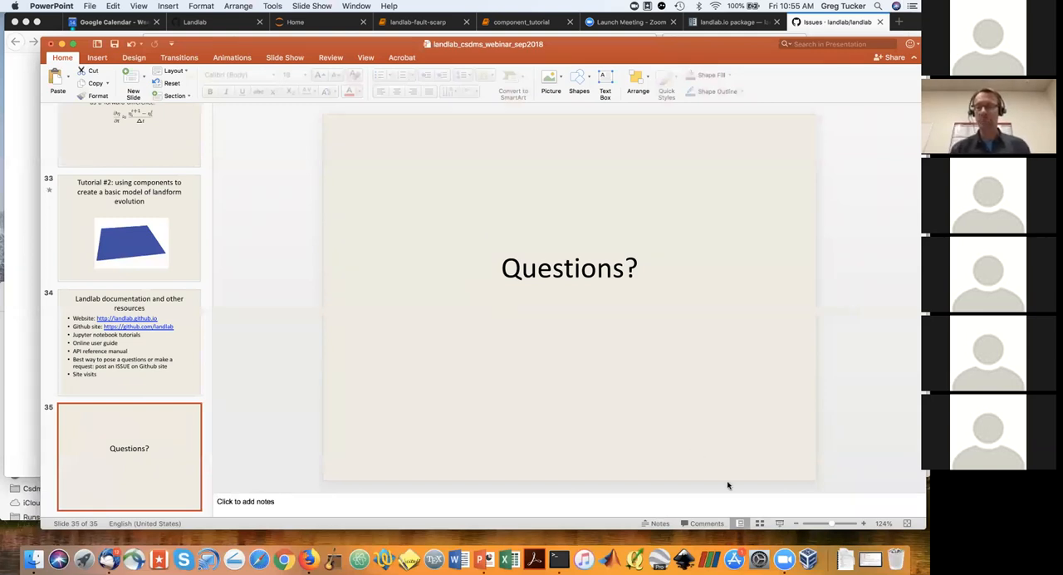
- Bring the Zoom window up over the final Questions slide
click(784, 559)
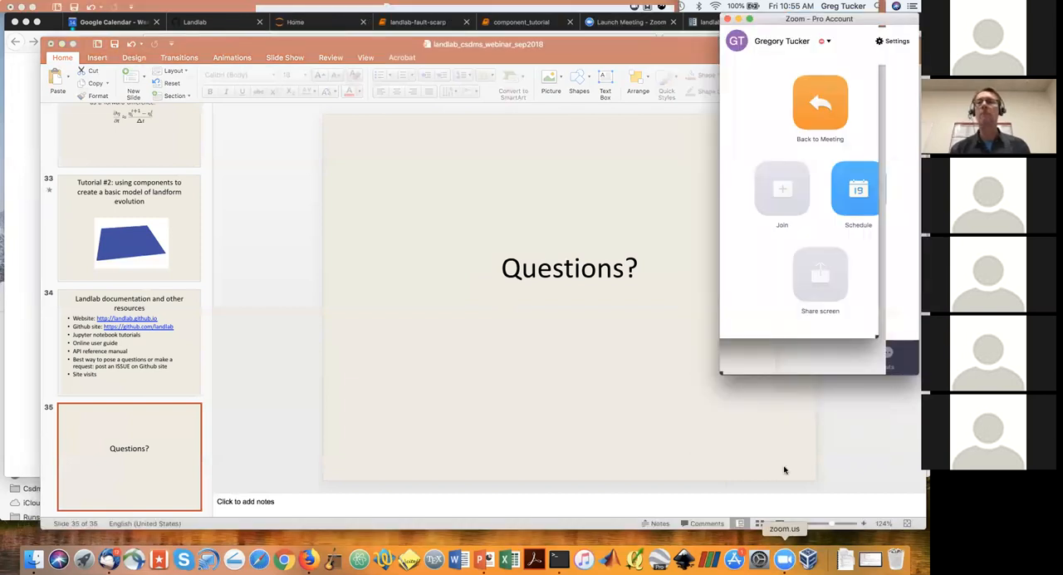
mouse_move(756, 274)
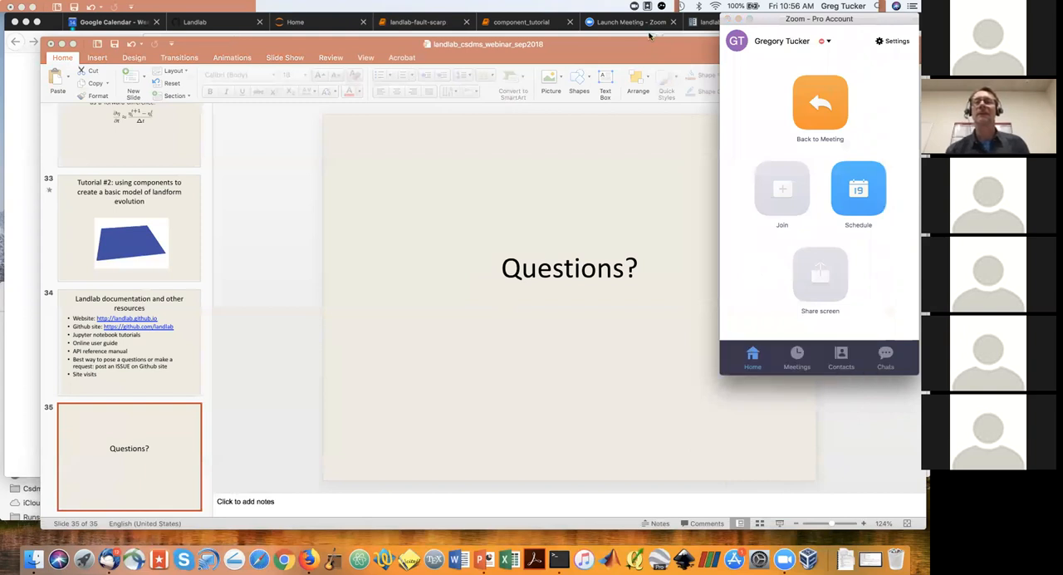
mouse_move(394, 535)
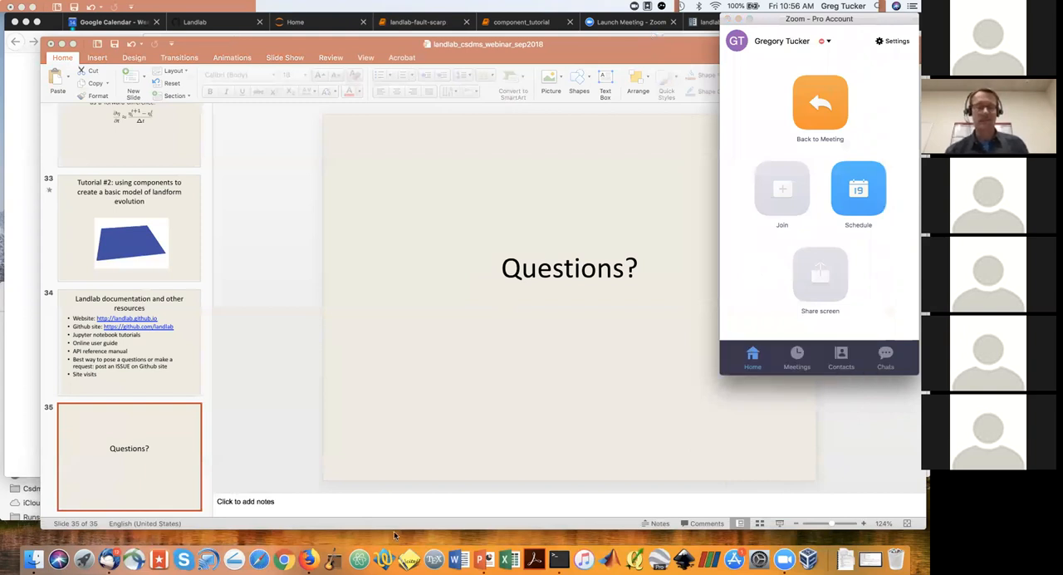